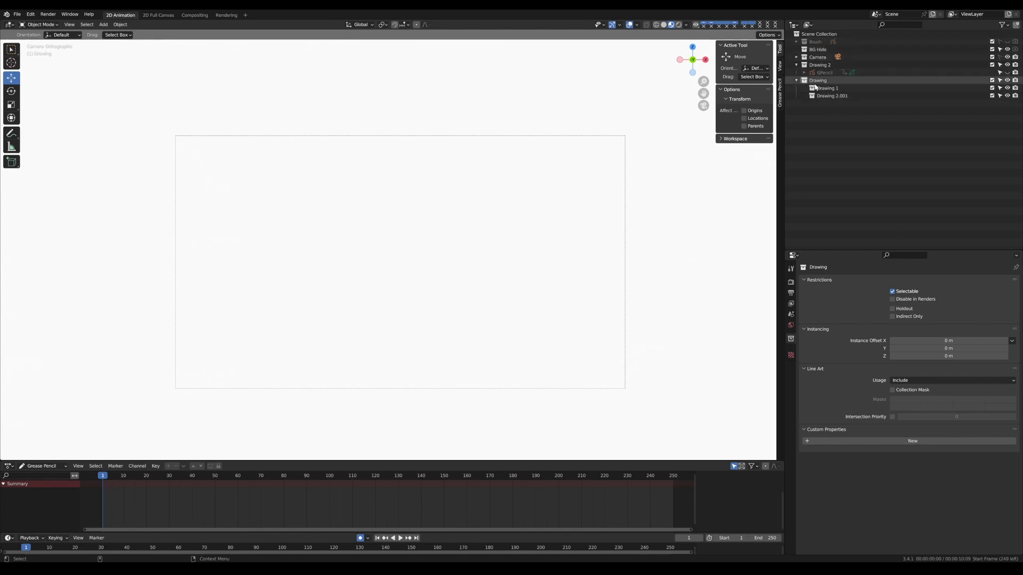
pyautogui.moveTo(814, 87)
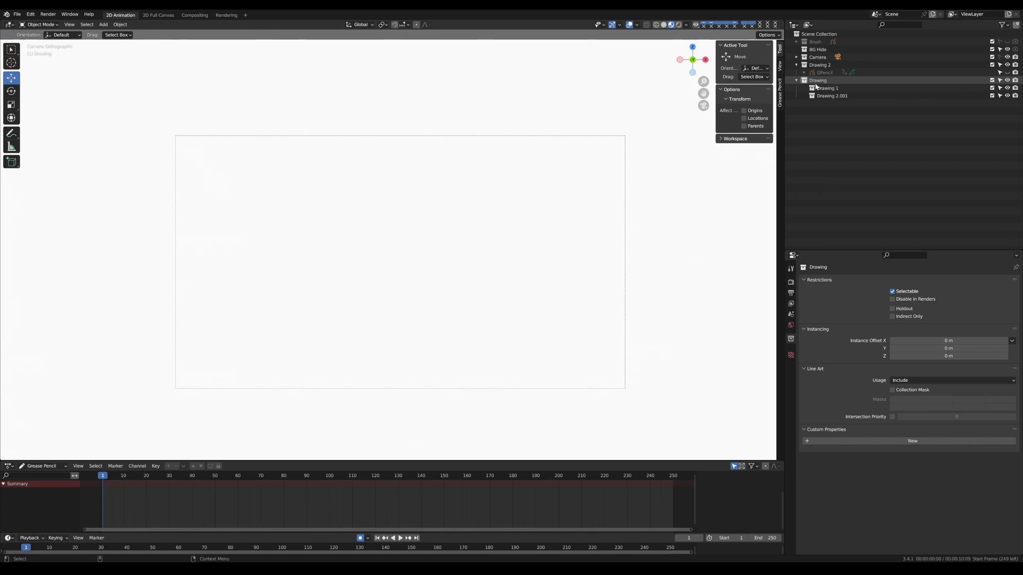
# Select the BG Hide collection to show its render-disabled Collection properties
pyautogui.click(816, 57)
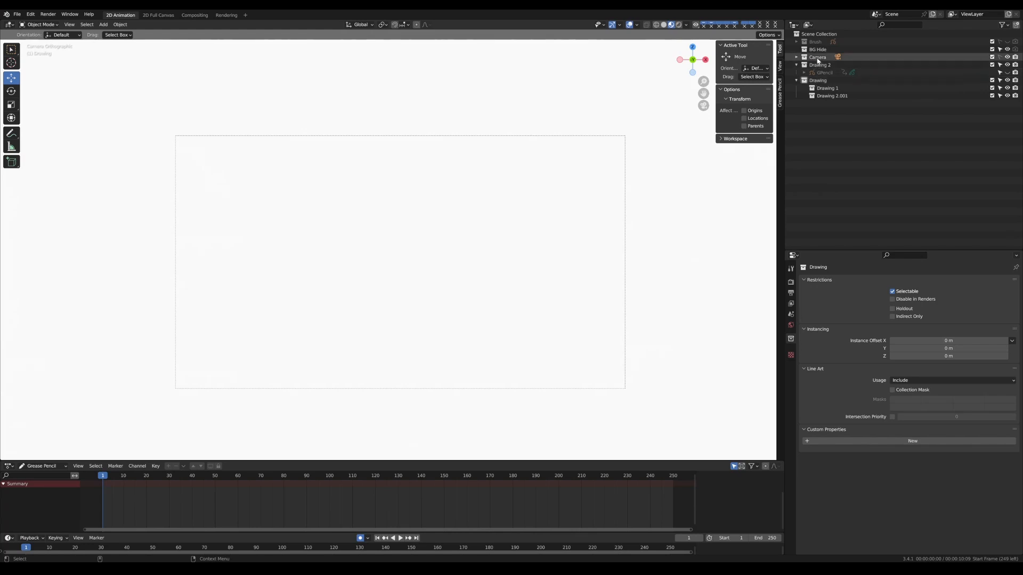
pyautogui.click(817, 49)
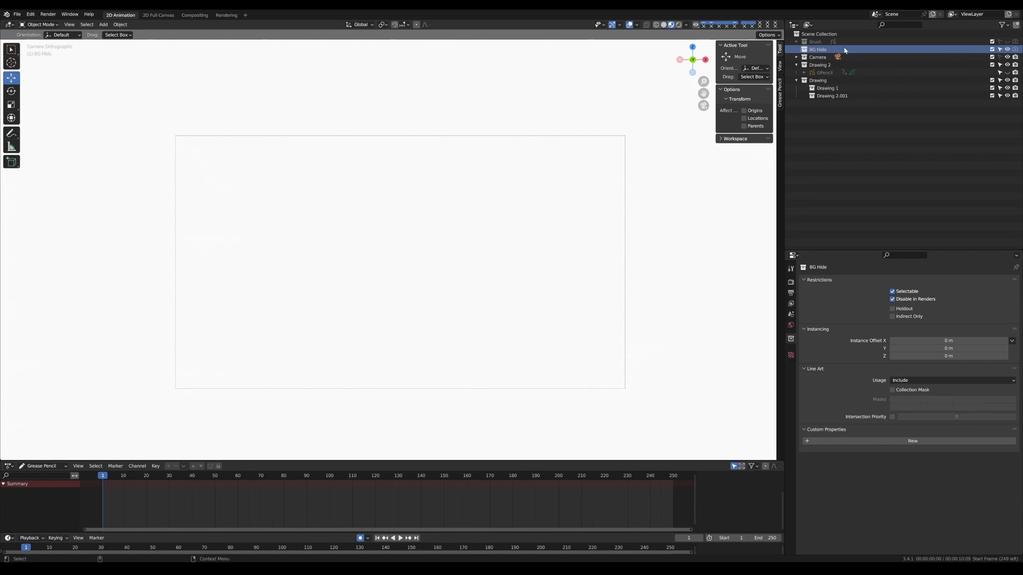
pyautogui.moveTo(819, 51)
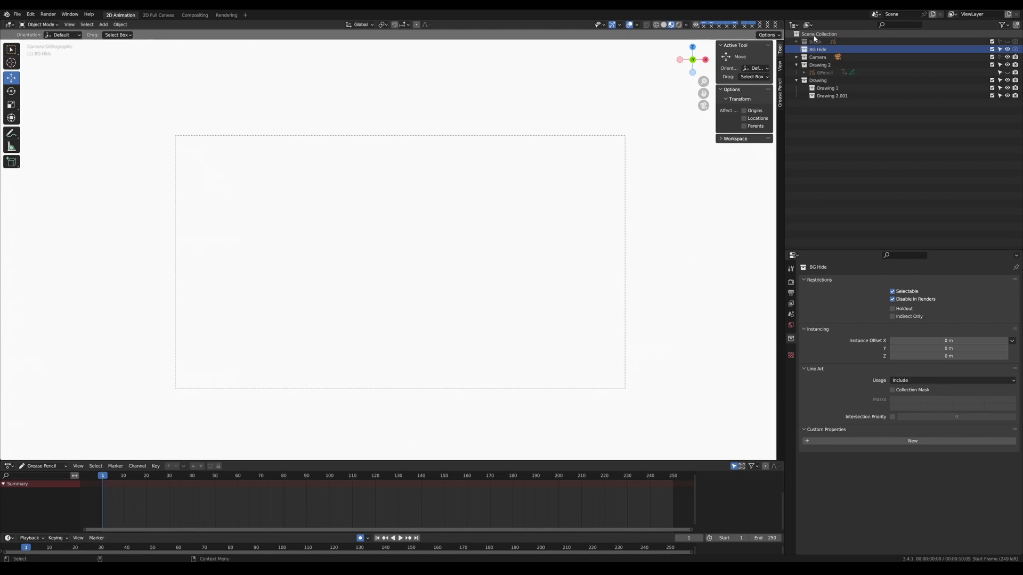
# Collapse the Drawing 2 and Drawing collections, then reselect BG Hide
pyautogui.rightClick(818, 33)
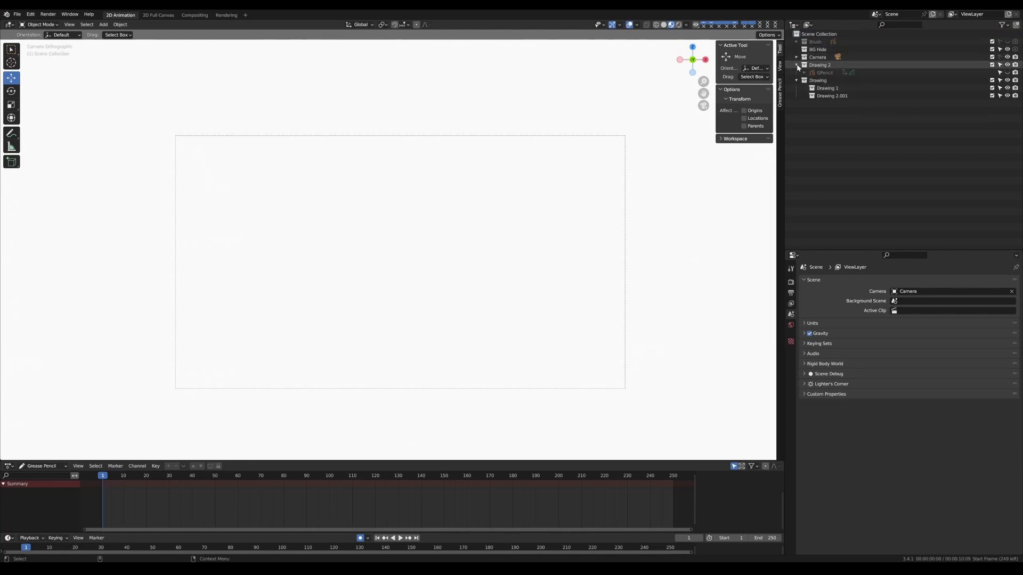
pyautogui.click(798, 81)
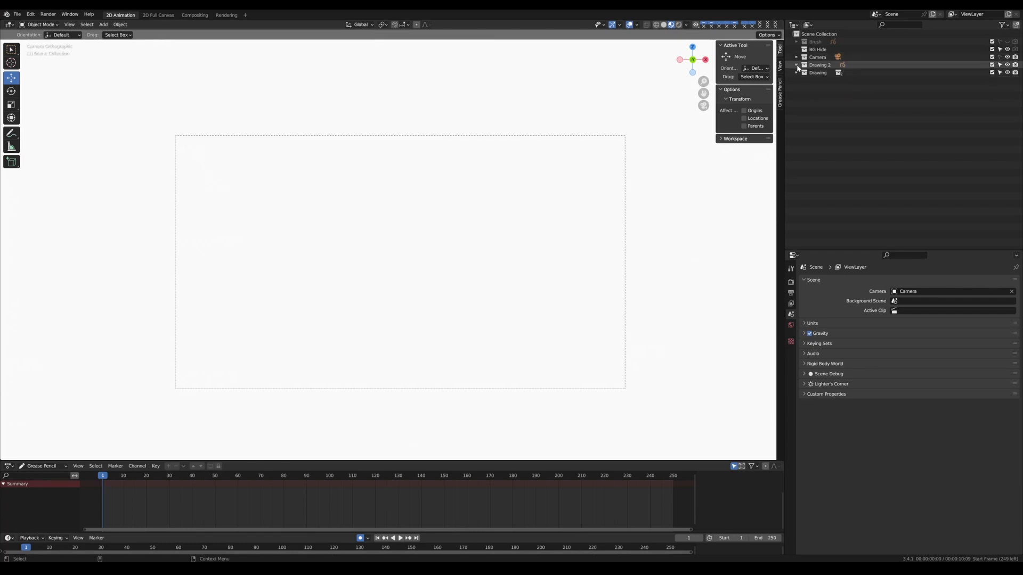
pyautogui.click(817, 49)
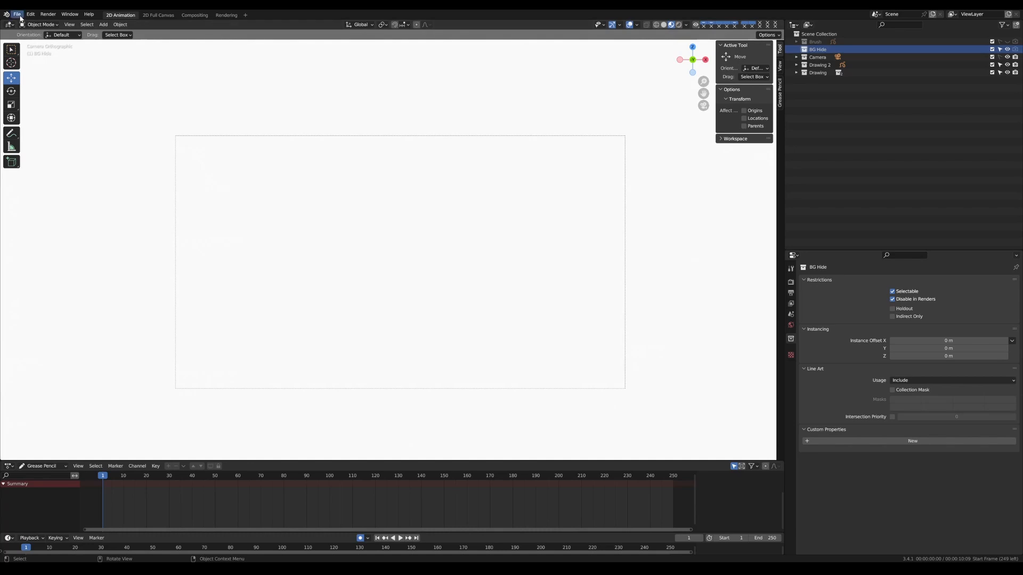
# Open the File menu to reach the Import formats list
pyautogui.click(17, 14)
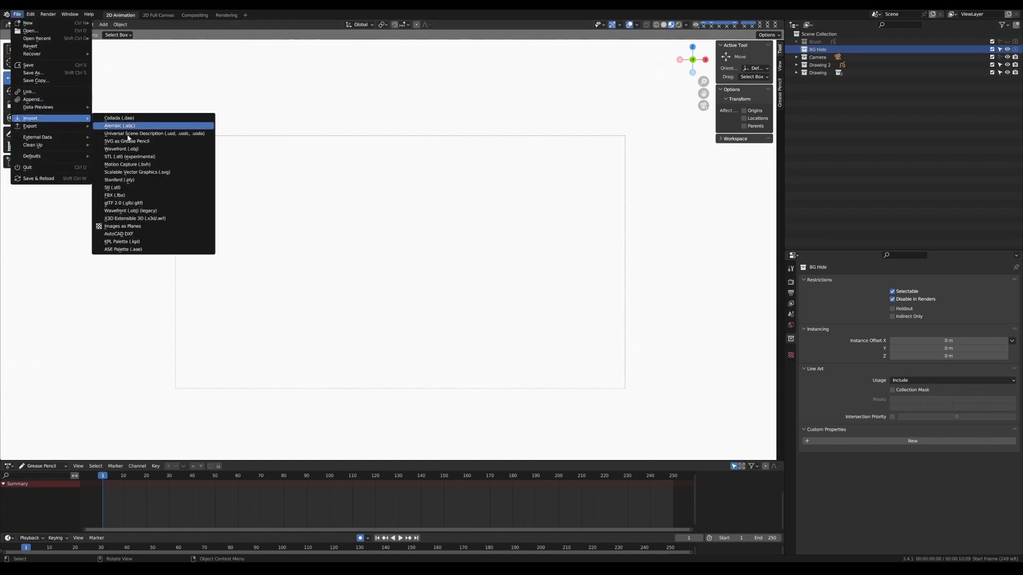
pyautogui.moveTo(123, 226)
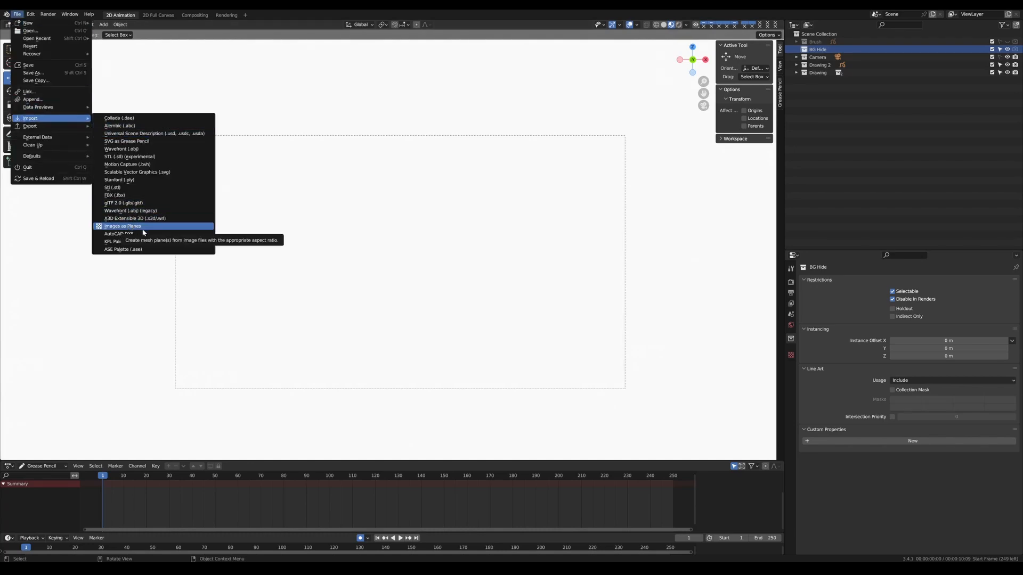
pyautogui.moveTo(146, 228)
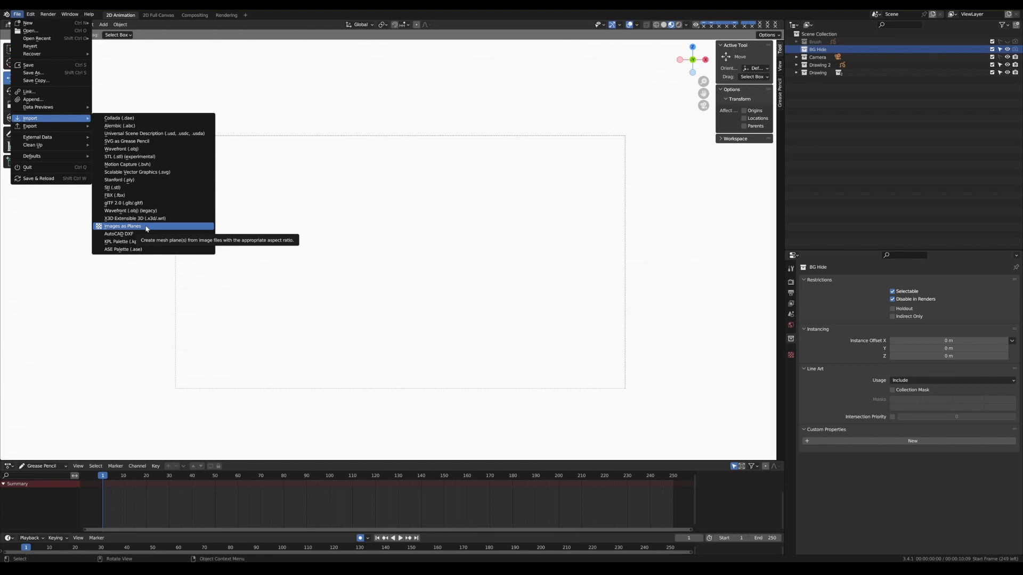
pyautogui.moveTo(32, 53)
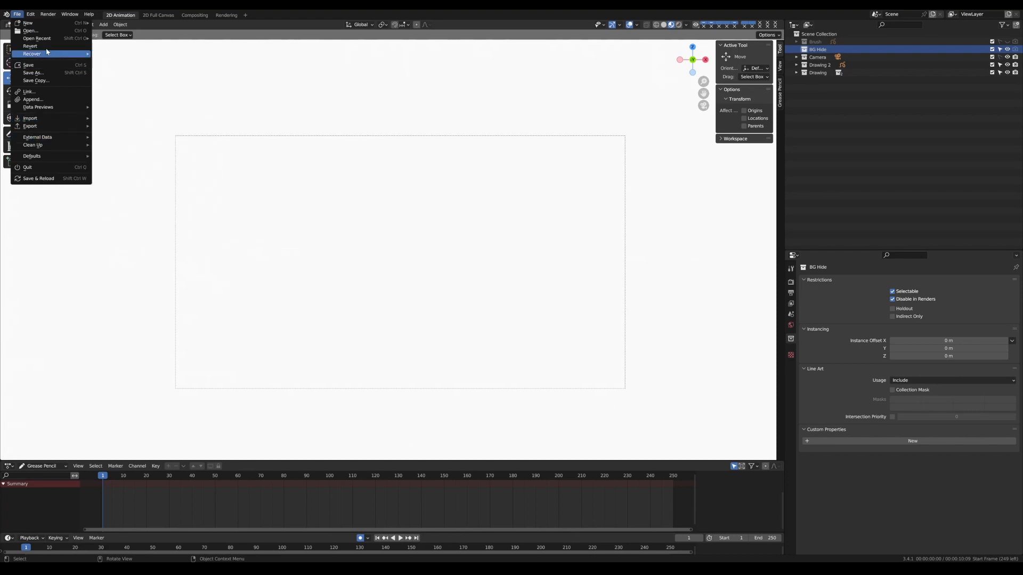
pyautogui.click(30, 14)
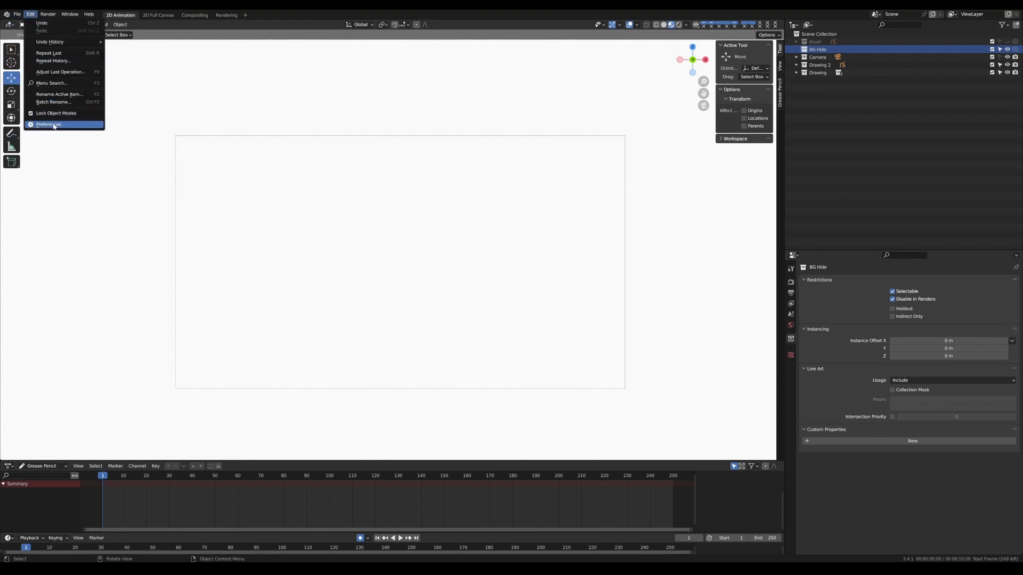
pyautogui.click(49, 125)
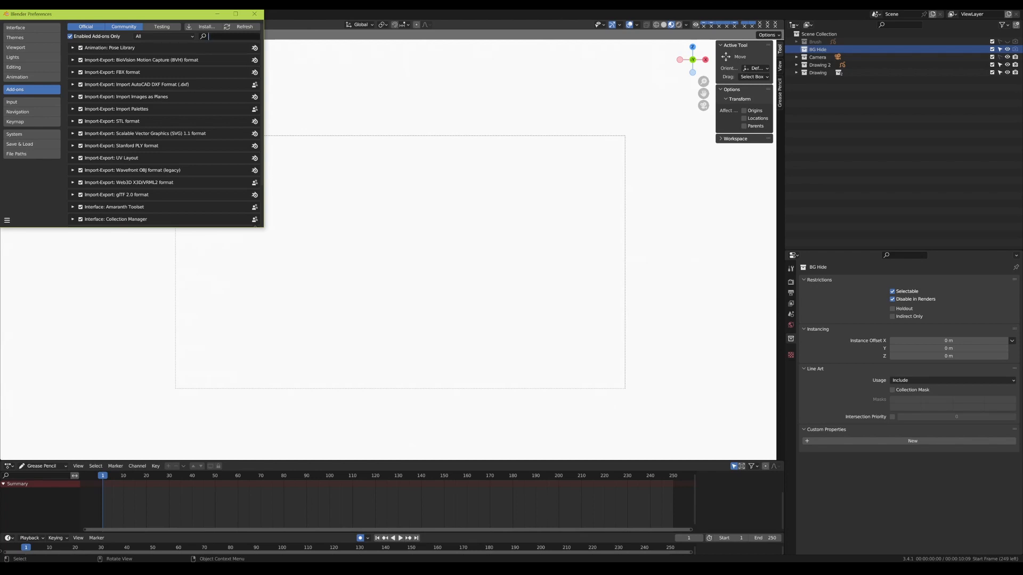
pyautogui.write('import')
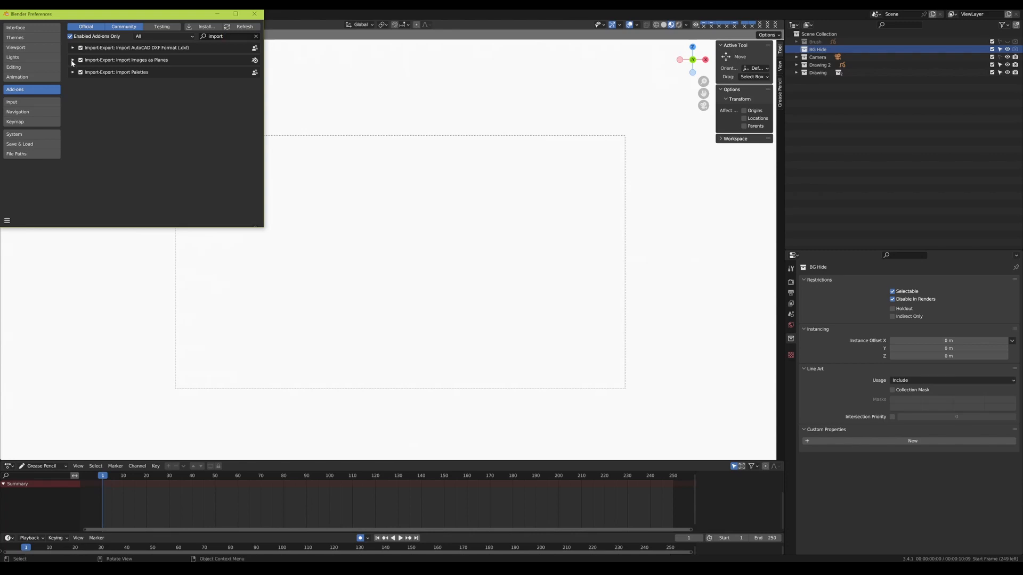
pyautogui.click(72, 60)
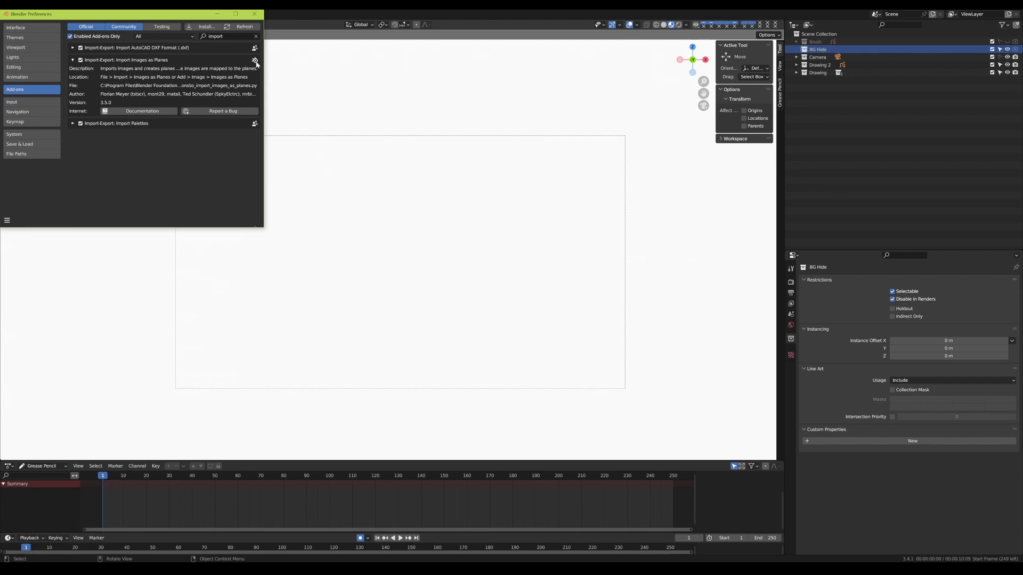
pyautogui.click(73, 60)
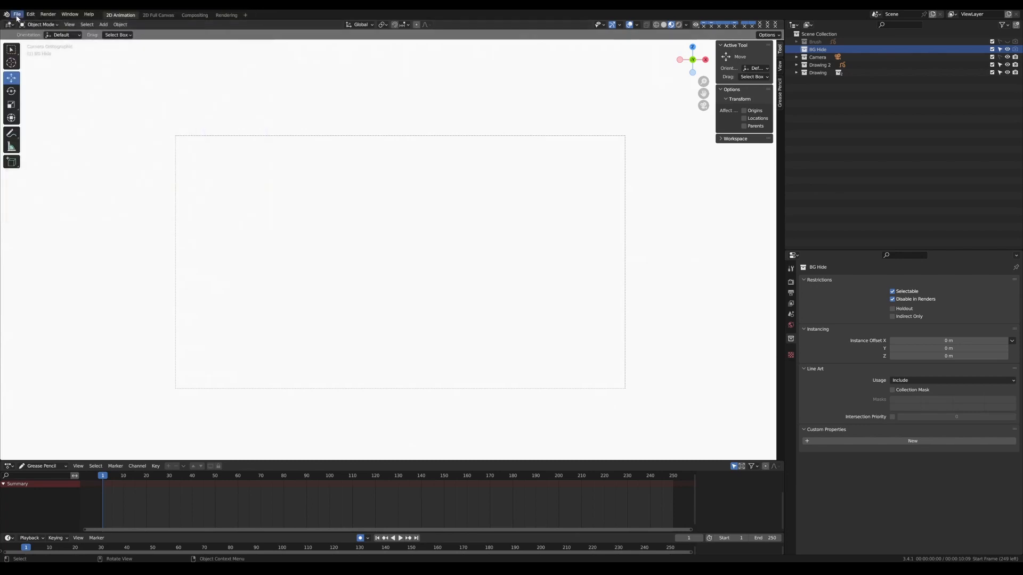
# Start File > Import > Images as Planes and open the Illustration folder
pyautogui.click(18, 14)
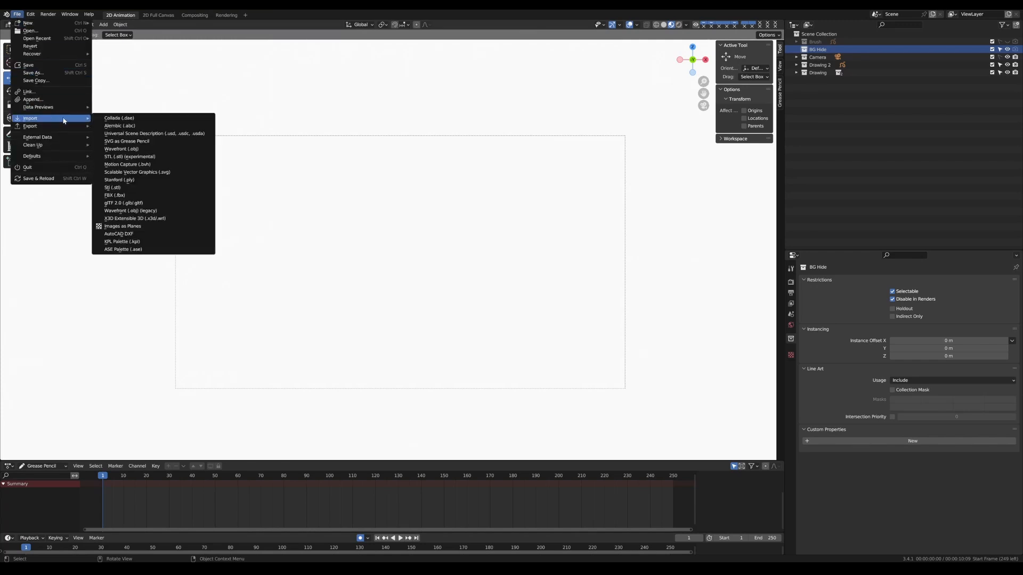
pyautogui.click(122, 226)
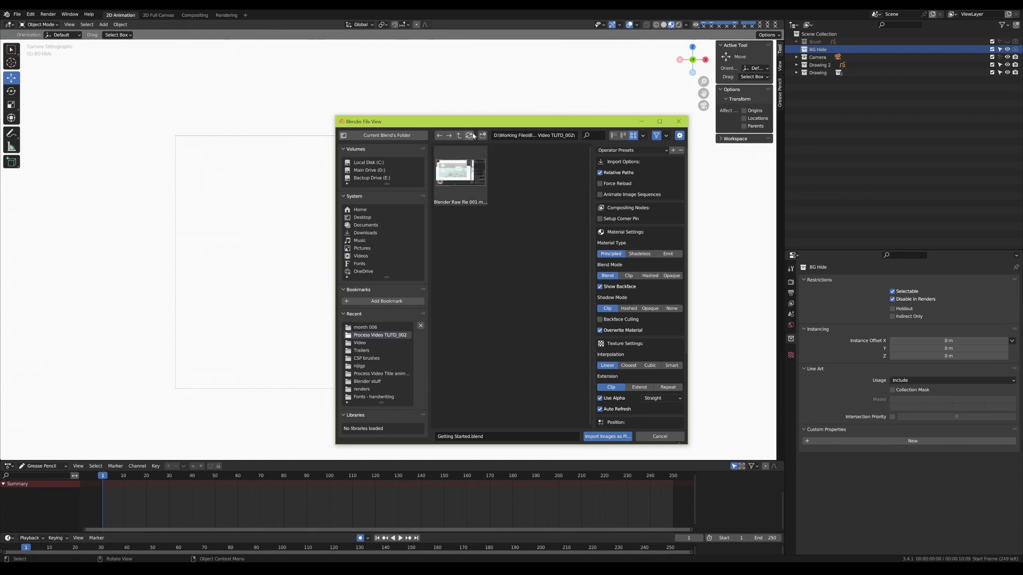
pyautogui.moveTo(364, 121); pyautogui.dragTo(326, 113)
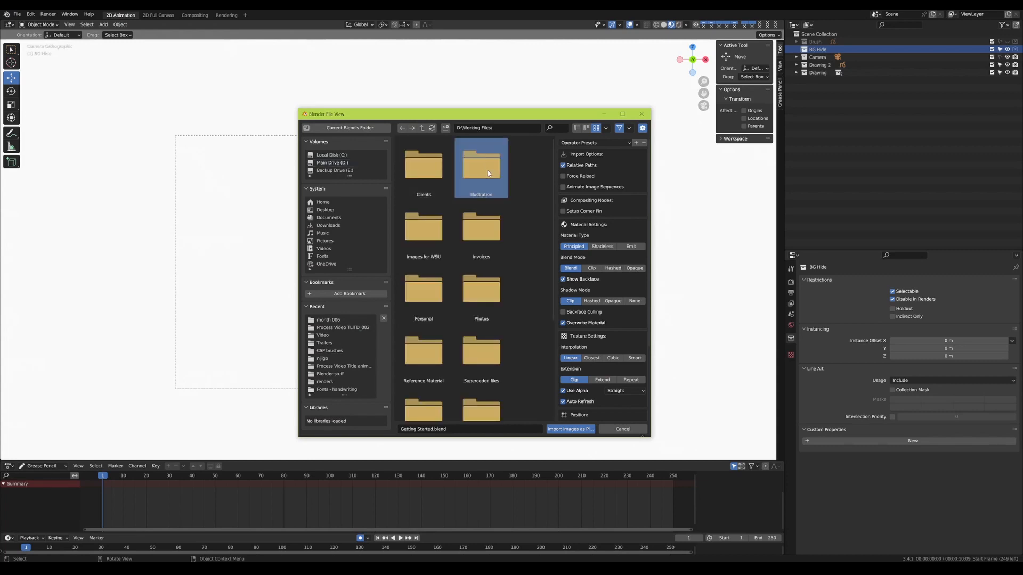
pyautogui.doubleClick(481, 163)
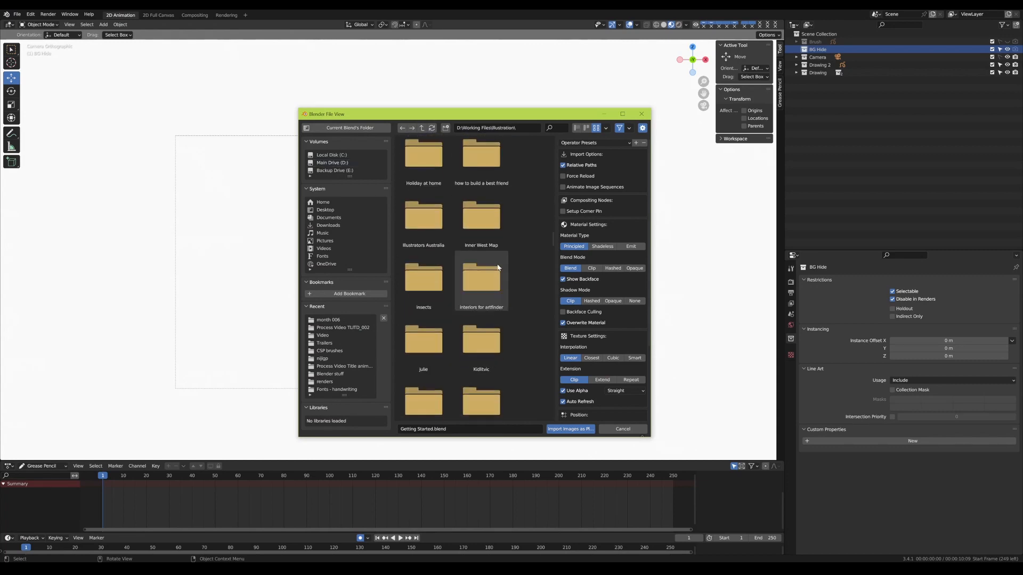
# Scroll the folder and choose TLITD_Spread 003-rev2.jpg
pyautogui.scroll(-3)
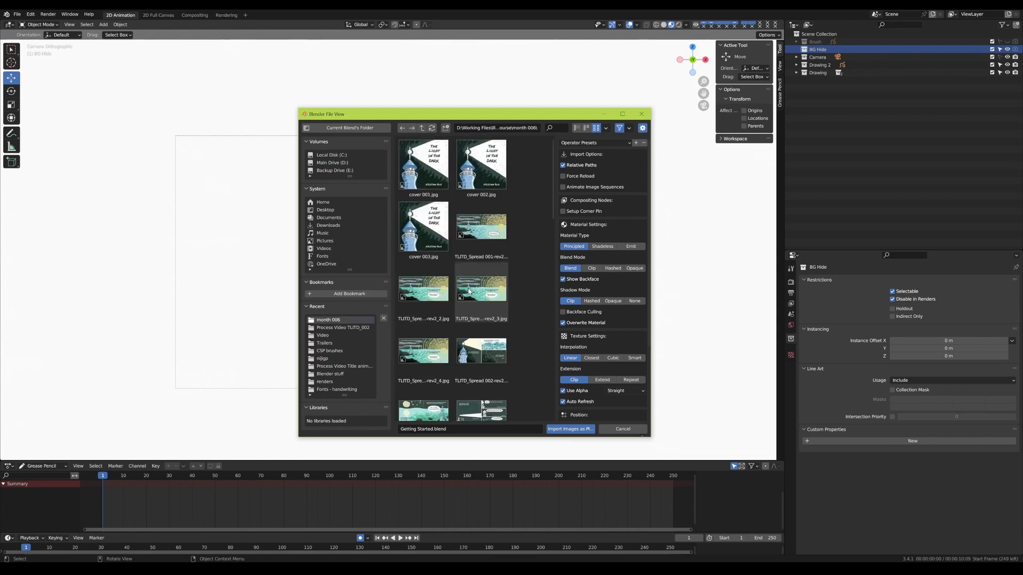
pyautogui.scroll(-3)
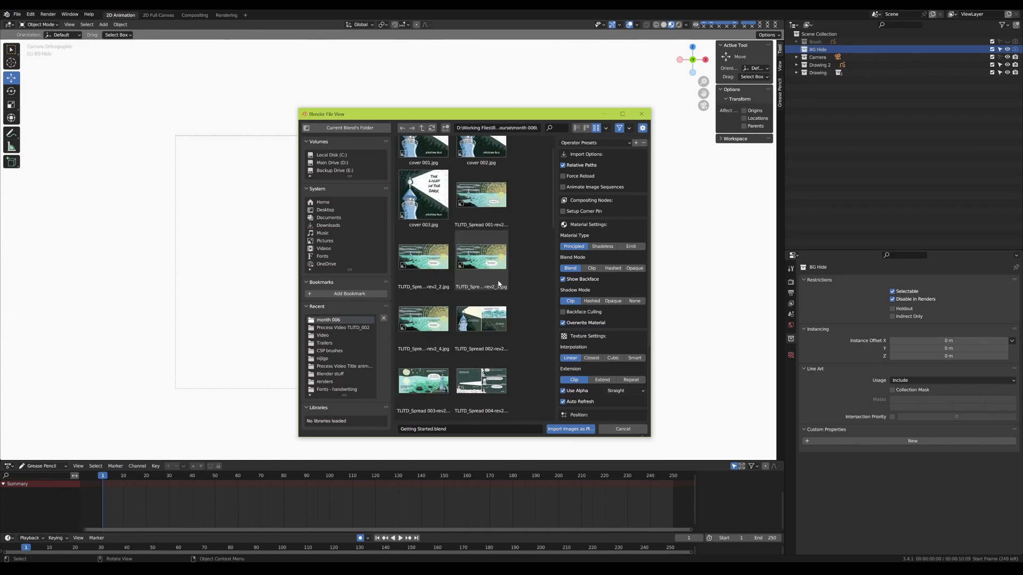
pyautogui.scroll(-3)
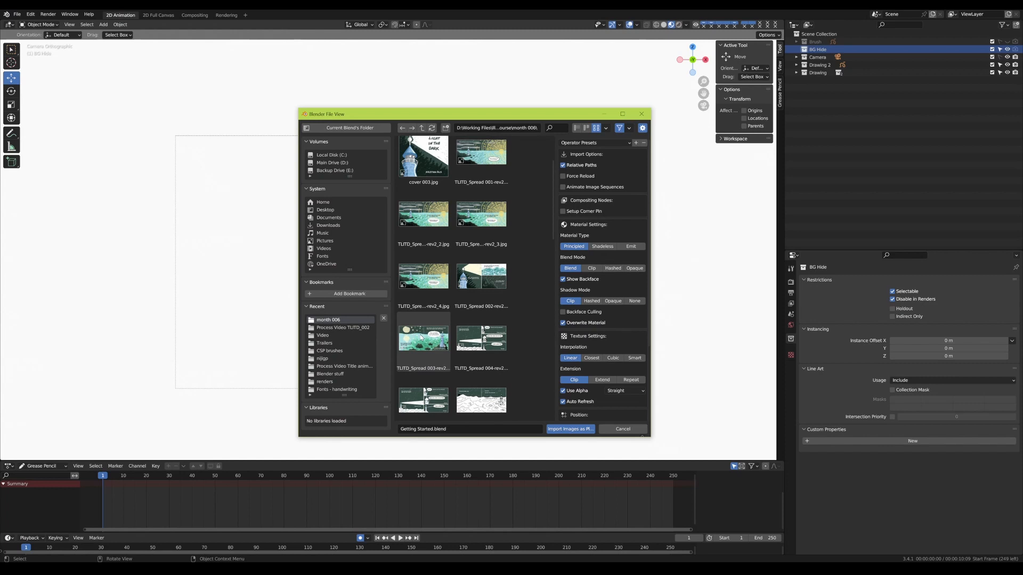
pyautogui.click(422, 340)
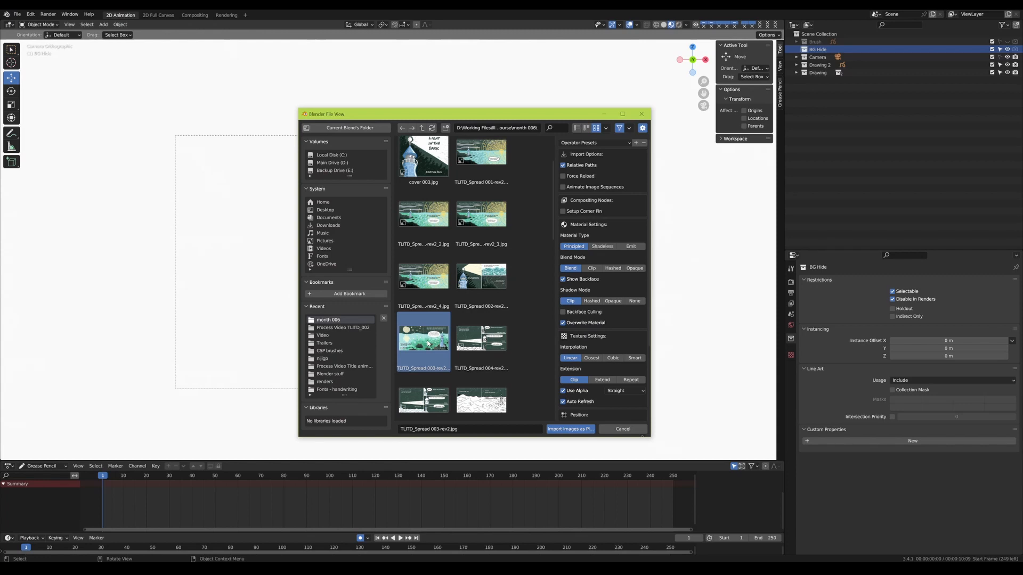
pyautogui.moveTo(428, 340)
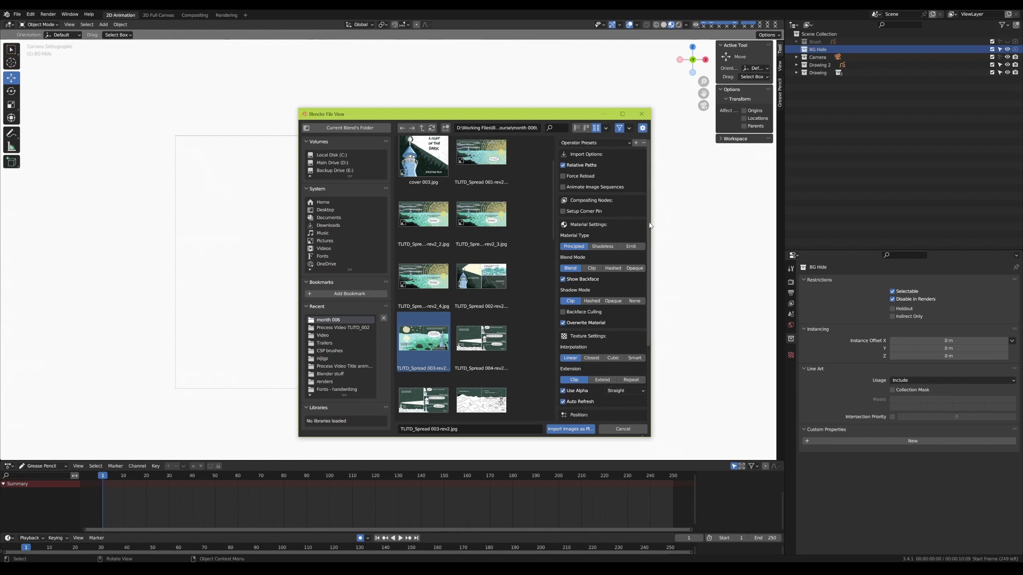
pyautogui.moveTo(650, 226)
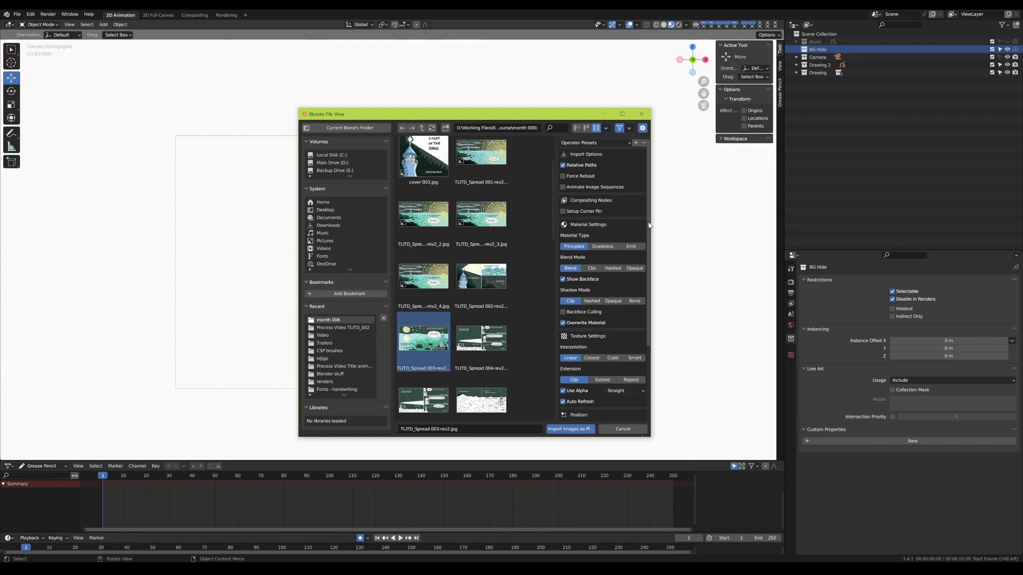
pyautogui.moveTo(648, 229)
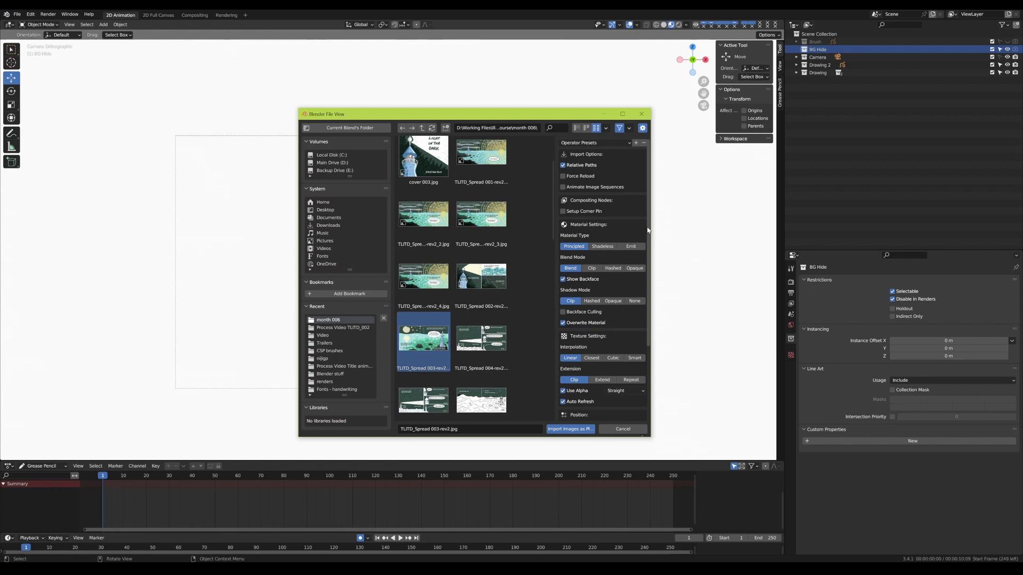
# Uncheck Use Alpha in the import options for TLITD_Spread 003-rev2.jpg
pyautogui.scroll(-3)
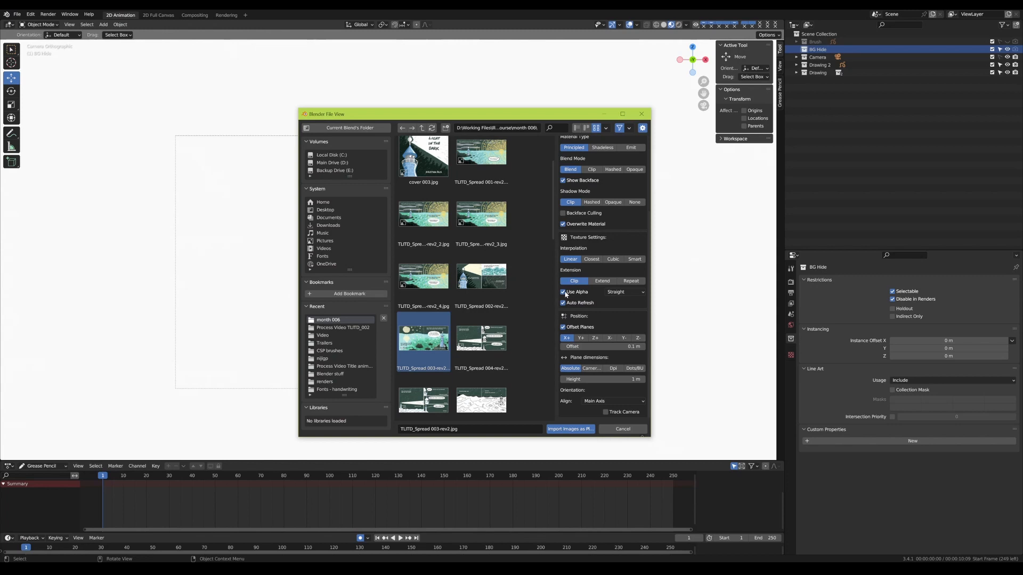
pyautogui.moveTo(585, 292)
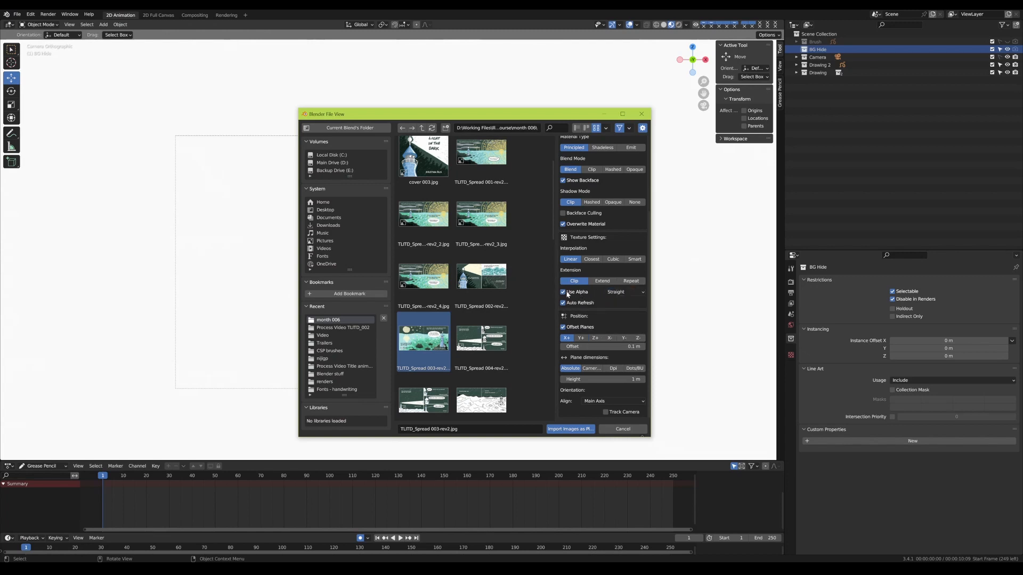
pyautogui.moveTo(565, 291)
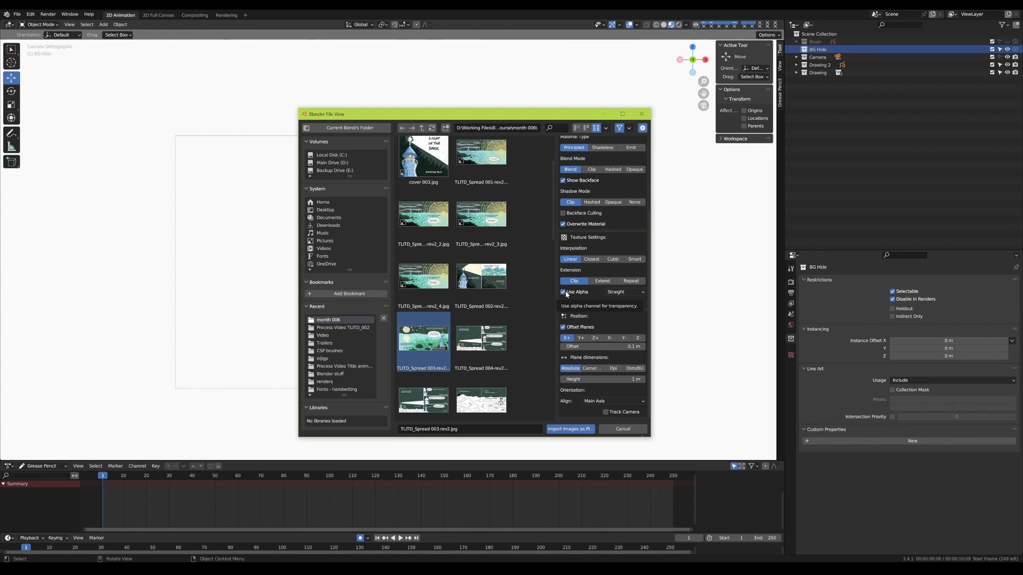
pyautogui.click(563, 291)
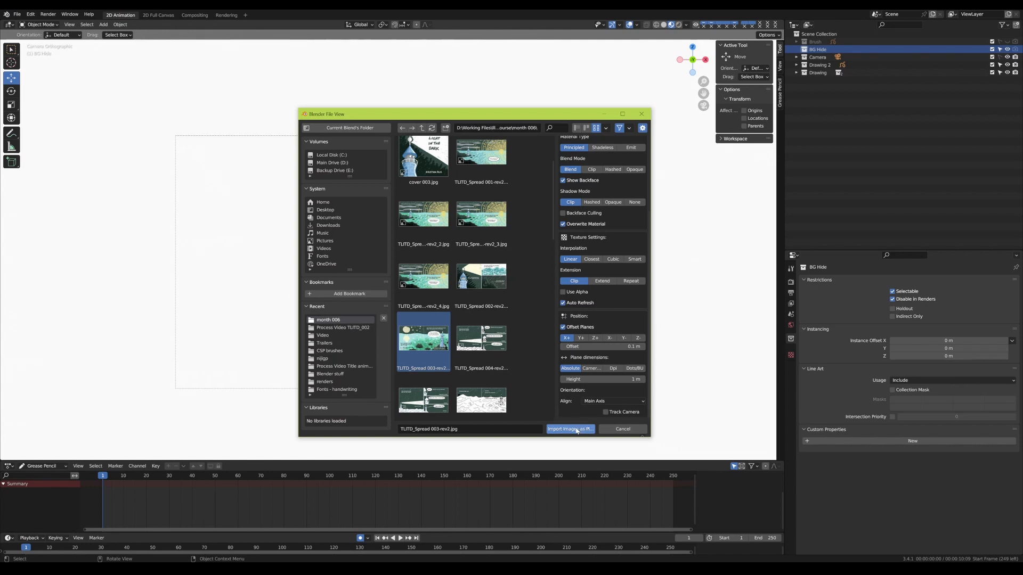
pyautogui.moveTo(569, 428)
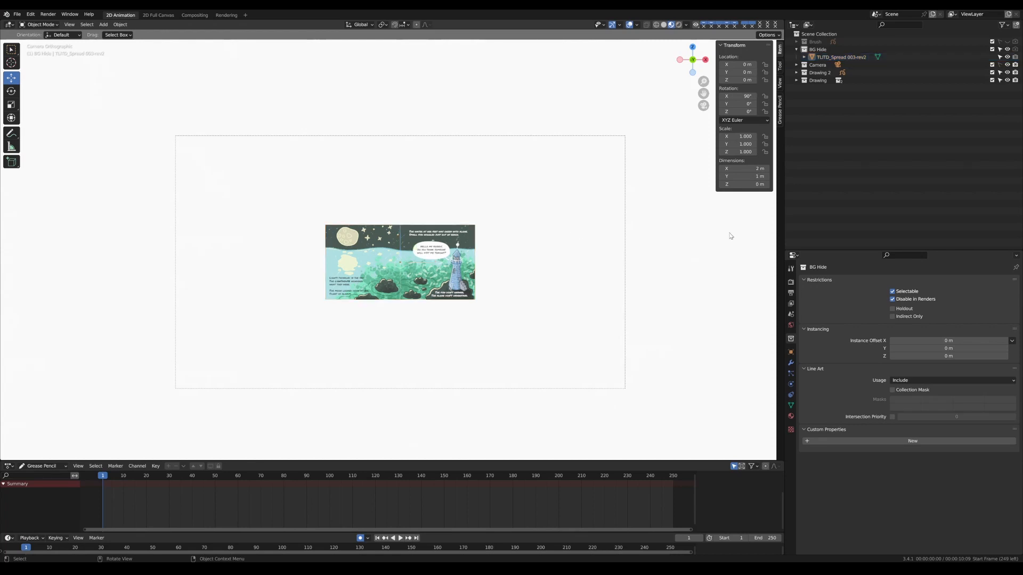
pyautogui.moveTo(699, 237)
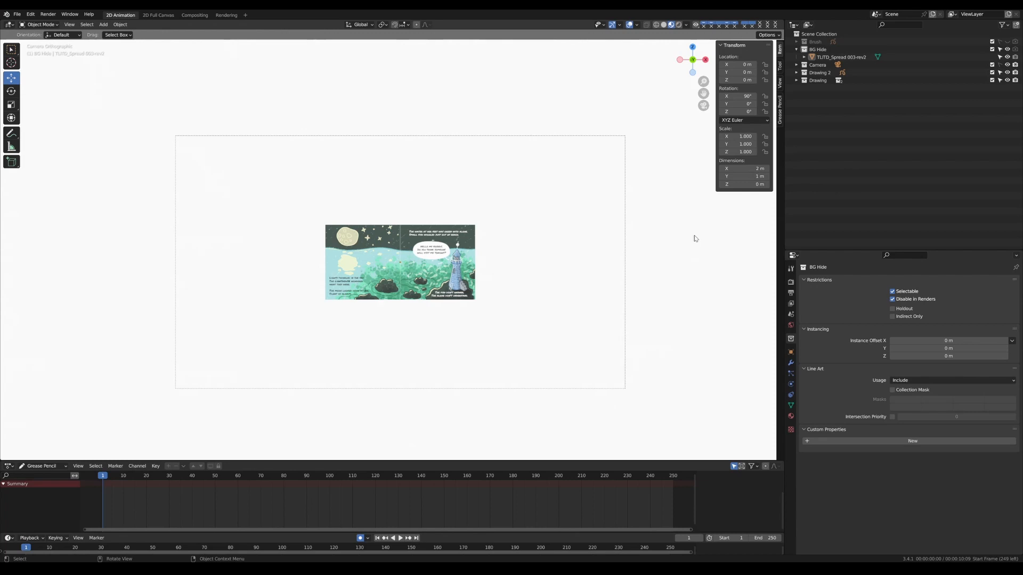
pyautogui.moveTo(366, 399)
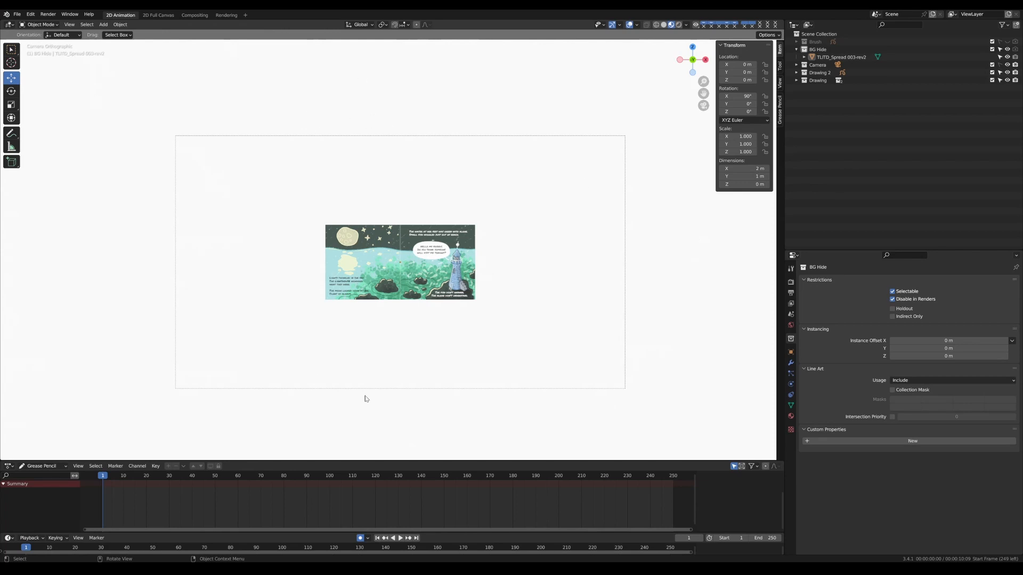
pyautogui.moveTo(281, 169)
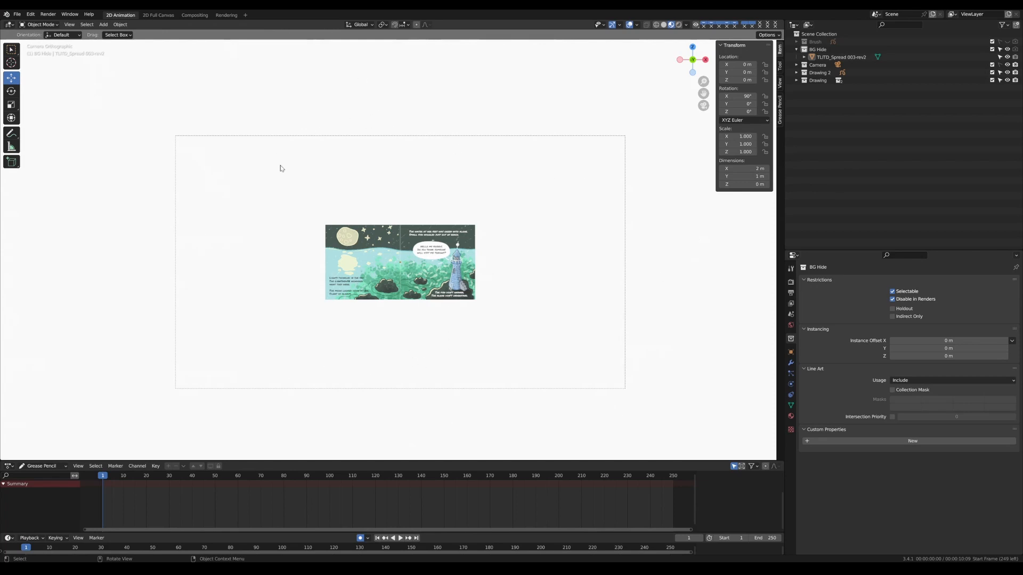
pyautogui.moveTo(285, 362)
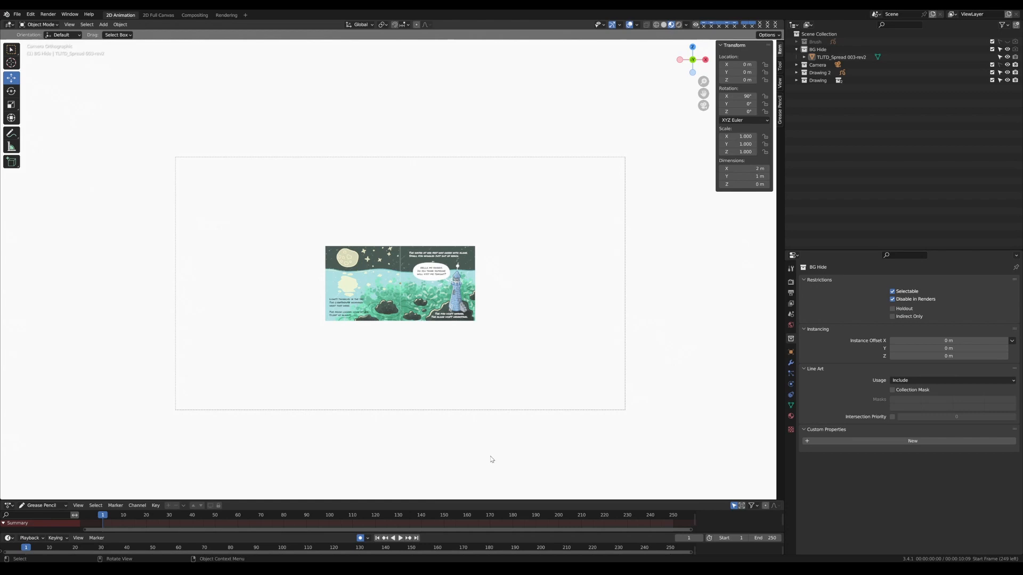
pyautogui.moveTo(661, 346)
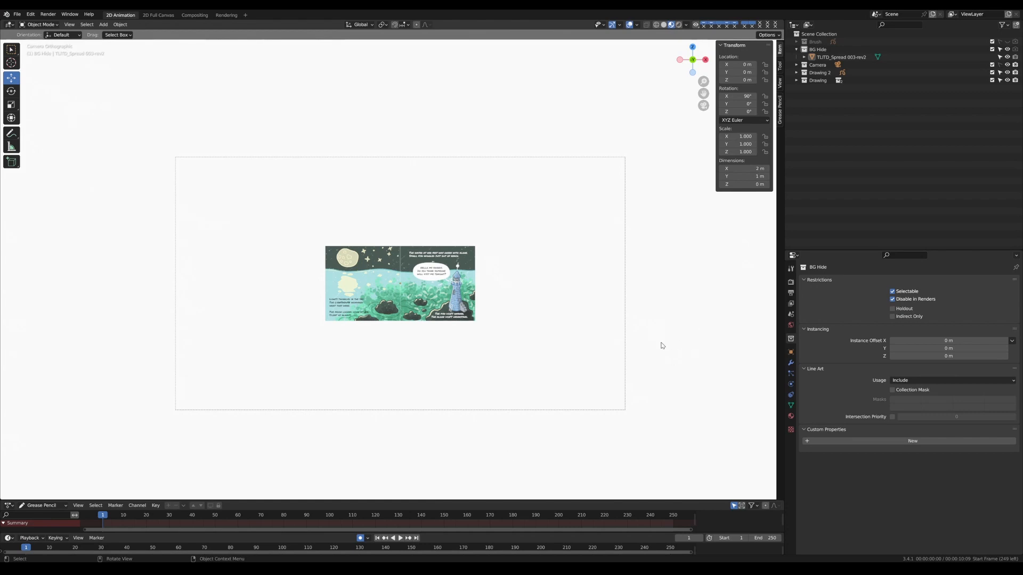
pyautogui.moveTo(660, 350)
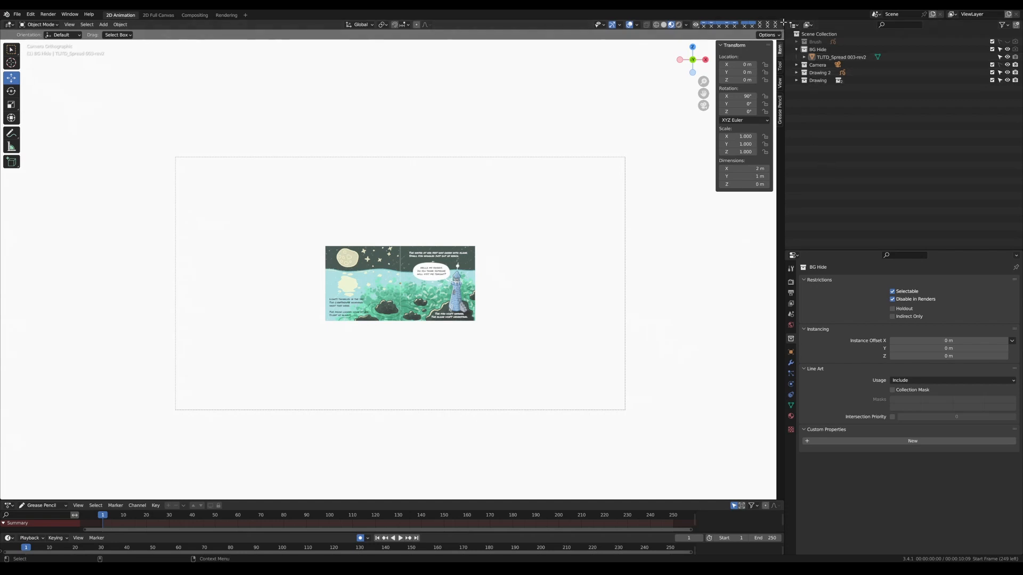
pyautogui.moveTo(783, 249)
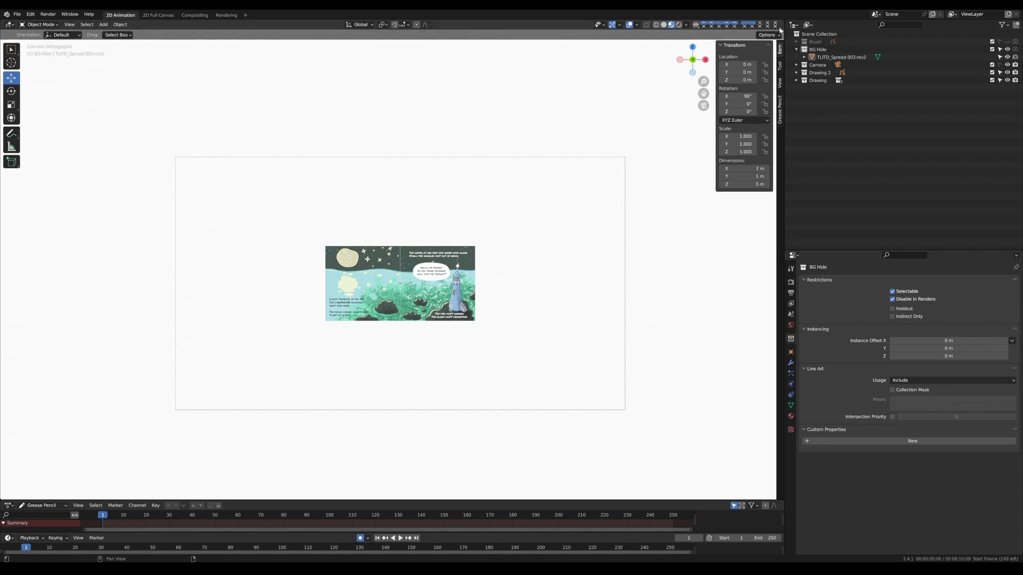
pyautogui.moveTo(782, 27)
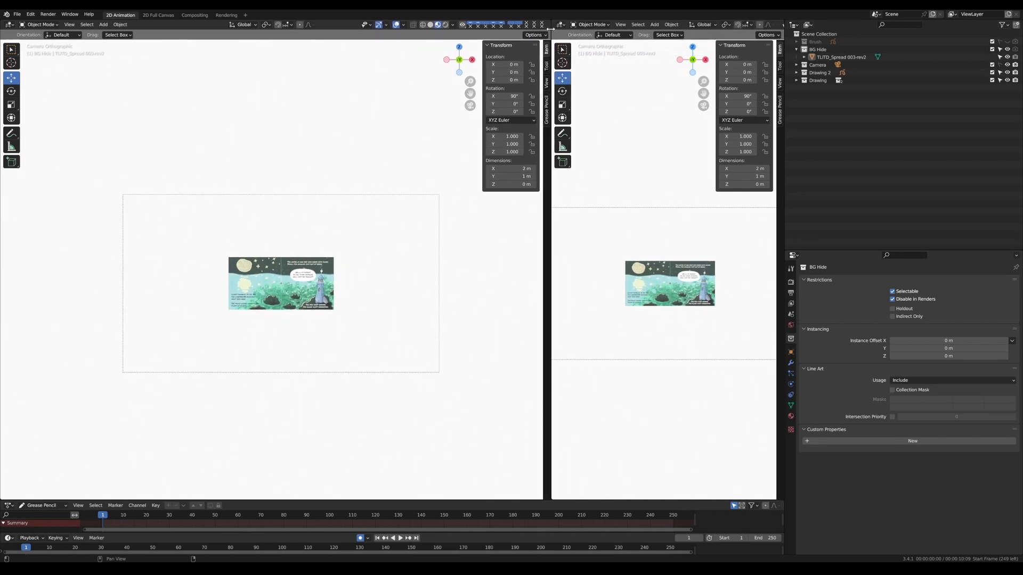
# Switch the right-hand area's editor type to 3D Viewport
pyautogui.click(561, 24)
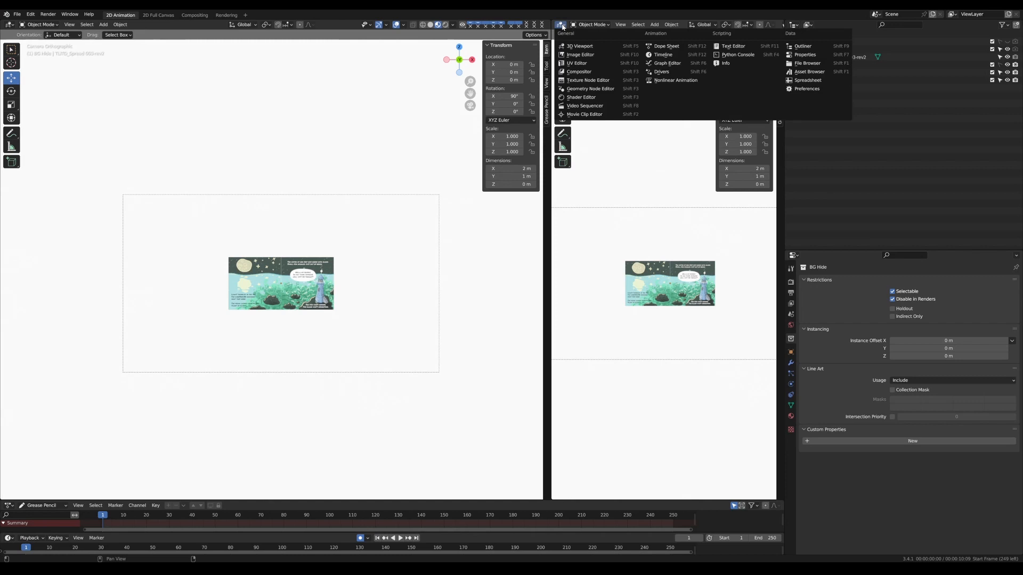
pyautogui.moveTo(578, 45)
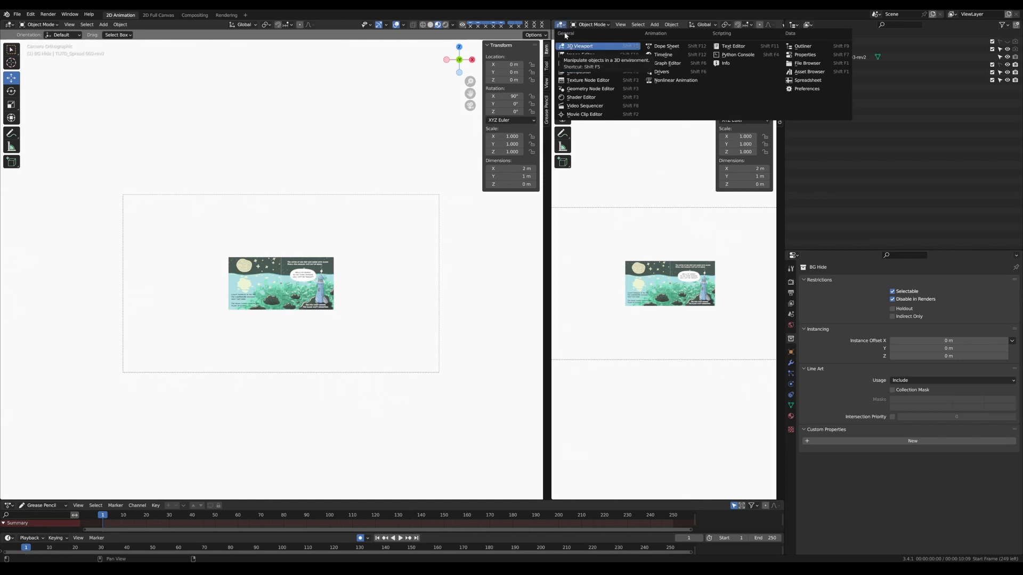
pyautogui.click(579, 45)
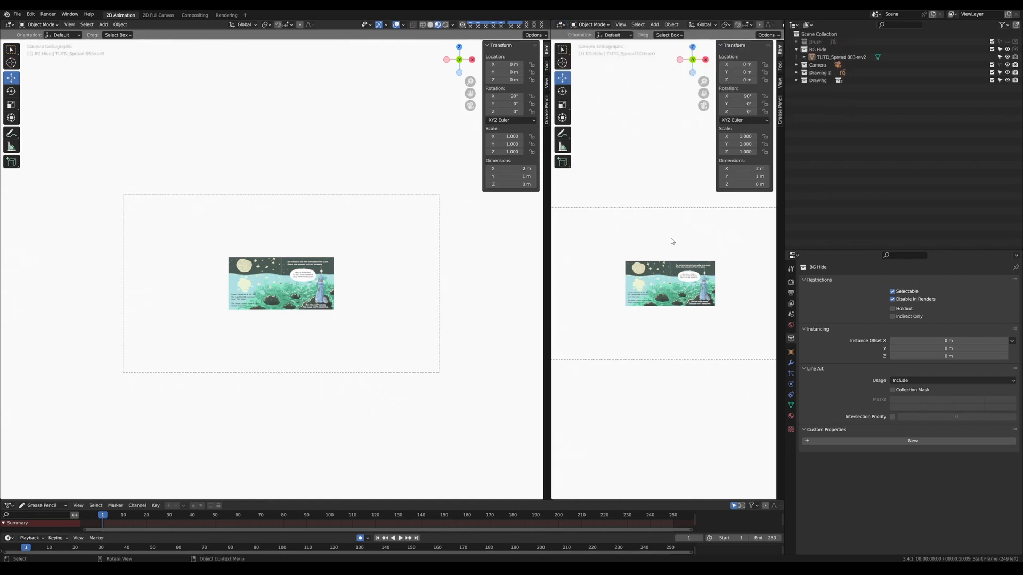
pyautogui.moveTo(696, 222)
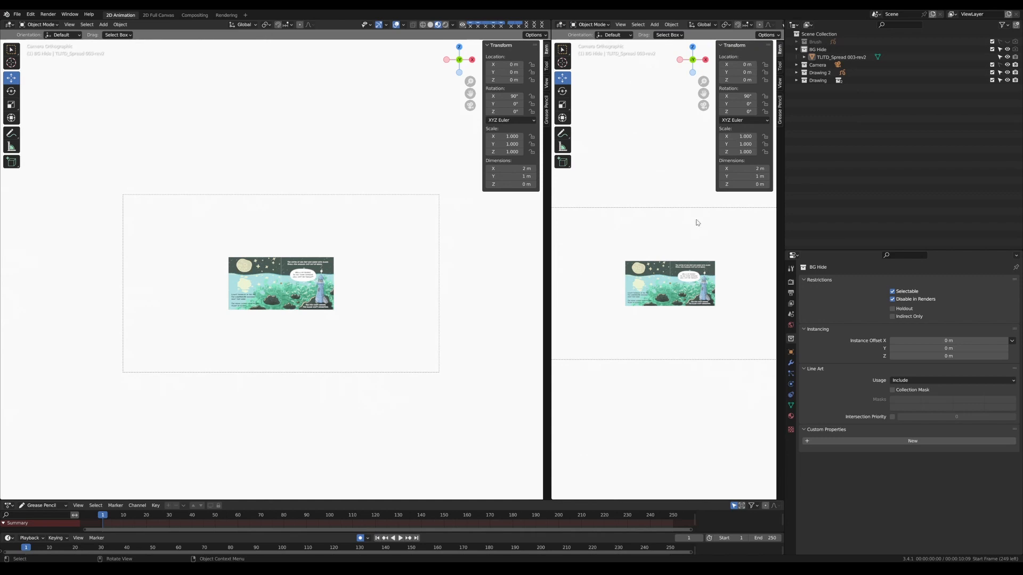
pyautogui.moveTo(661, 234)
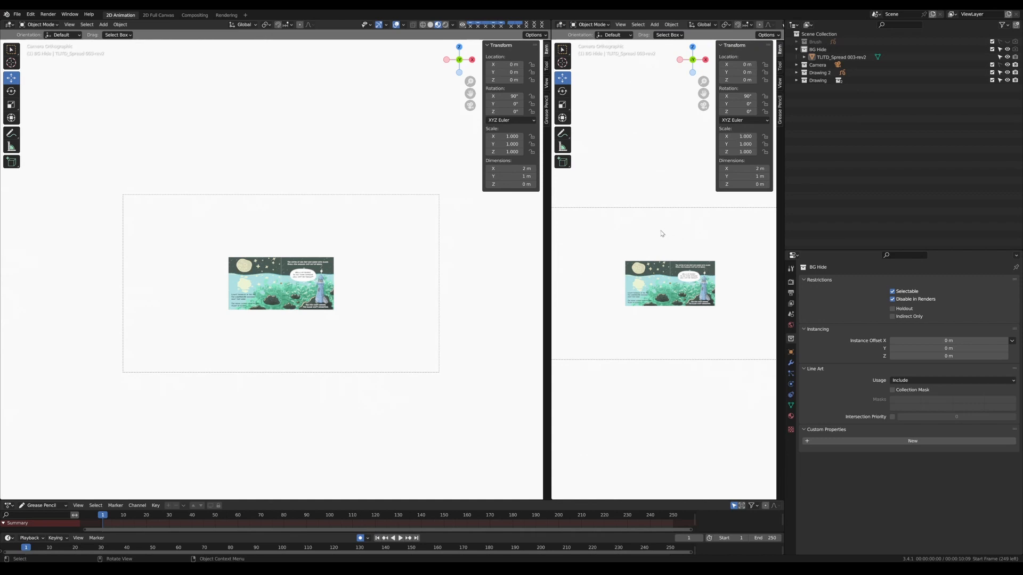
pyautogui.moveTo(650, 233)
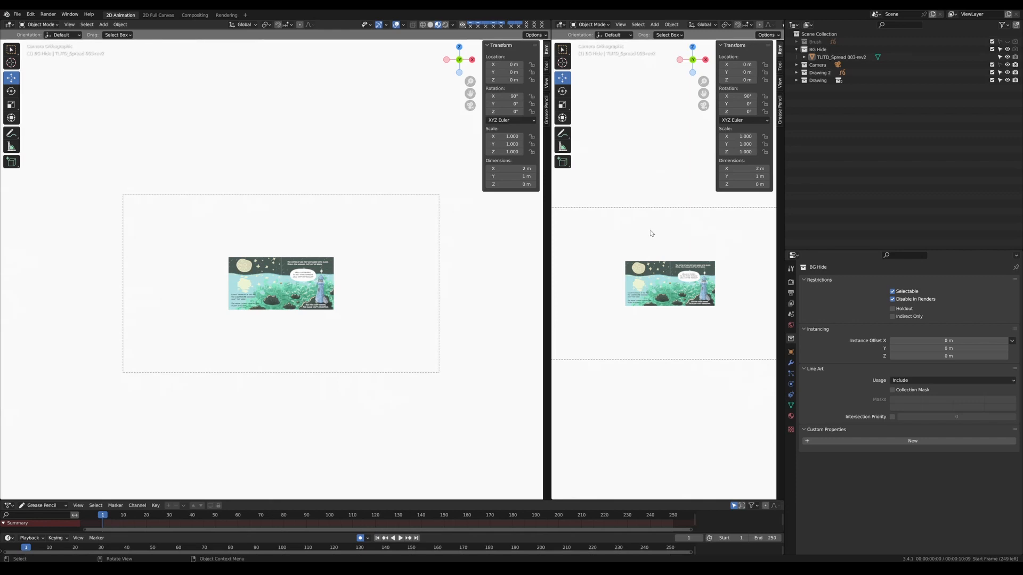
pyautogui.moveTo(704, 95)
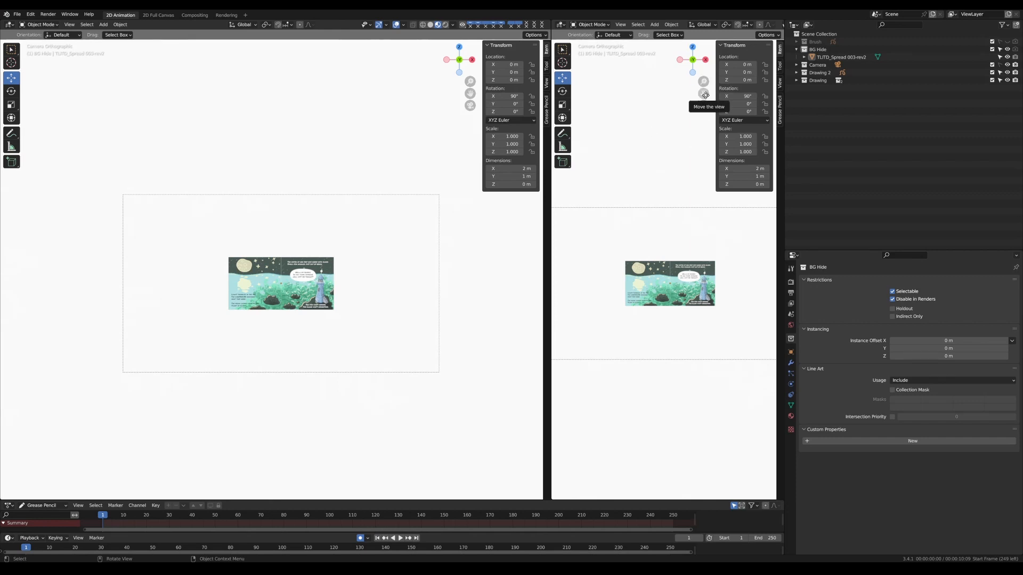
pyautogui.moveTo(703, 82)
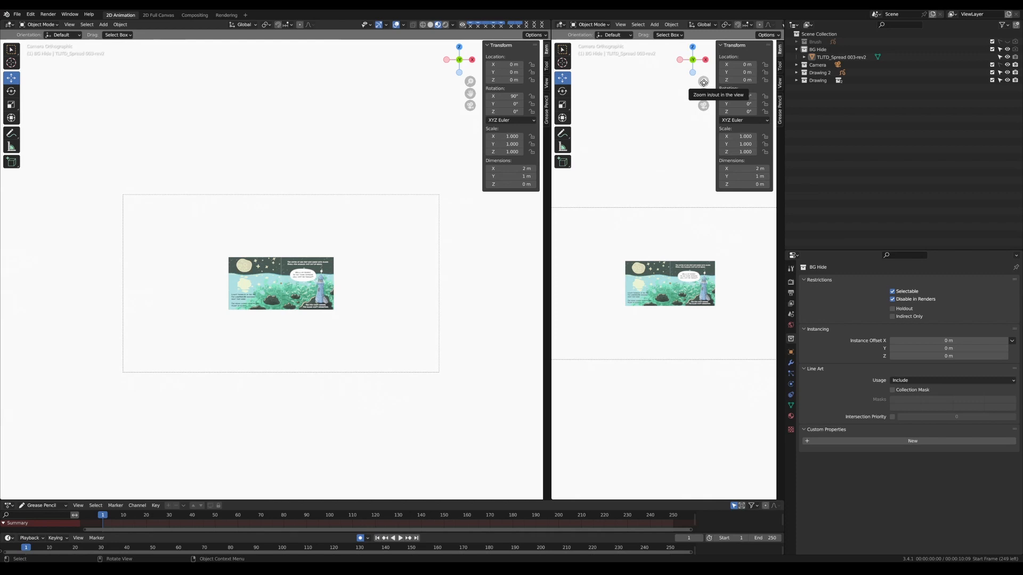
pyautogui.moveTo(694, 209)
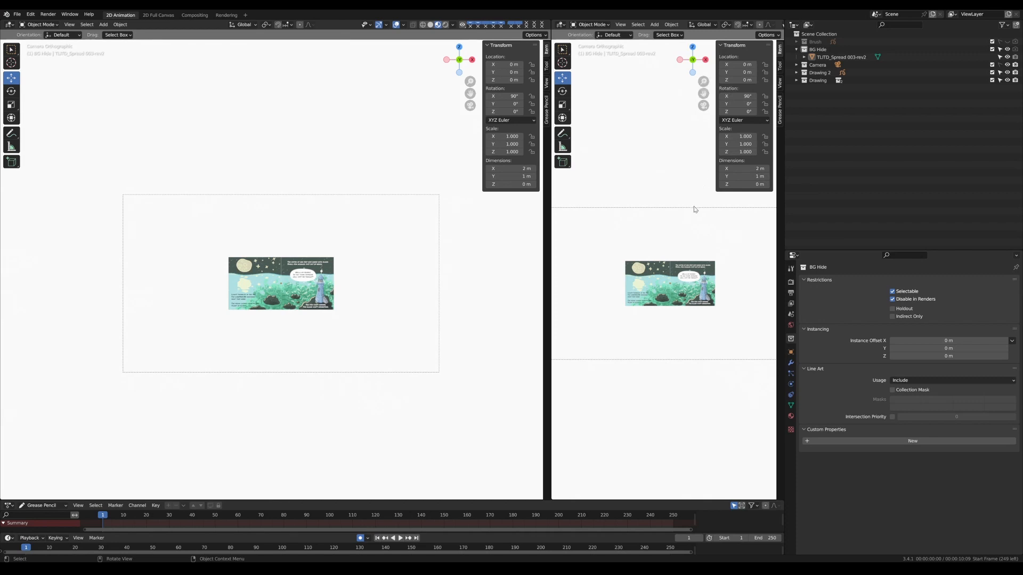
pyautogui.moveTo(666, 211)
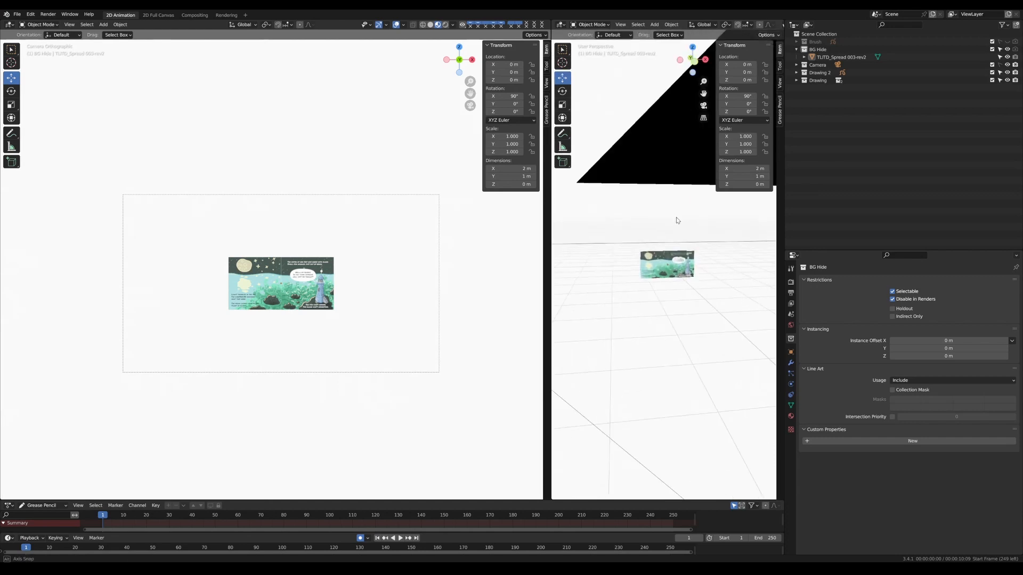
# Orbit the right view to see camera and plane, and expand the Camera collection
pyautogui.moveTo(676, 220); pyautogui.dragTo(693, 235)
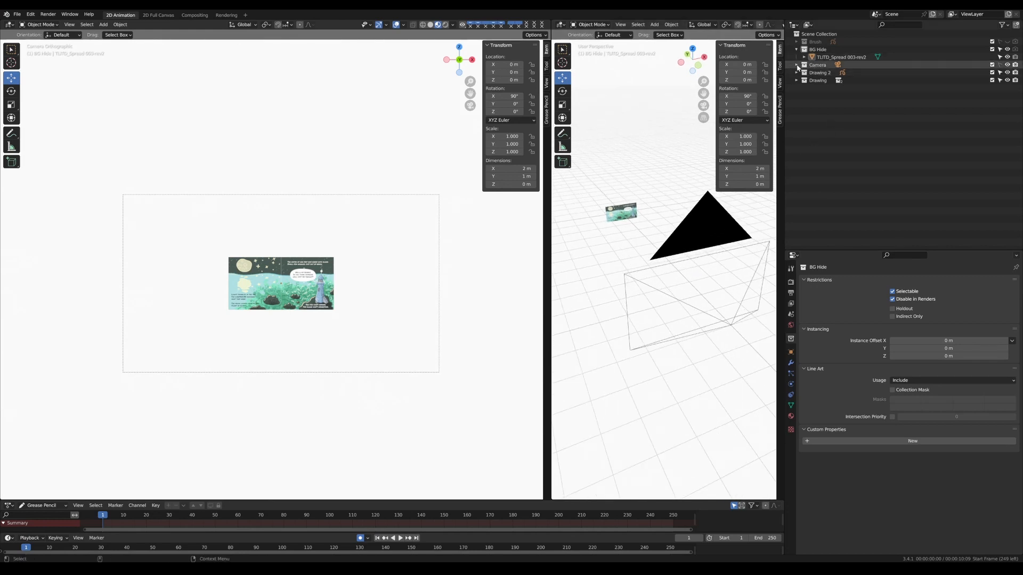
pyautogui.click(796, 64)
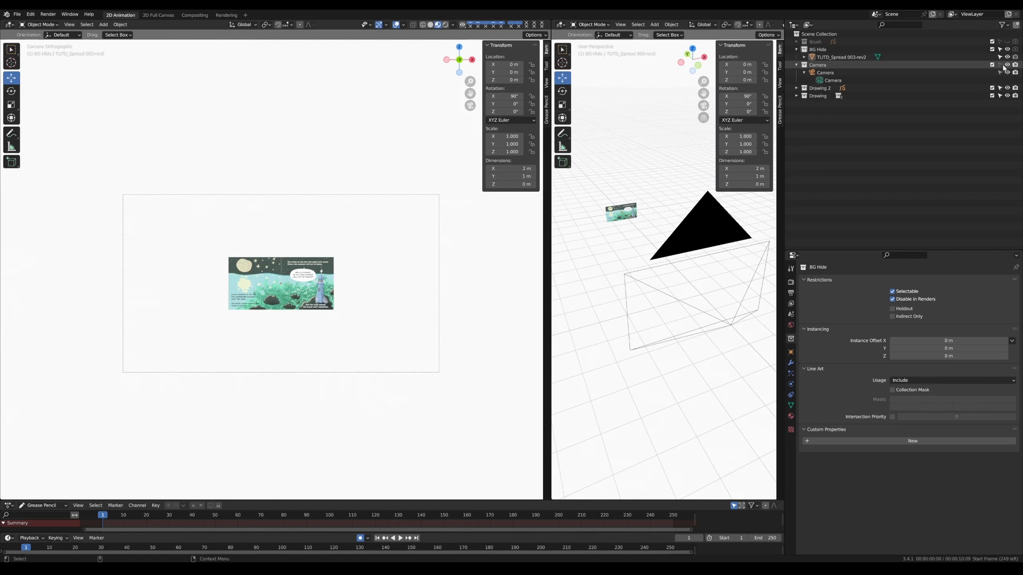
pyautogui.moveTo(999, 67)
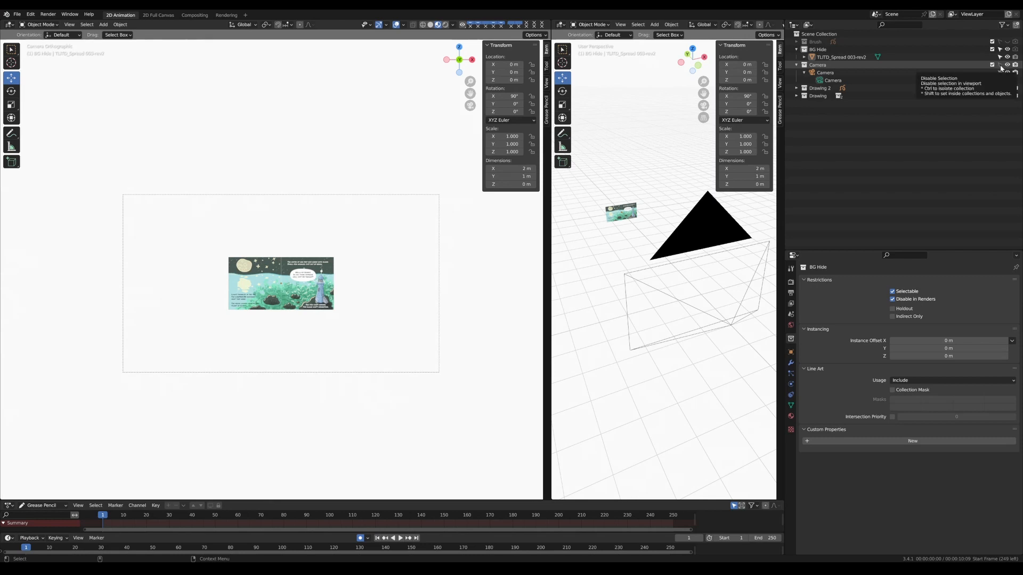
pyautogui.moveTo(912, 69)
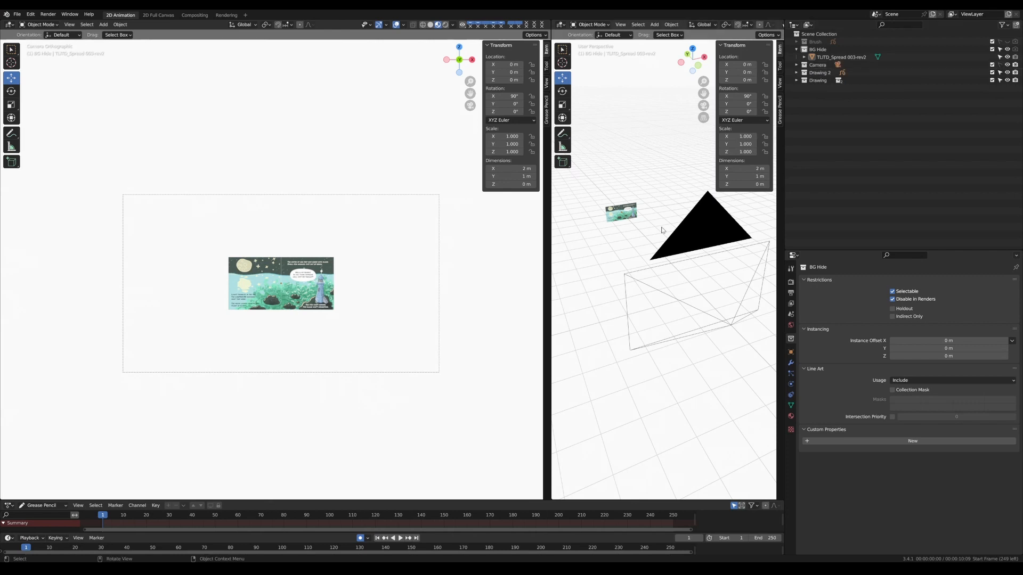
pyautogui.moveTo(358, 277)
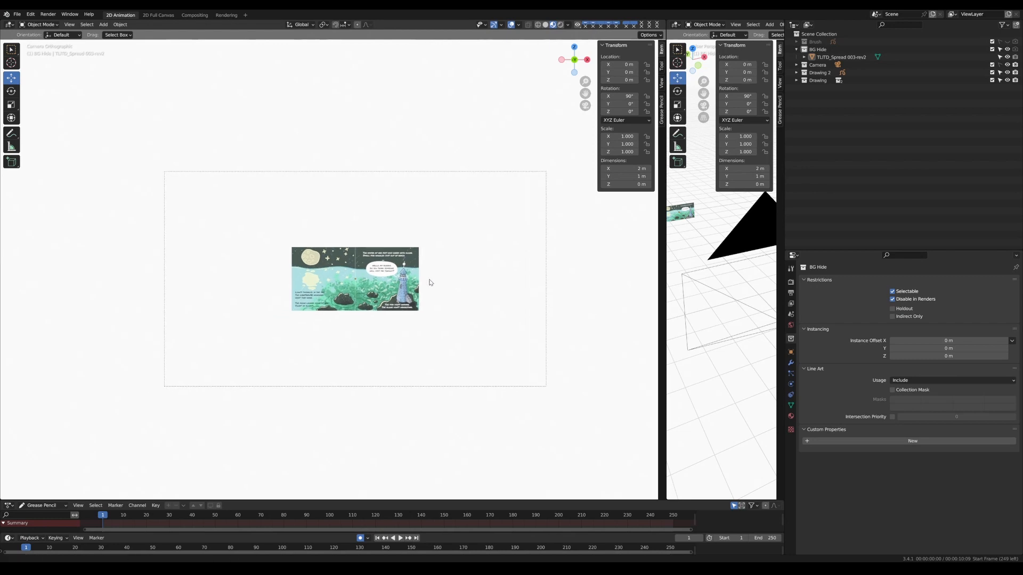
pyautogui.click(354, 278)
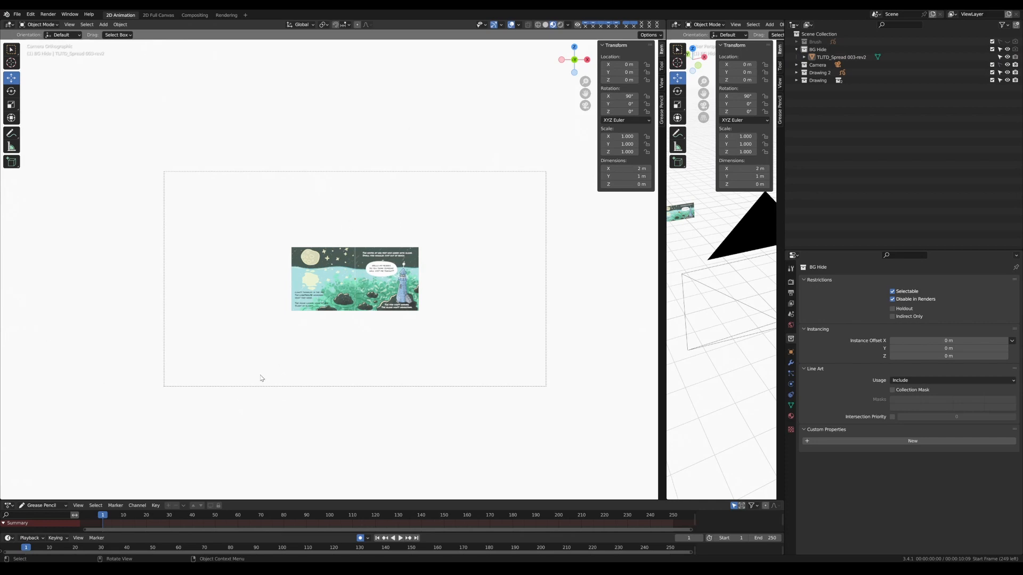
pyautogui.moveTo(539, 166)
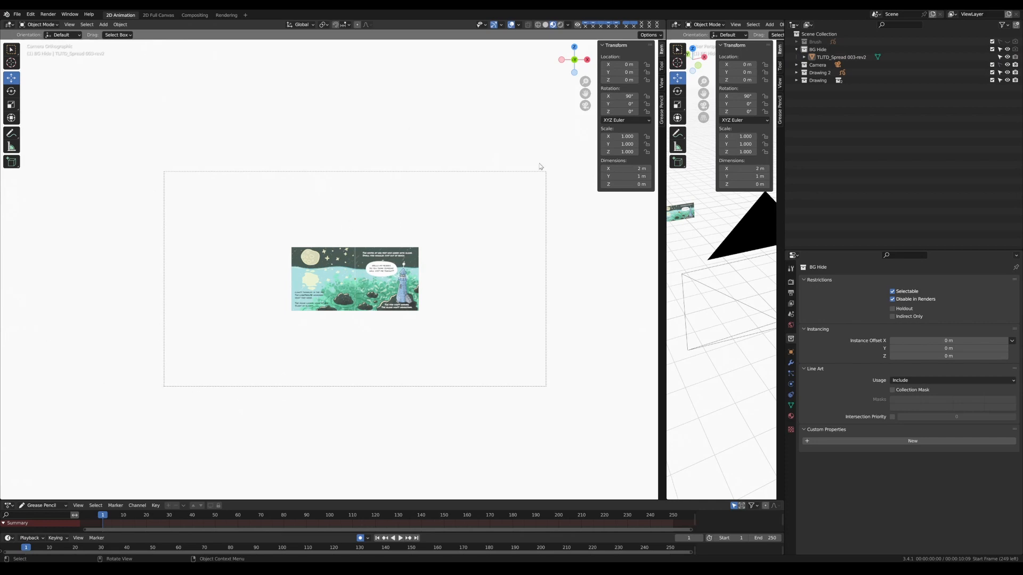
pyautogui.moveTo(547, 393)
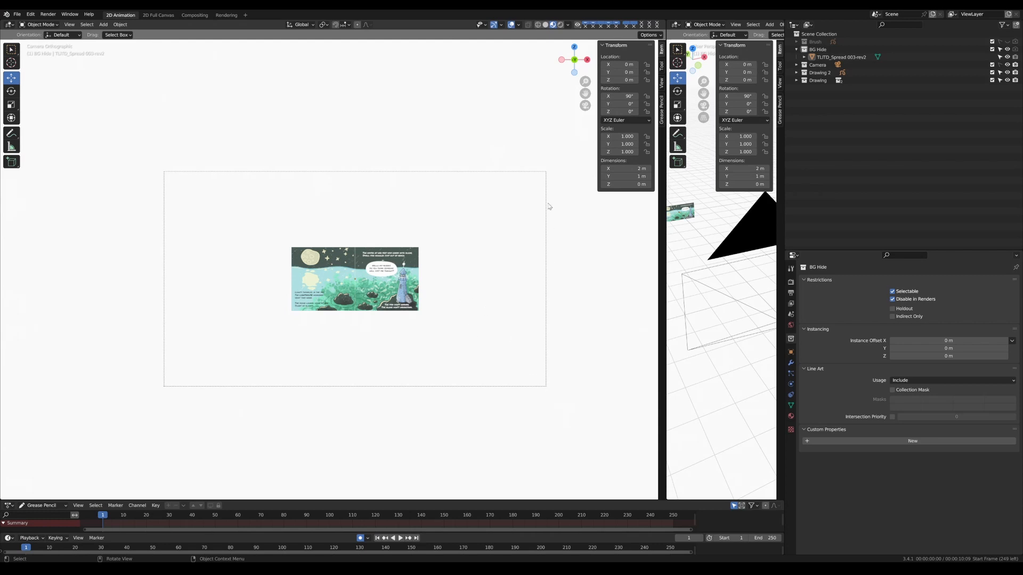
pyautogui.moveTo(473, 401)
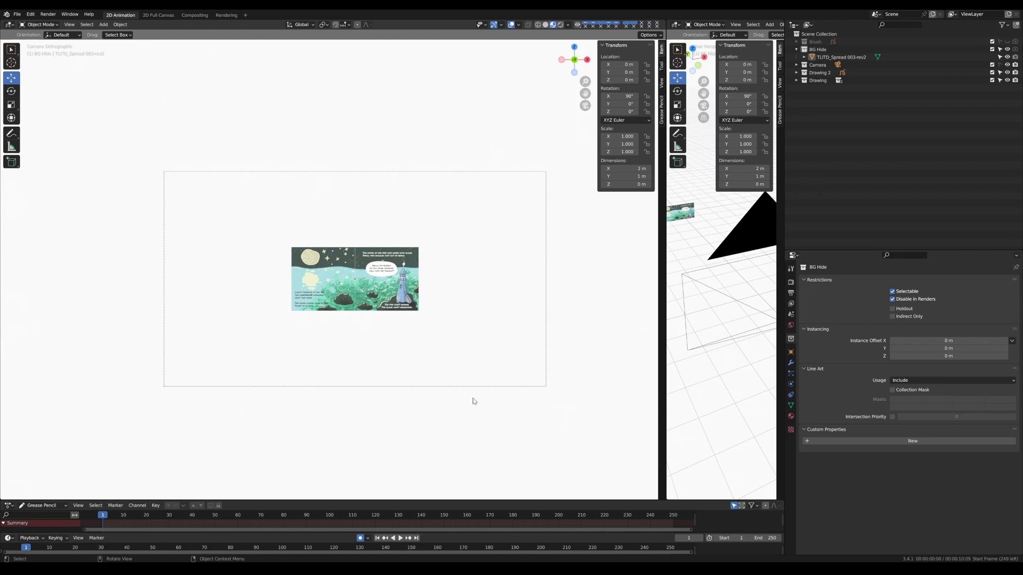
pyautogui.moveTo(419, 376)
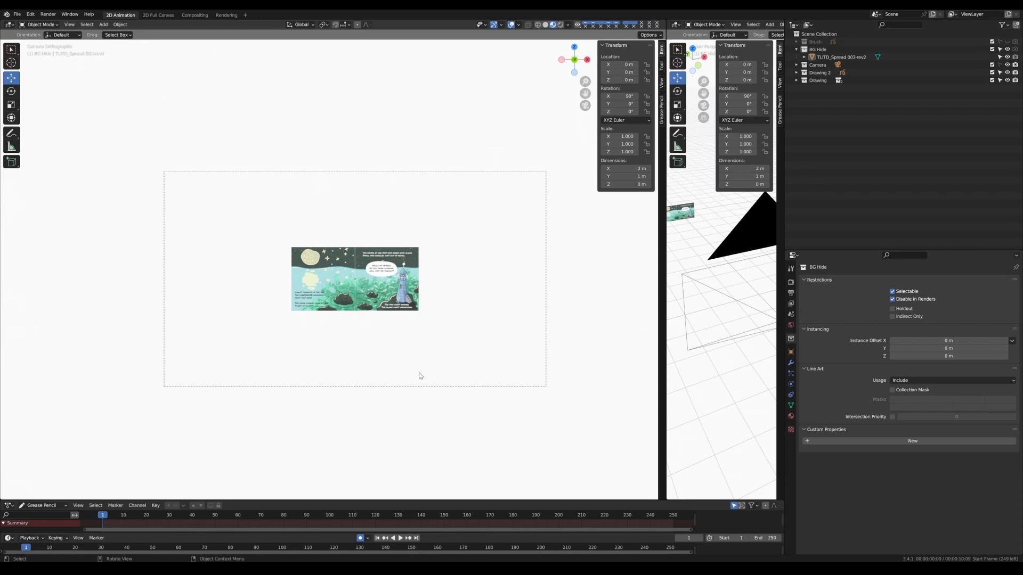
pyautogui.moveTo(421, 377)
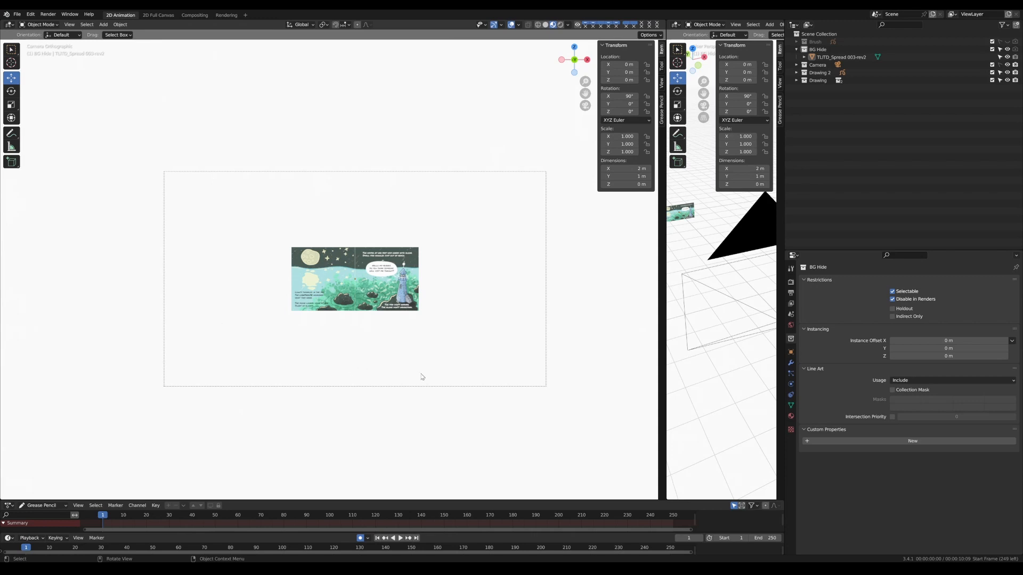
pyautogui.moveTo(564, 362)
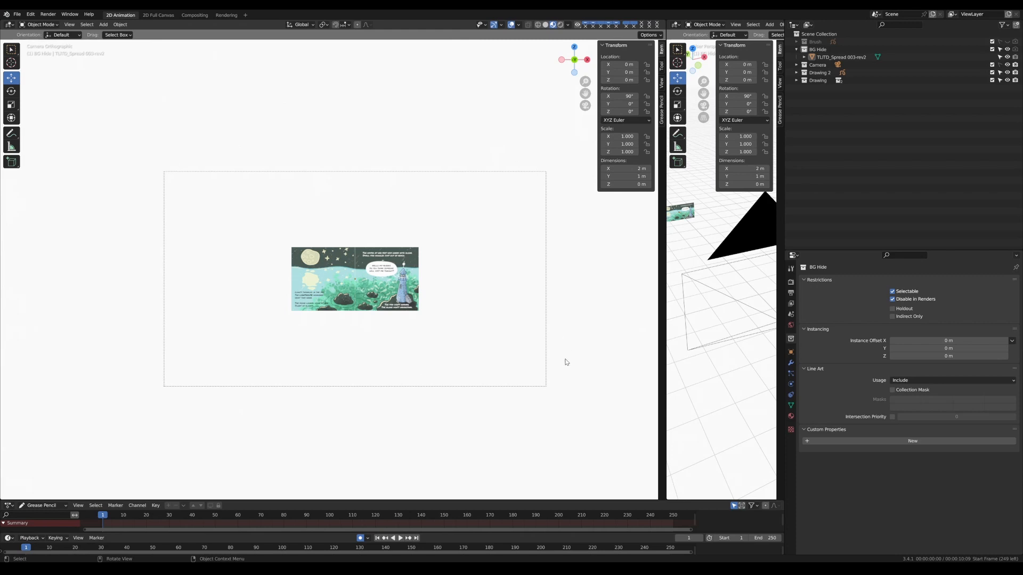
pyautogui.moveTo(563, 362)
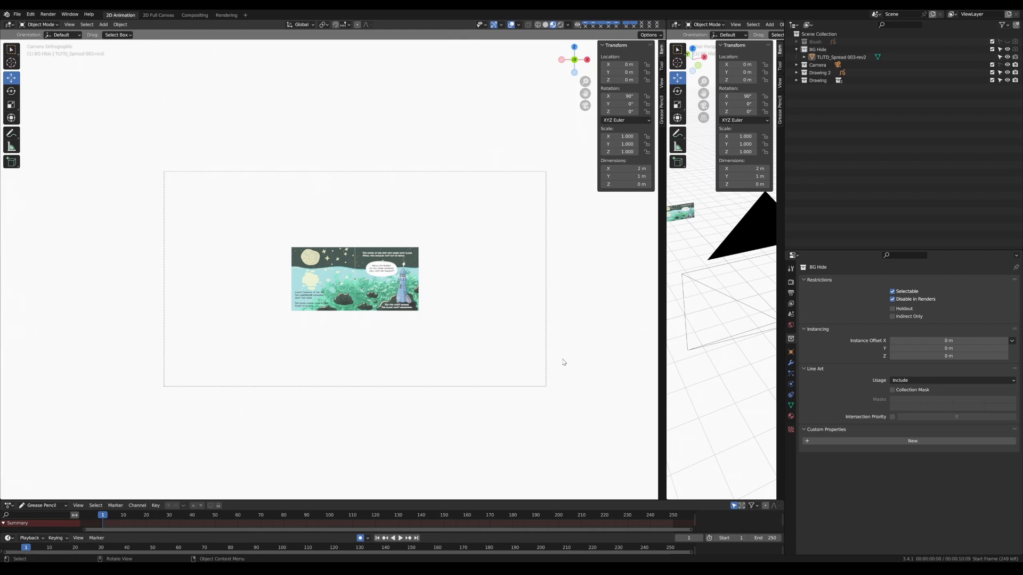
pyautogui.moveTo(535, 271)
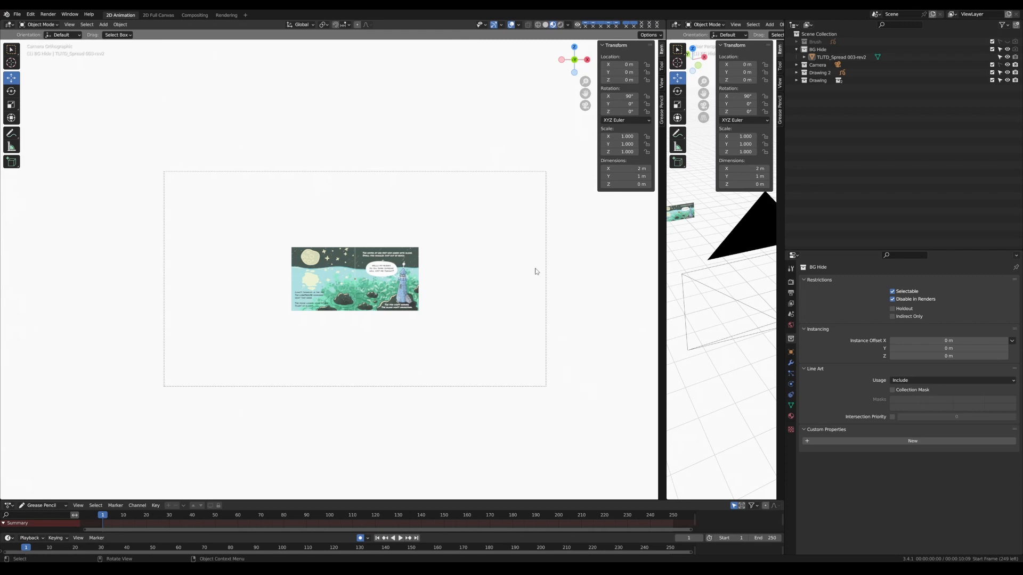
pyautogui.moveTo(380, 279)
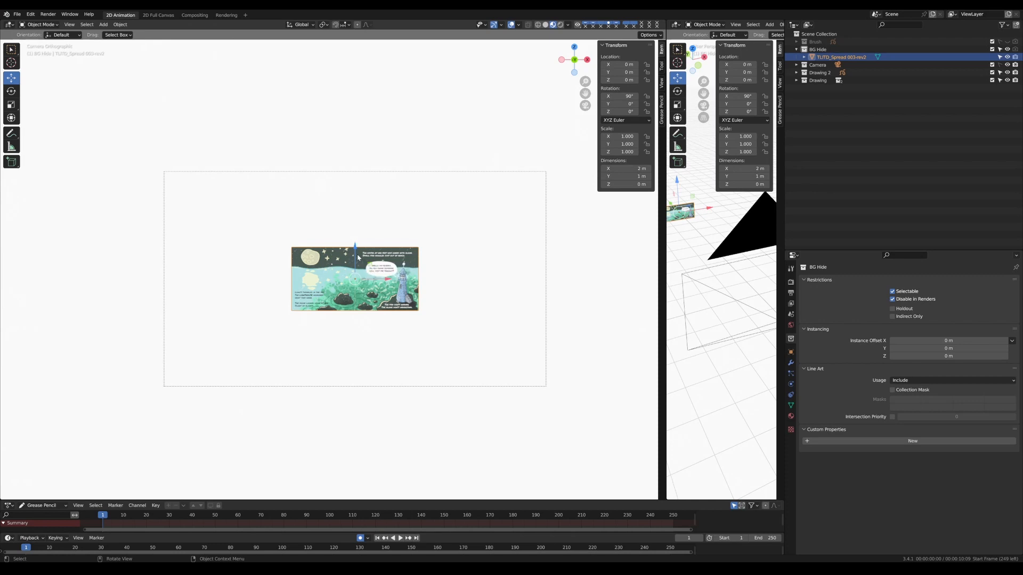
pyautogui.moveTo(358, 258)
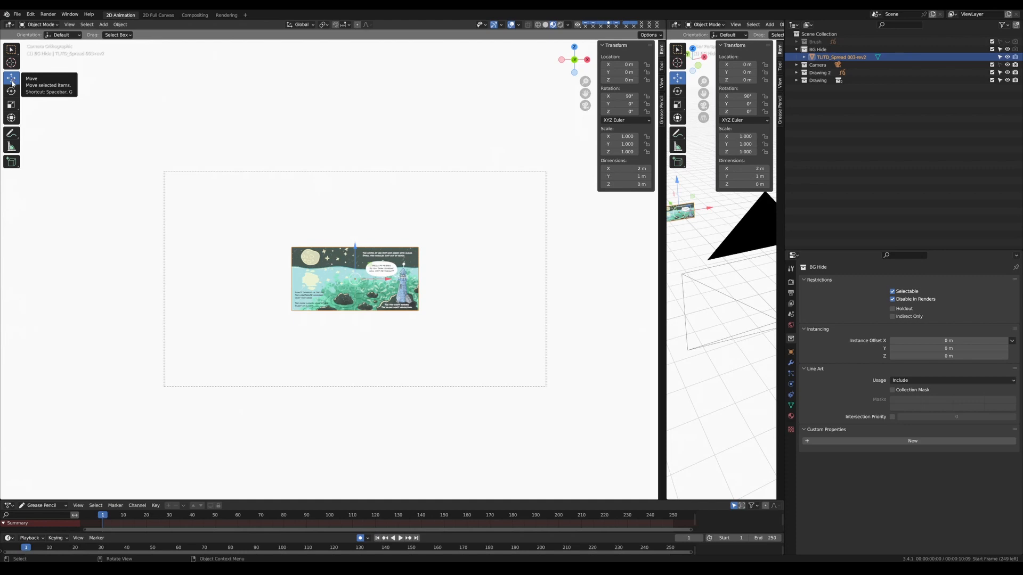
pyautogui.moveTo(12, 118)
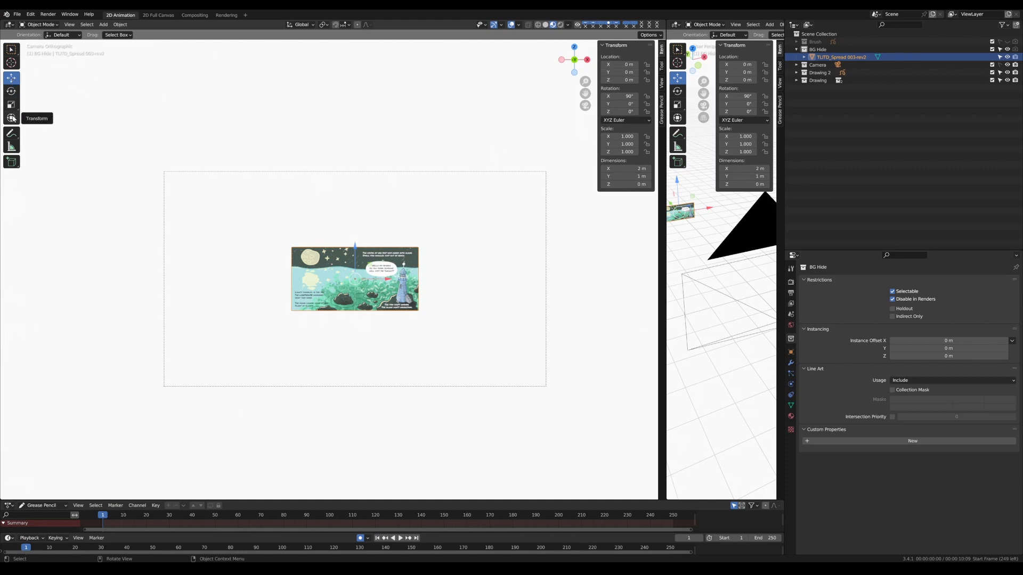
pyautogui.moveTo(11, 79)
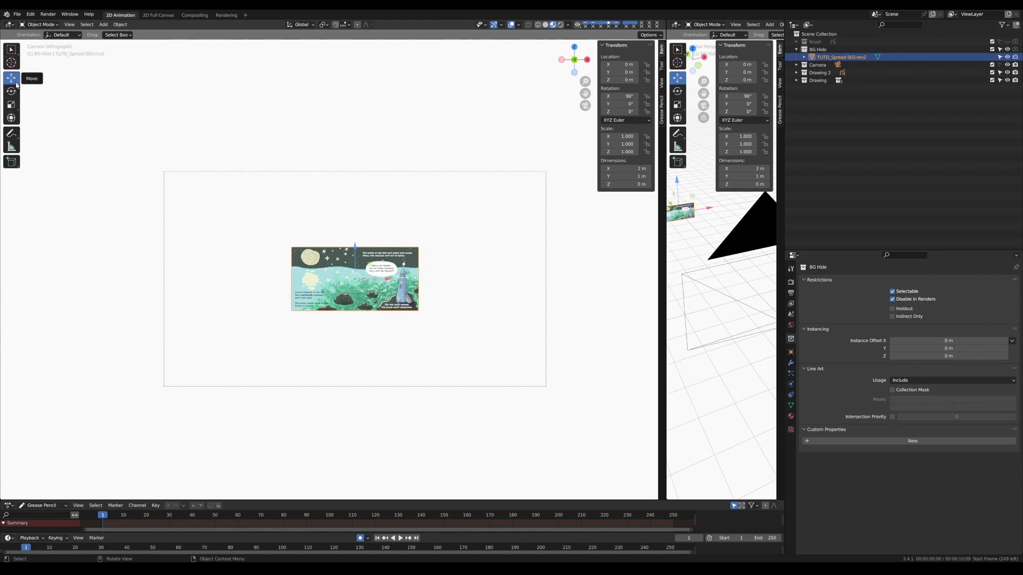
pyautogui.moveTo(12, 102)
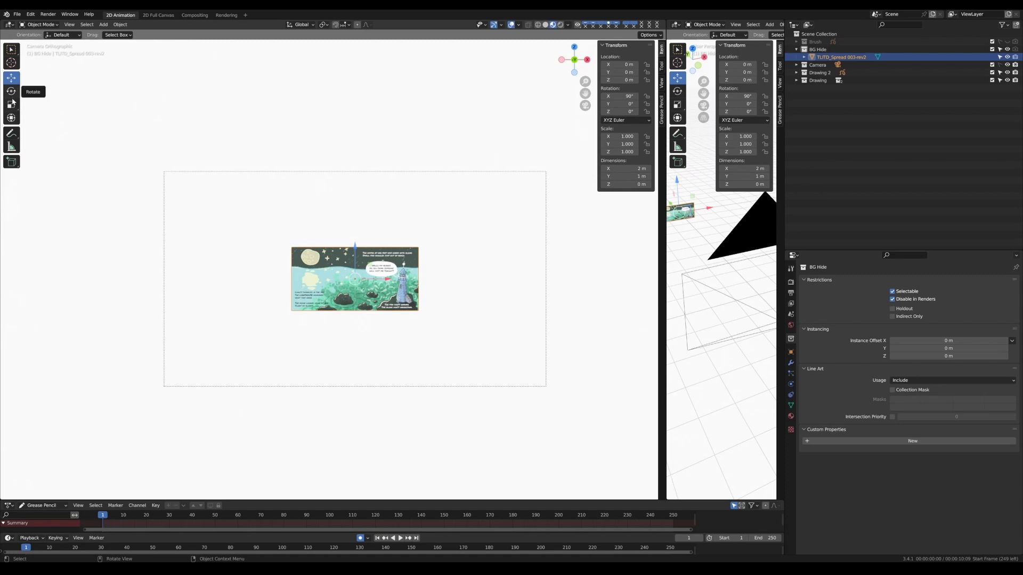
pyautogui.moveTo(12, 104)
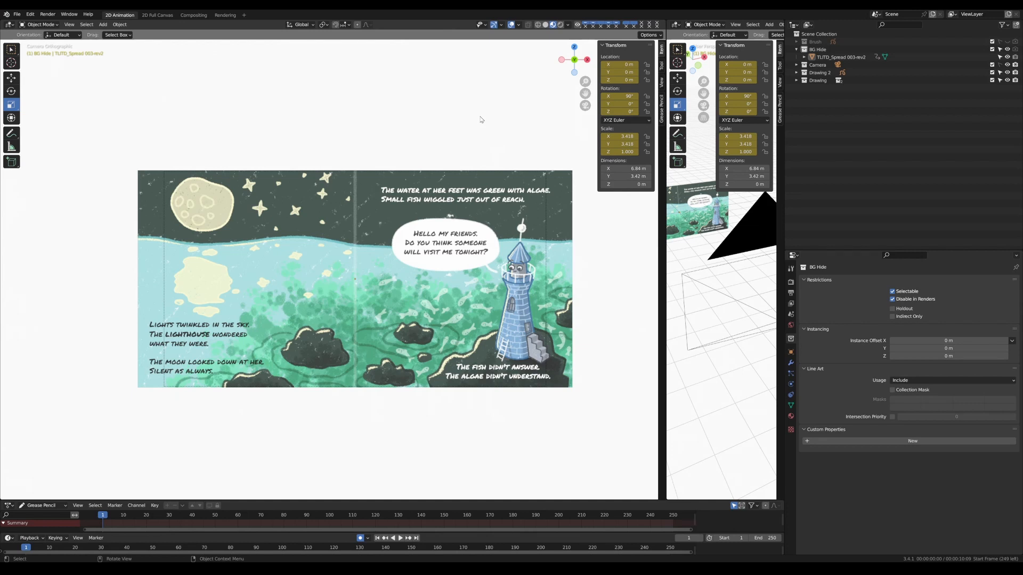
pyautogui.moveTo(462, 156)
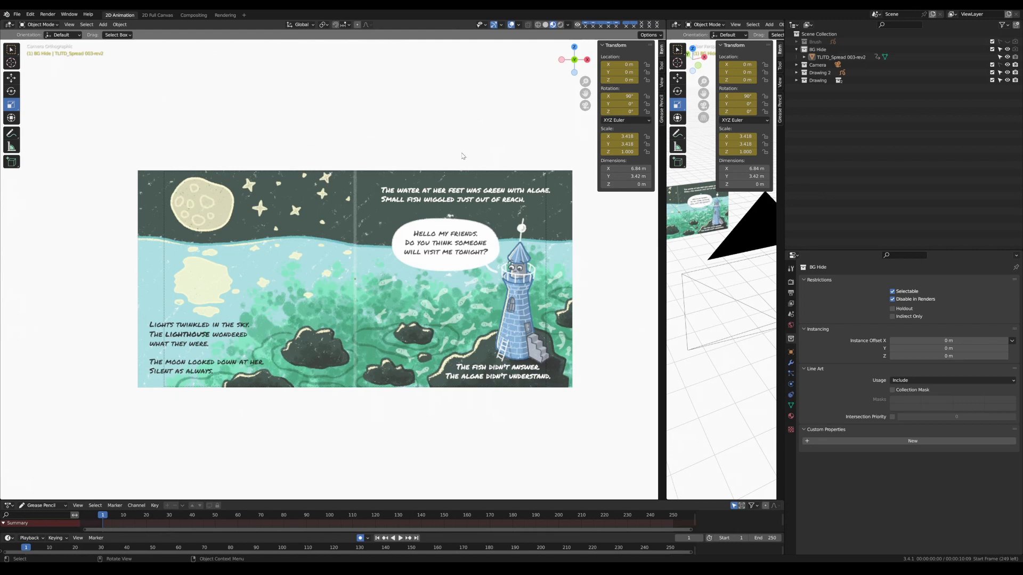
pyautogui.moveTo(459, 142)
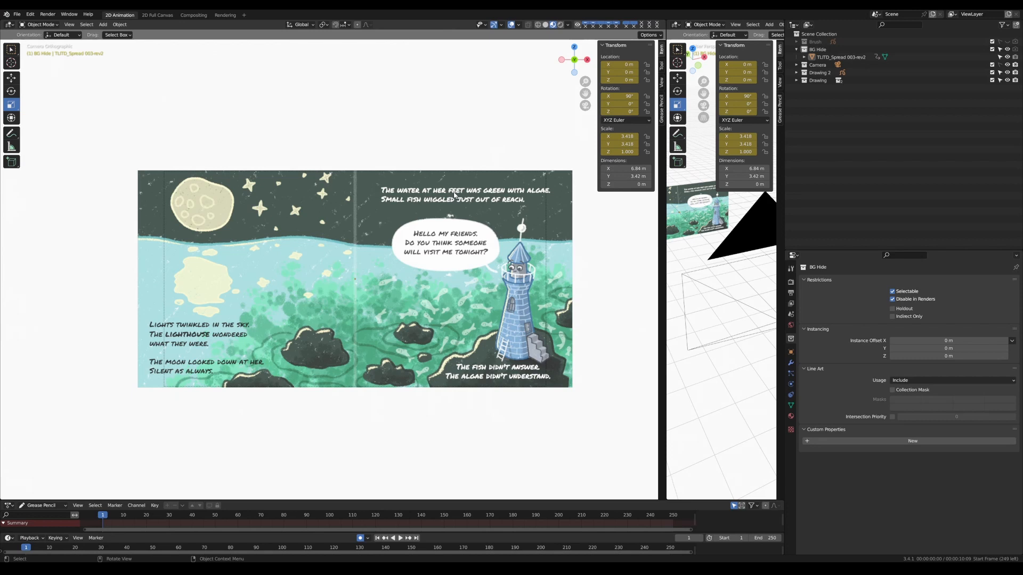
pyautogui.moveTo(454, 195)
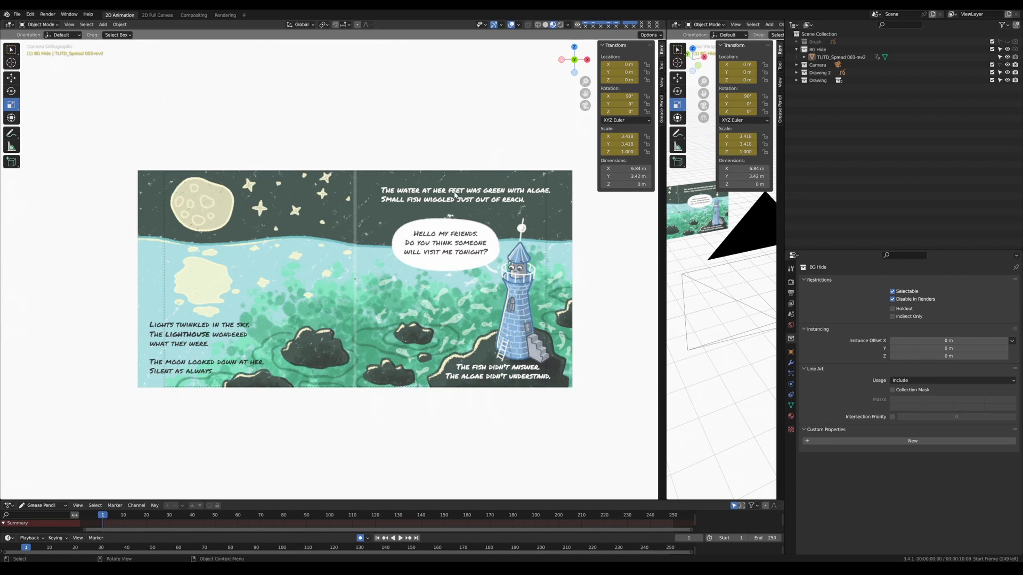
pyautogui.moveTo(446, 134)
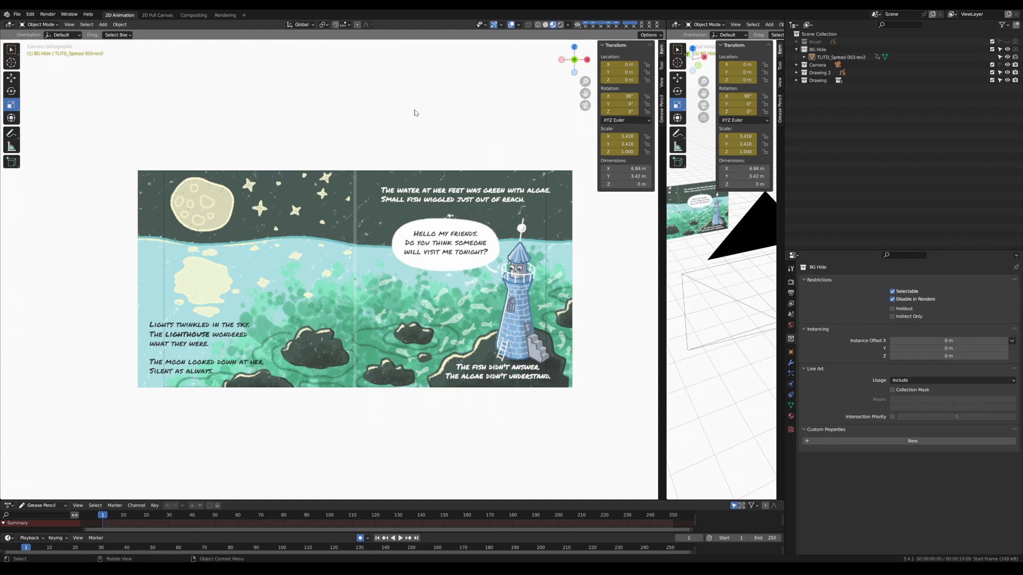
pyautogui.moveTo(366, 140)
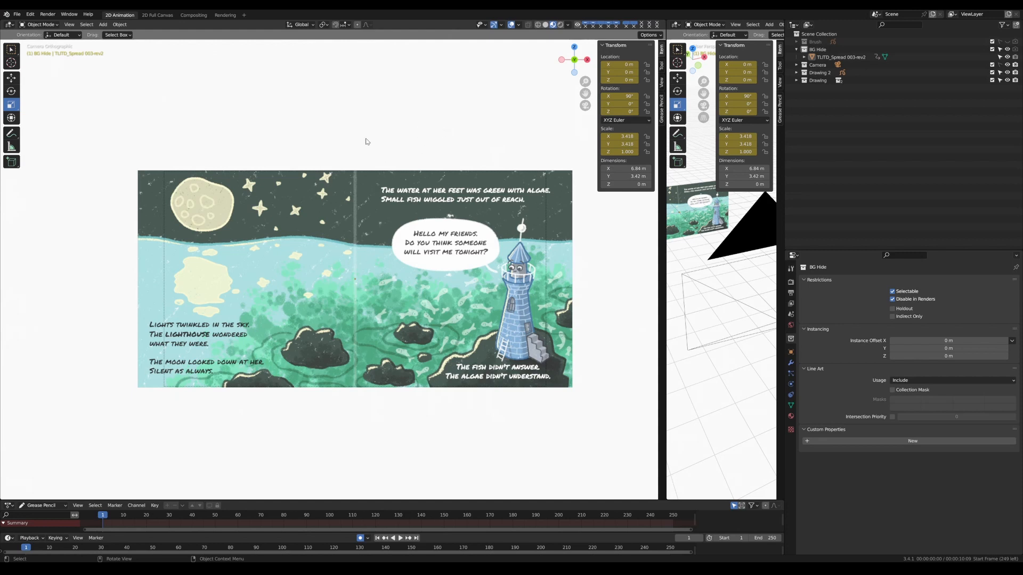
pyautogui.moveTo(325, 113)
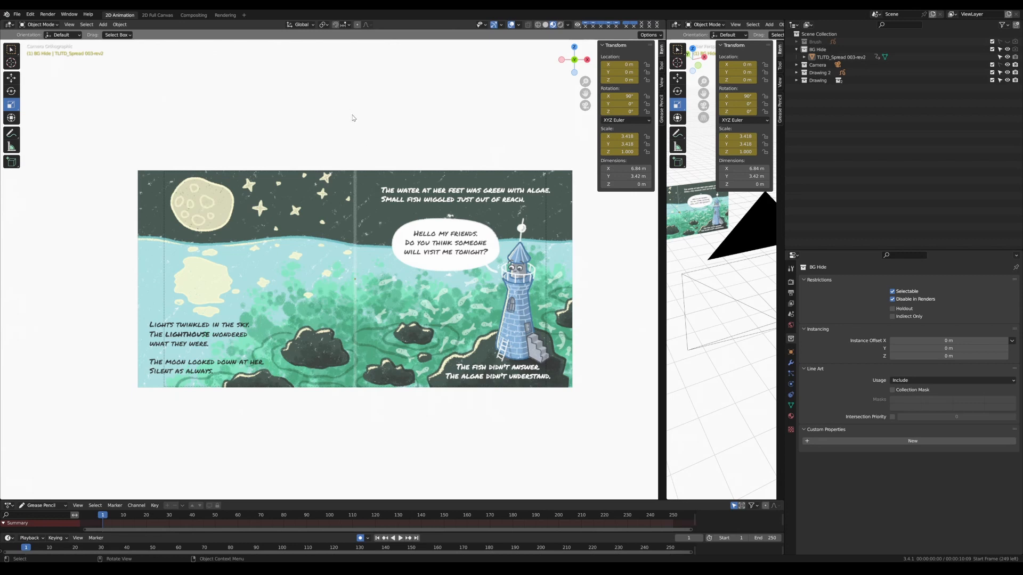
# Open and dismiss the mode list, then expand Drawing 2
pyautogui.click(40, 24)
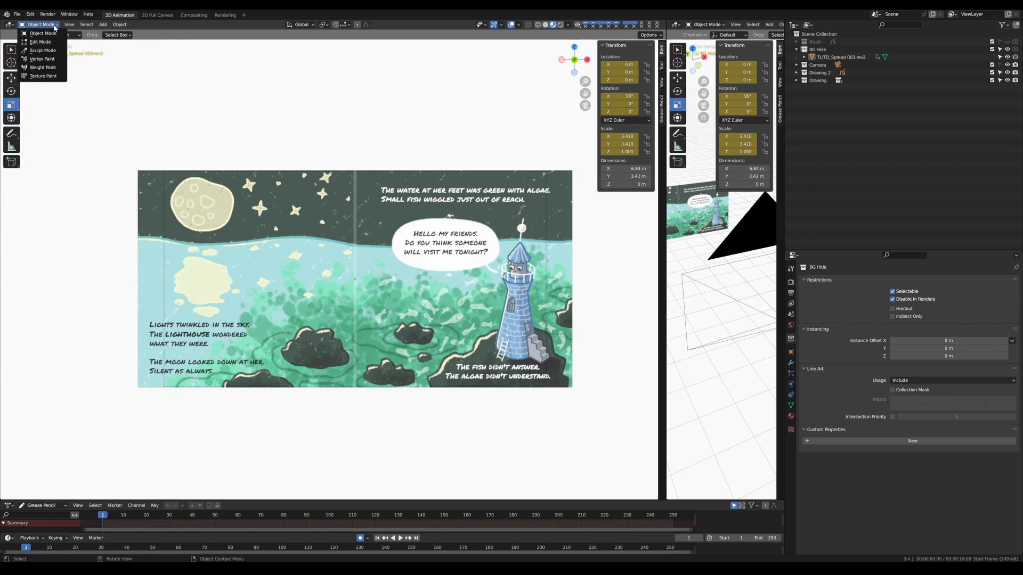
pyautogui.click(40, 24)
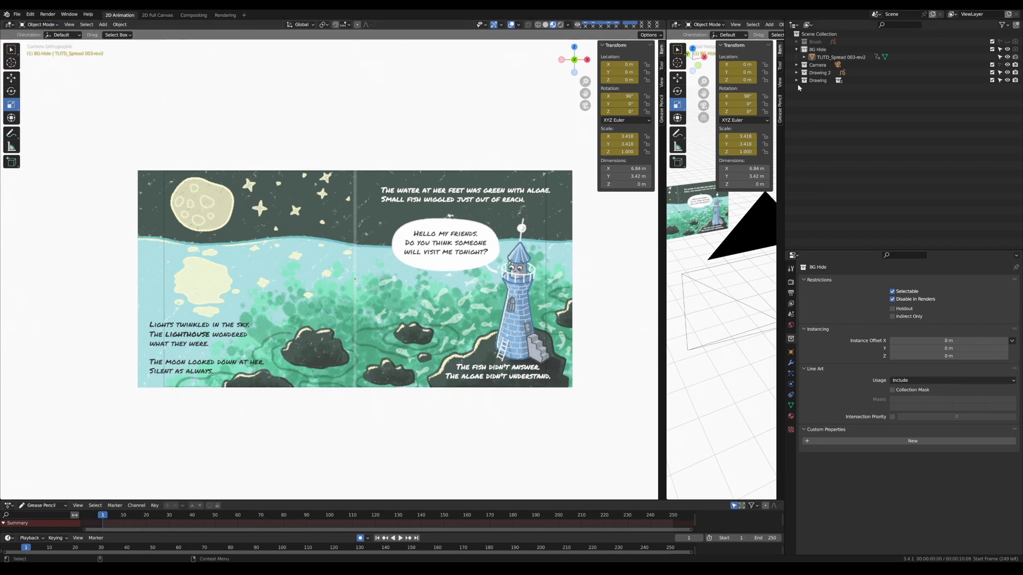
pyautogui.click(796, 80)
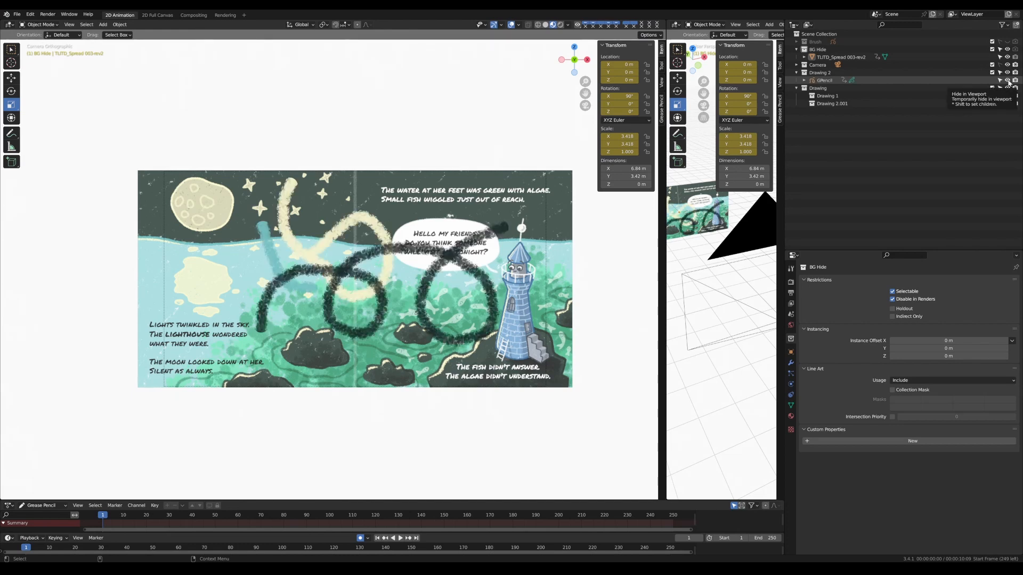
# Hide the black scribble strokes and select the Drawing 1 object
pyautogui.click(1012, 80)
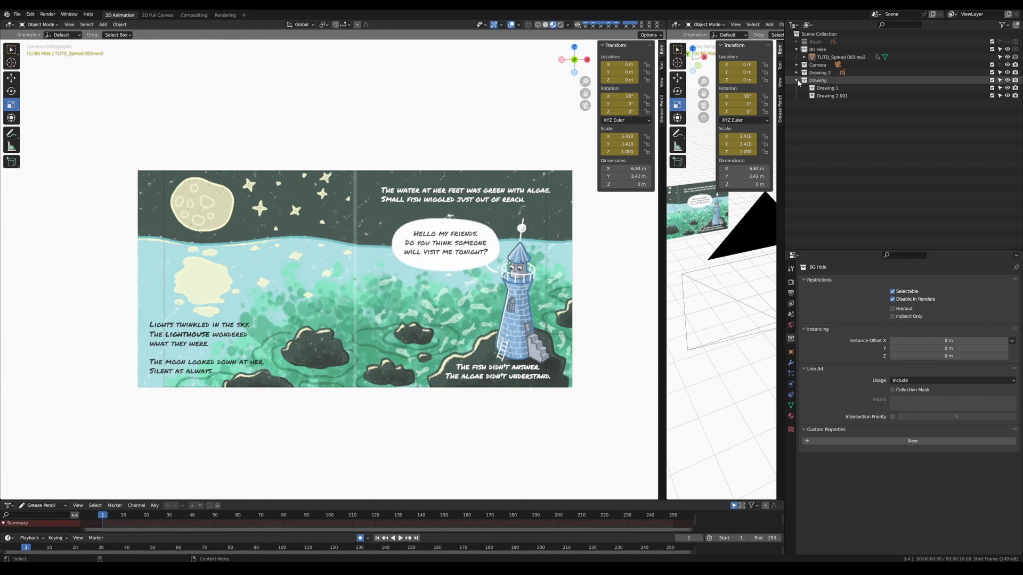
pyautogui.click(827, 88)
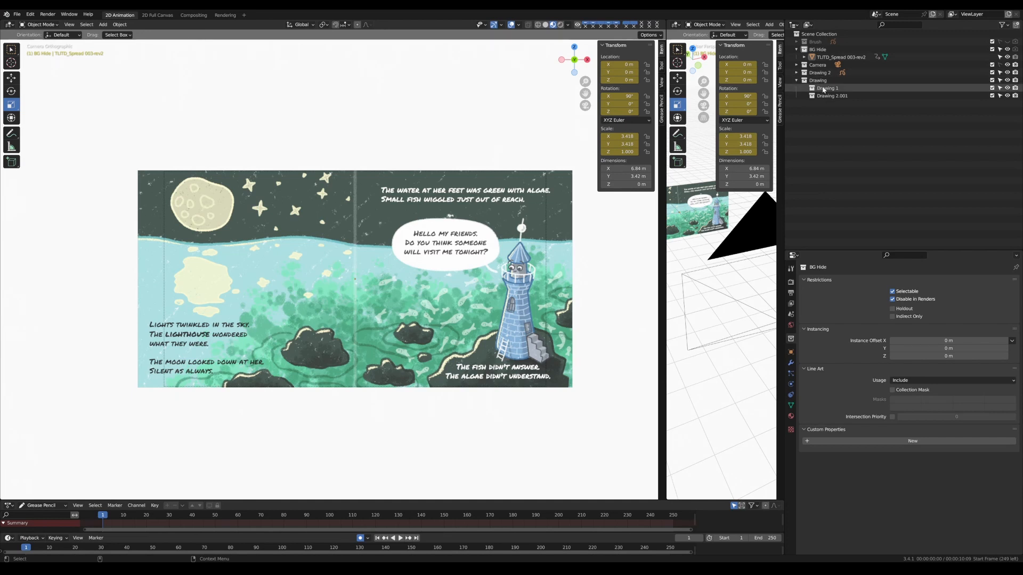
pyautogui.click(827, 87)
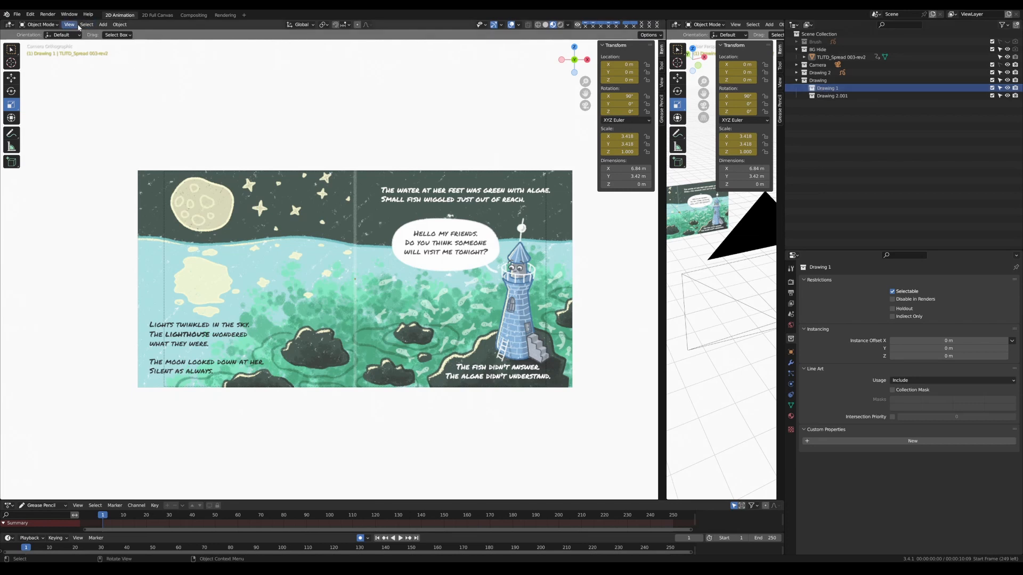
# Add an empty Grease Pencil object from the Add menu
pyautogui.click(102, 24)
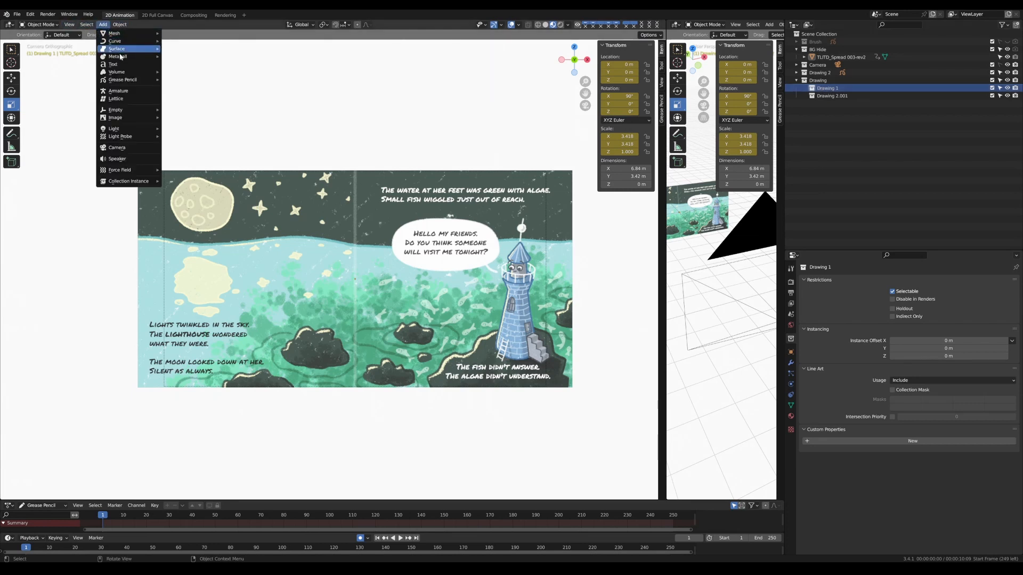
pyautogui.moveTo(123, 80)
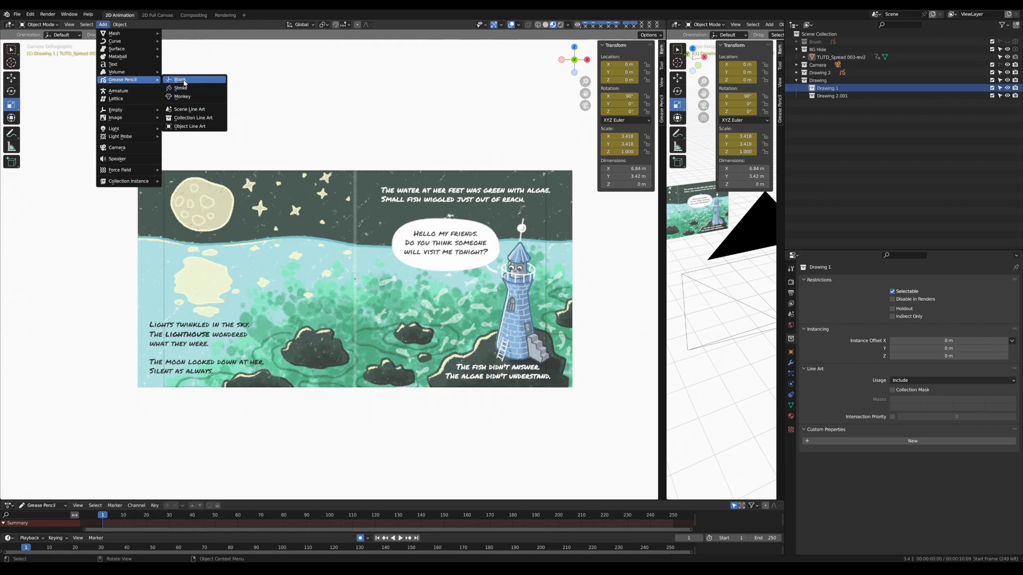
pyautogui.moveTo(181, 79)
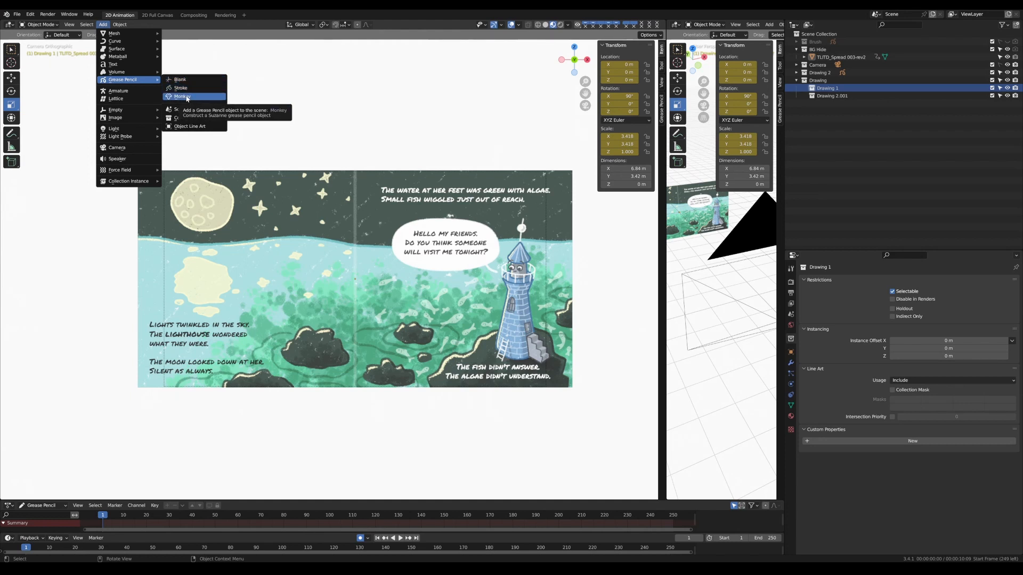
pyautogui.moveTo(181, 88)
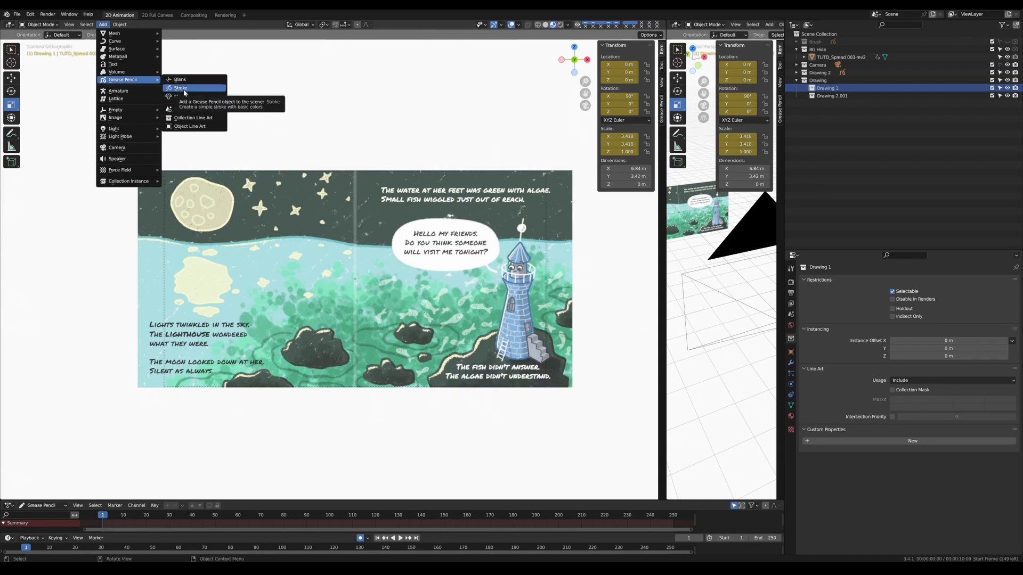
pyautogui.moveTo(182, 96)
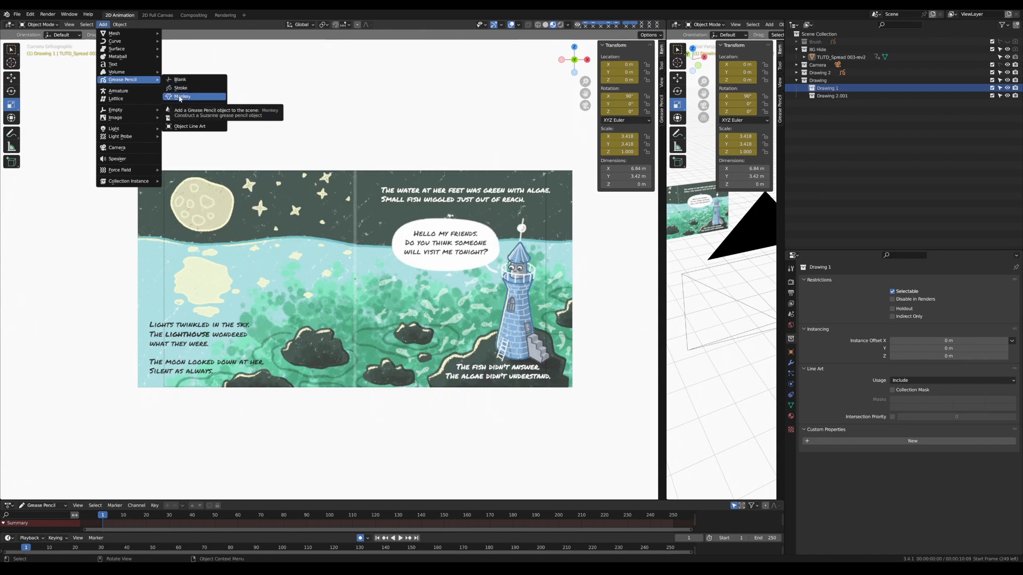
pyautogui.moveTo(180, 79)
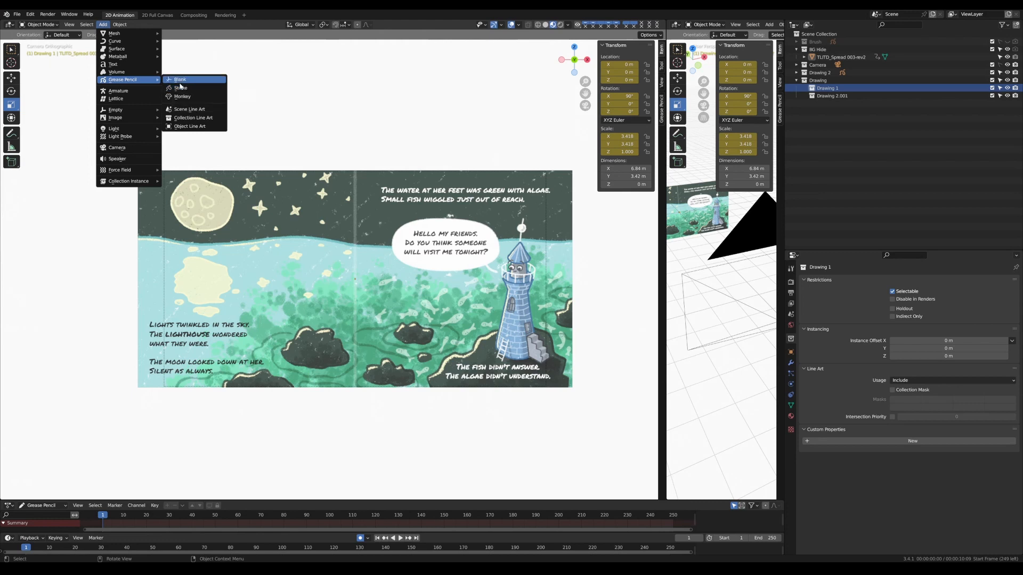
pyautogui.moveTo(180, 78)
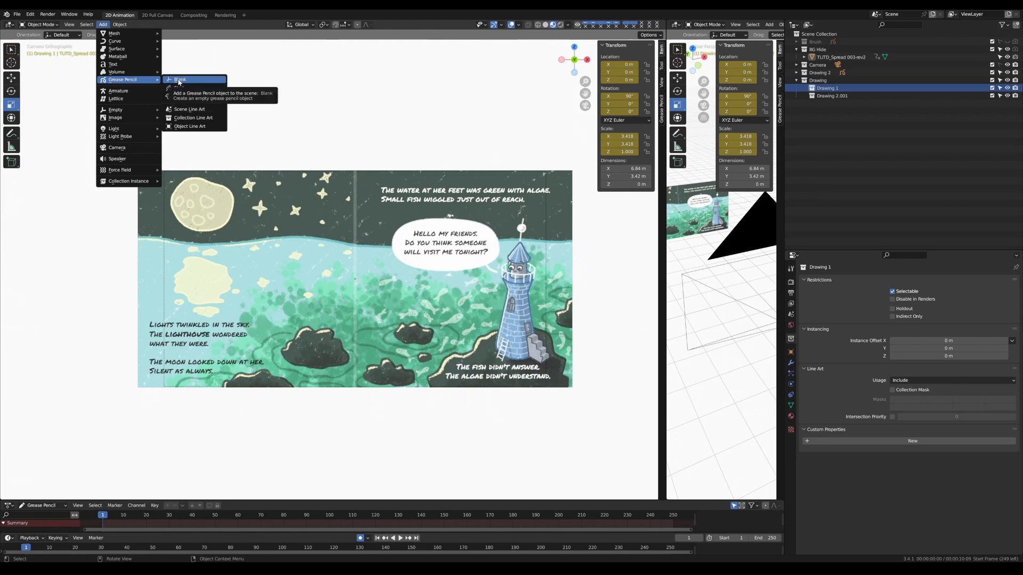
pyautogui.click(180, 78)
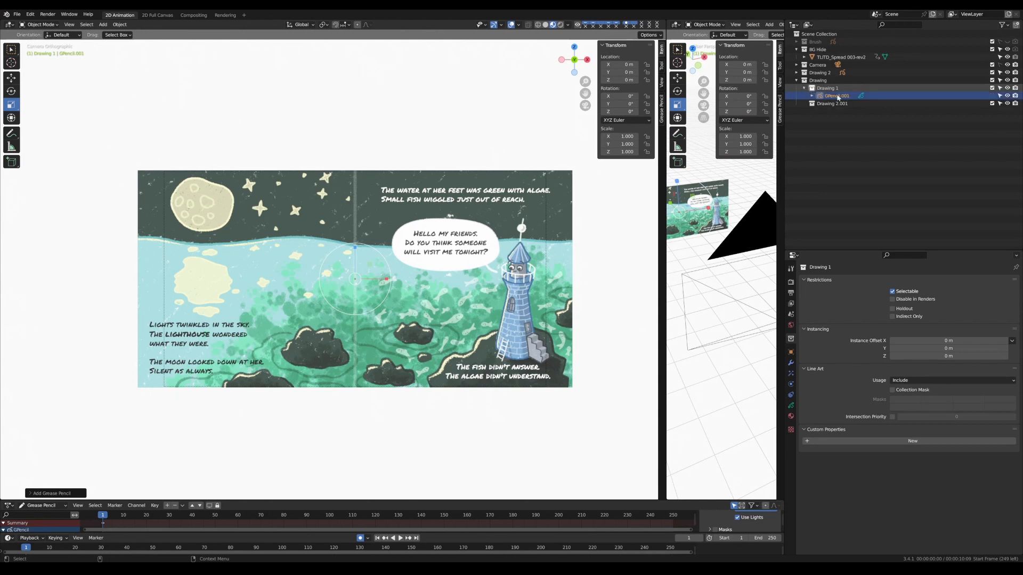
# Expand GPencil.001 to GP_Layer, show its Object Data settings, and open the mode list
pyautogui.click(812, 95)
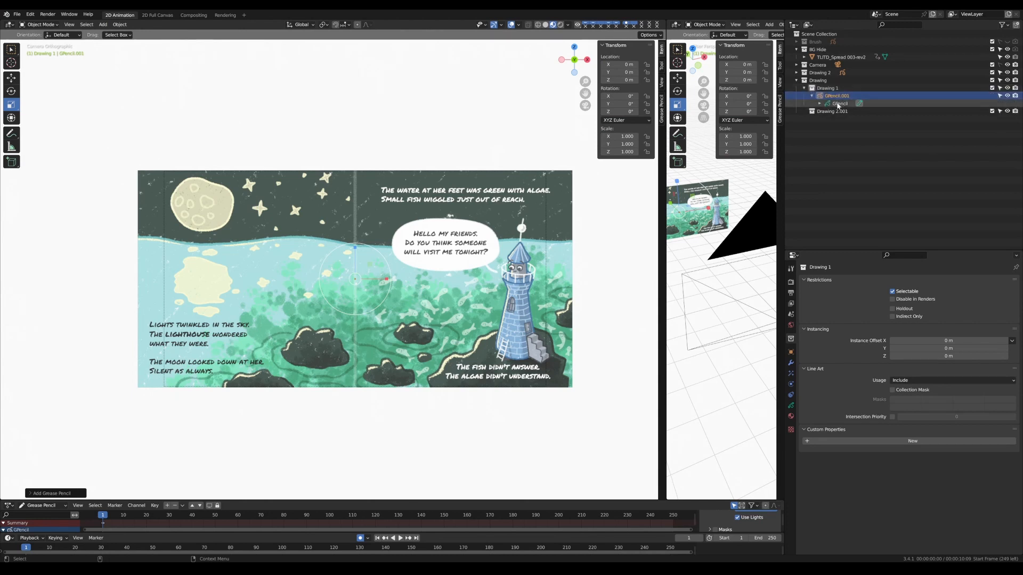
pyautogui.click(828, 103)
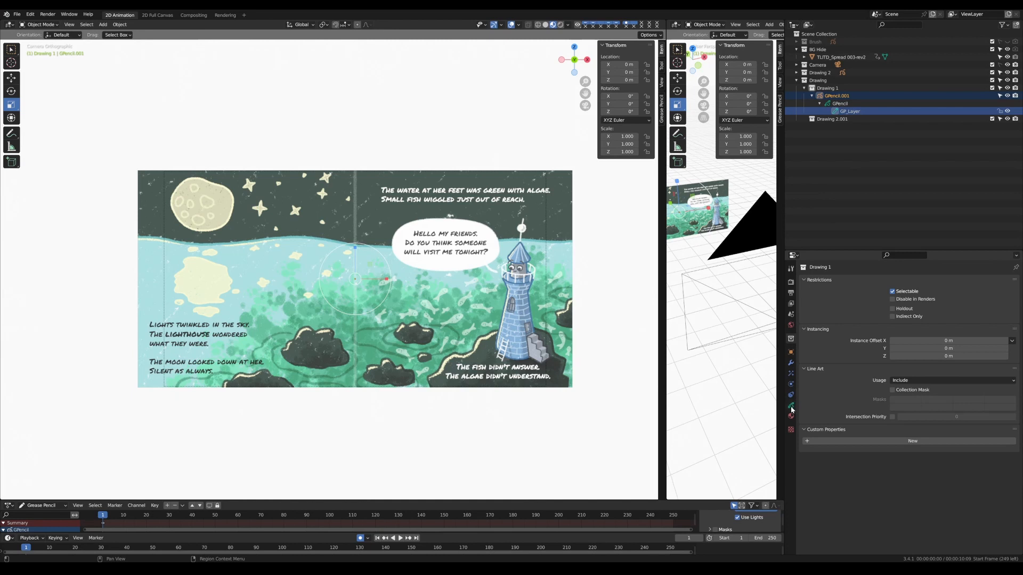
pyautogui.click(790, 407)
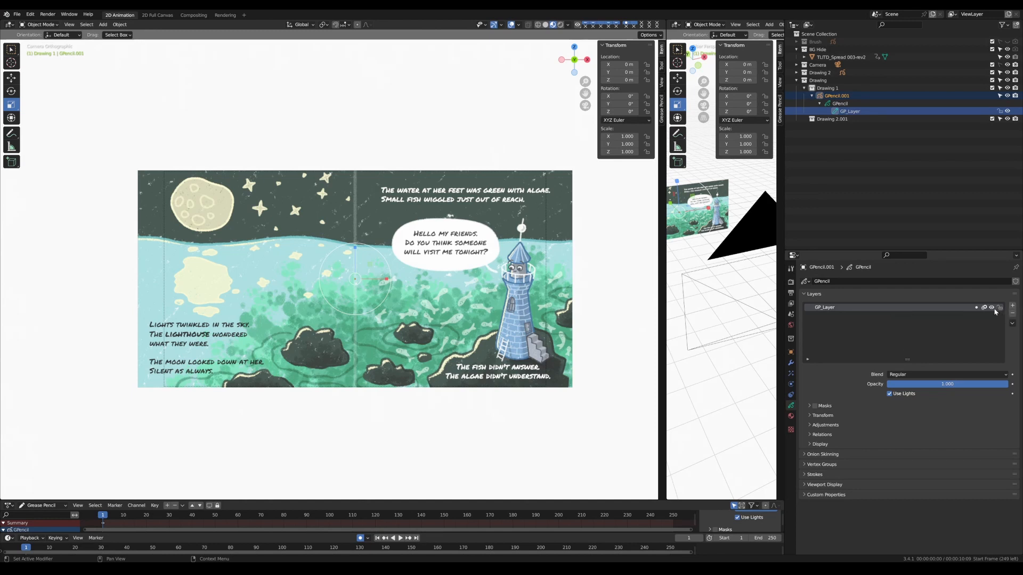
pyautogui.moveTo(930, 329)
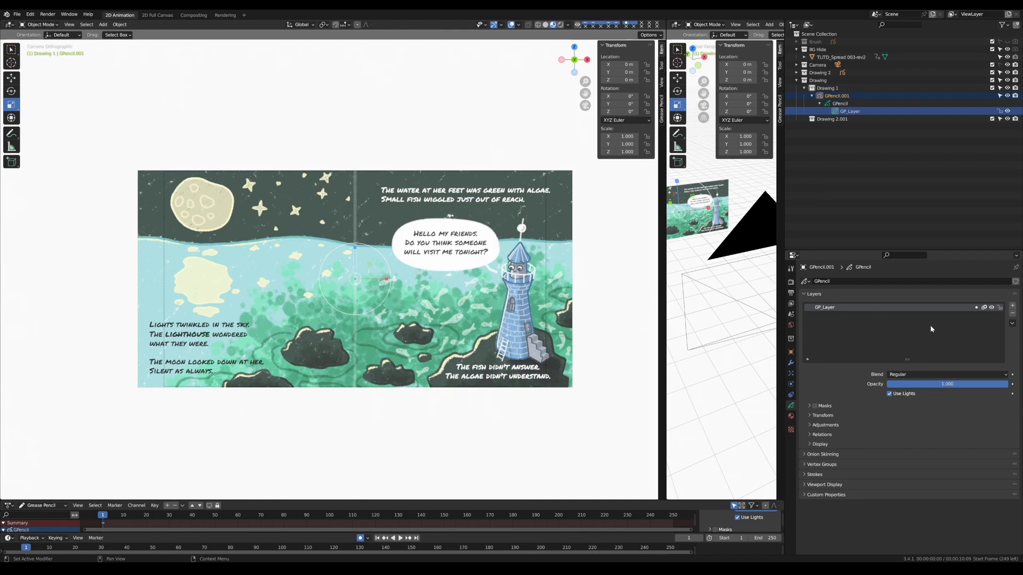
pyautogui.moveTo(921, 346)
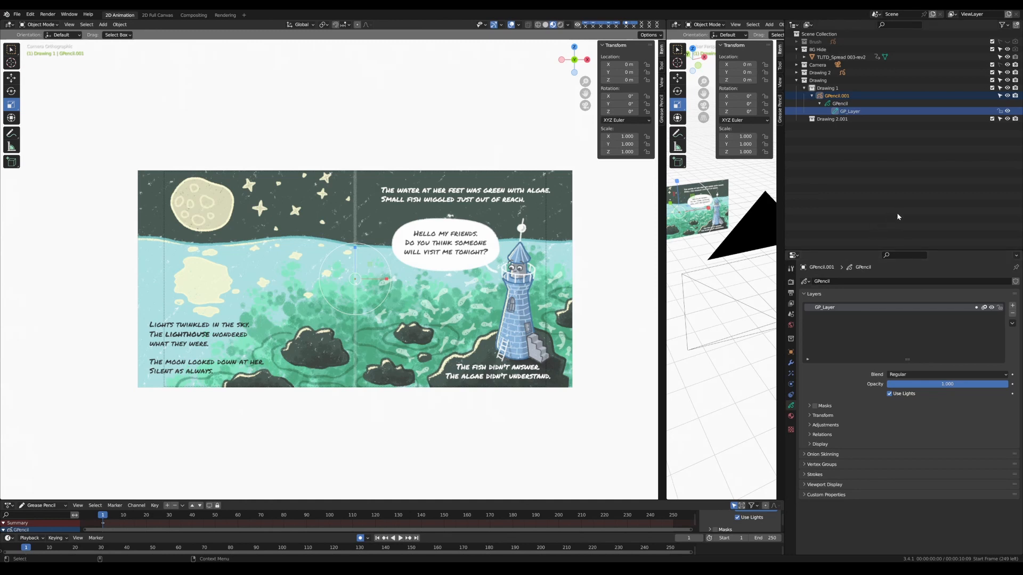
pyautogui.click(39, 24)
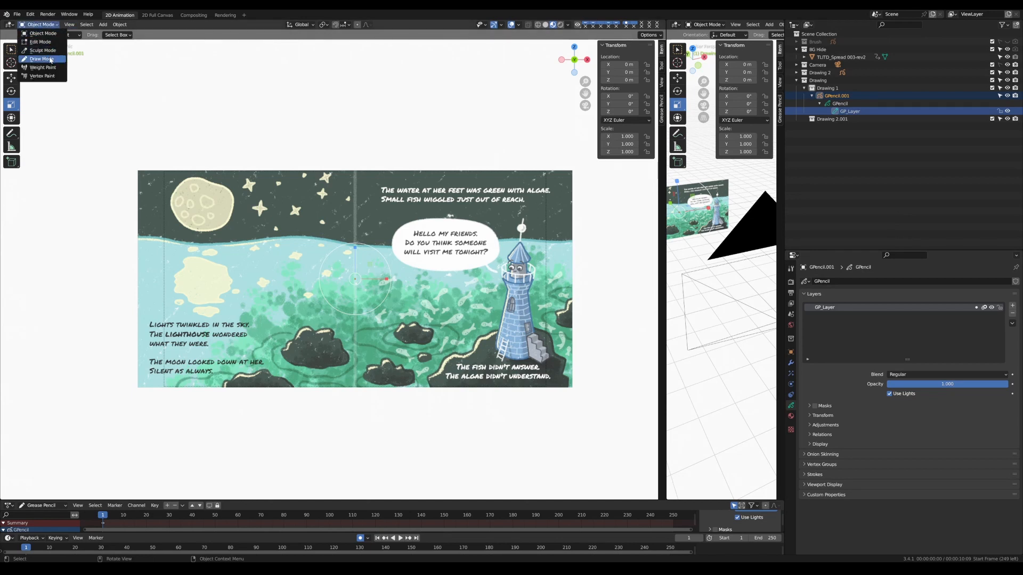
# Put GPencil.001 in Draw Mode, set the Eyedropper to Palette, and reselect the Draw tool
pyautogui.click(41, 59)
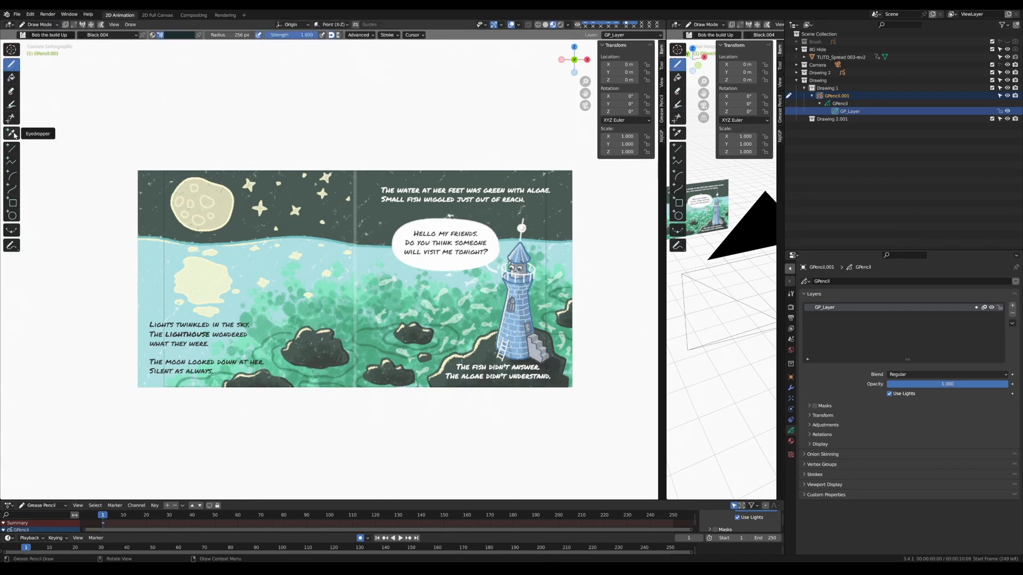
pyautogui.moveTo(11, 133)
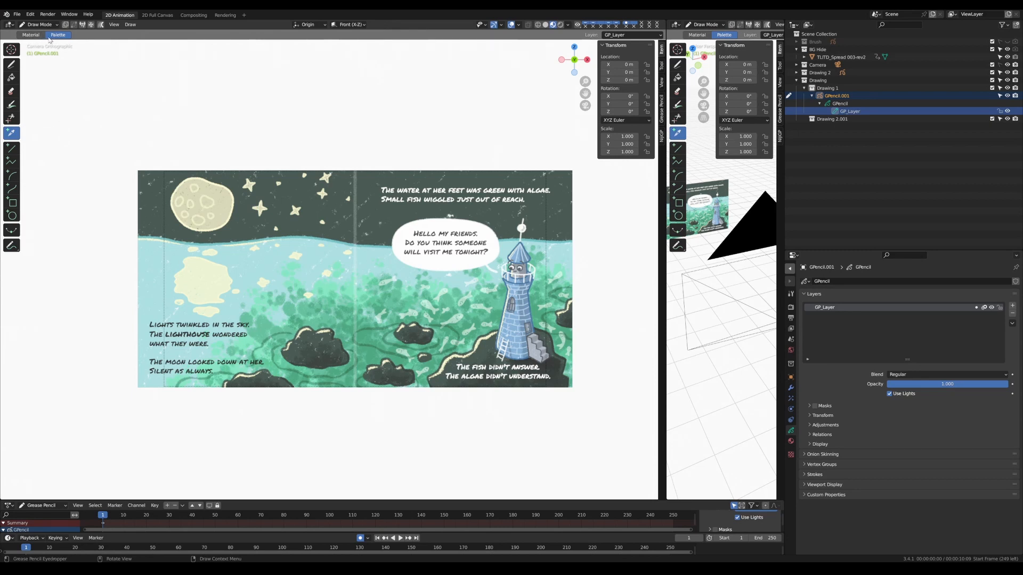
pyautogui.click(31, 35)
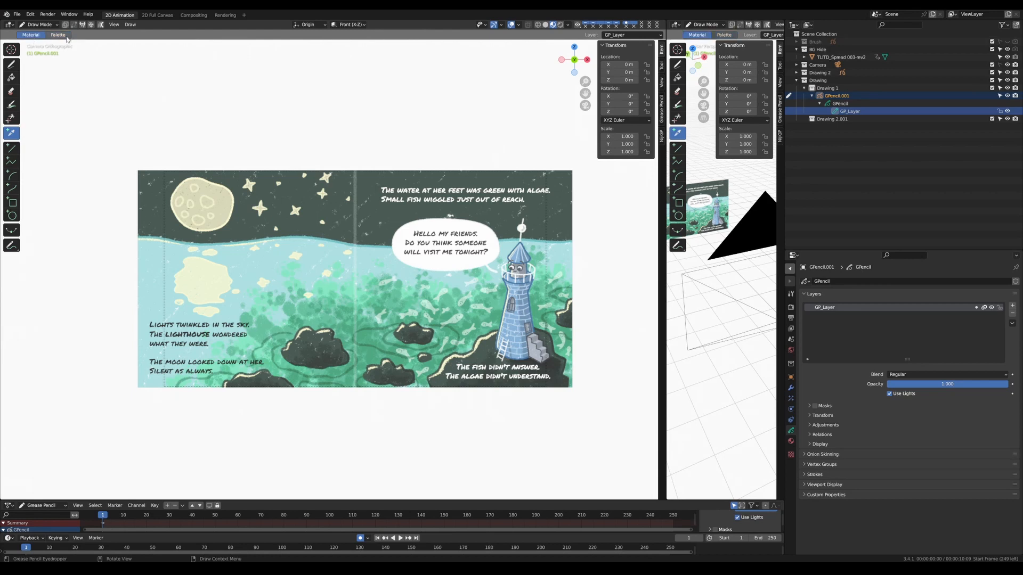
pyautogui.click(57, 35)
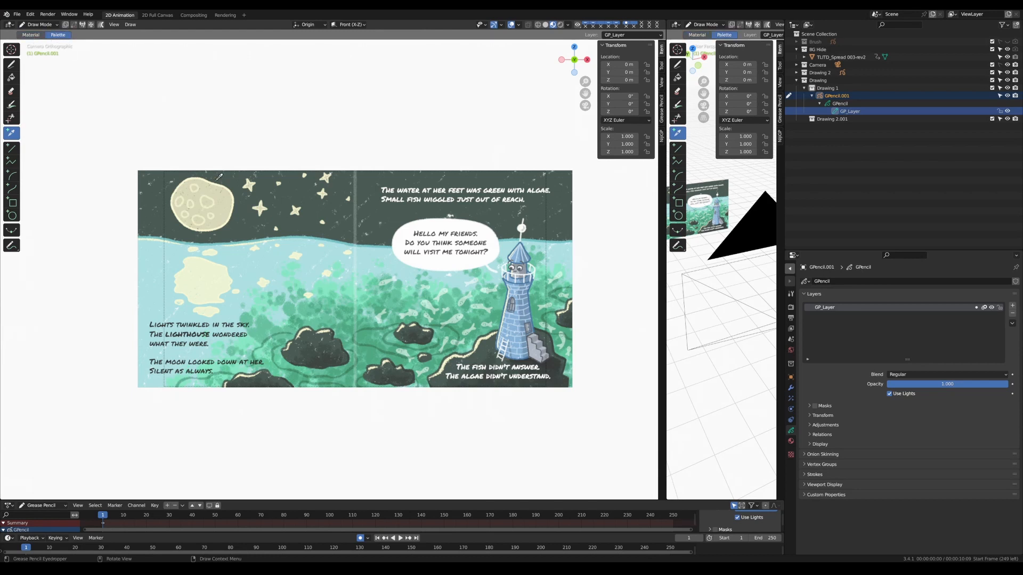
pyautogui.moveTo(215, 169)
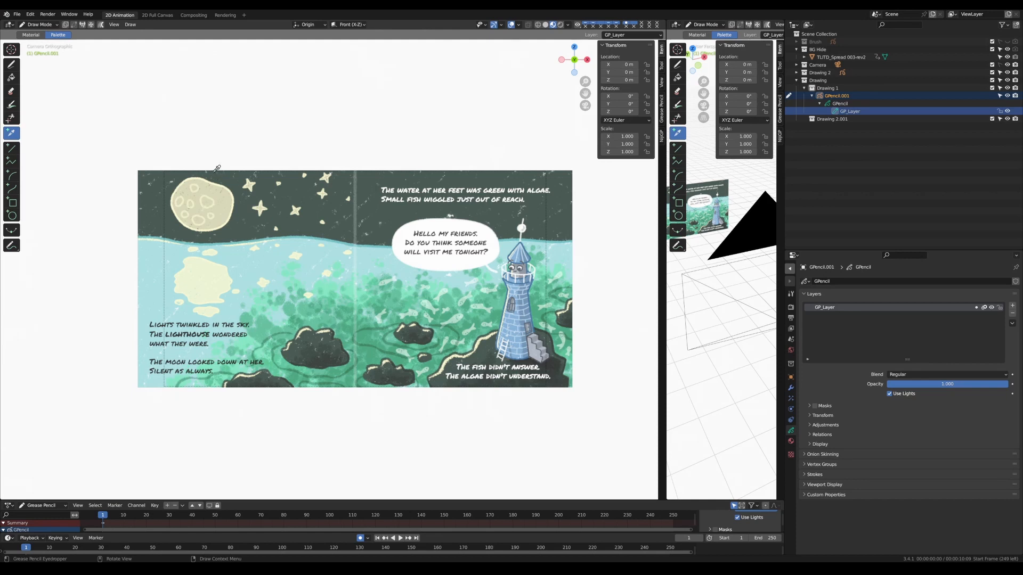
pyautogui.moveTo(72, 98)
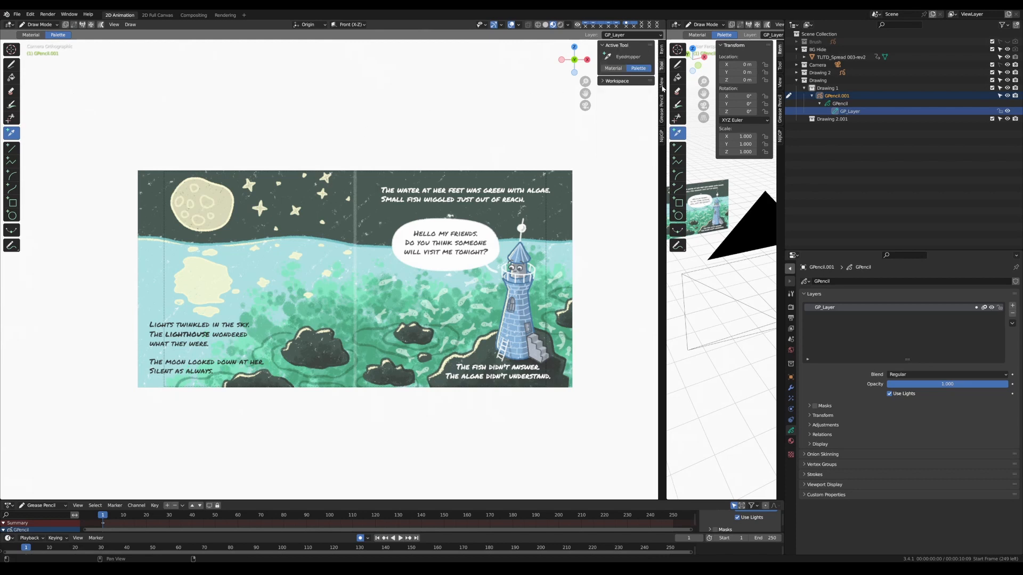
pyautogui.click(661, 98)
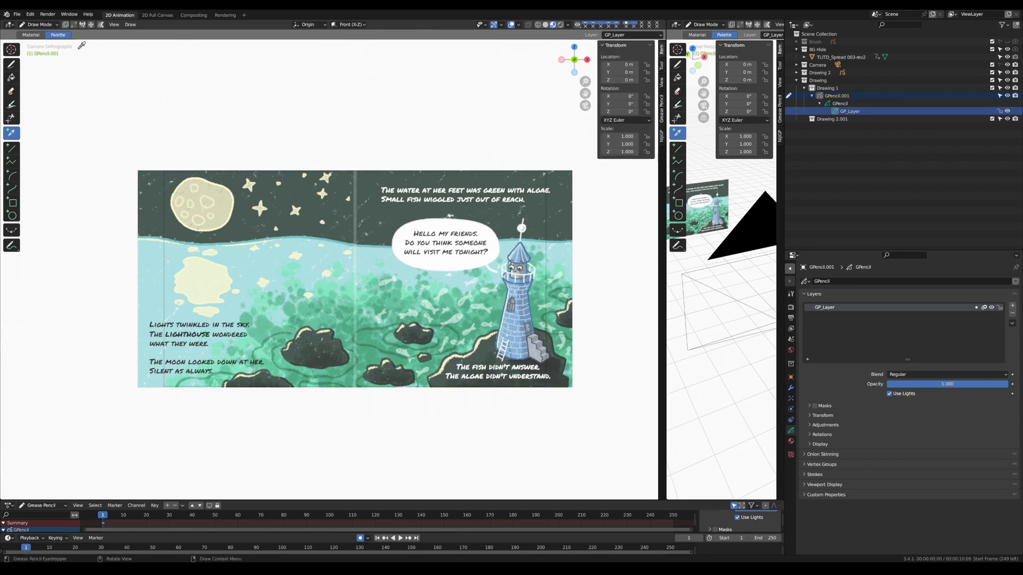
pyautogui.click(12, 64)
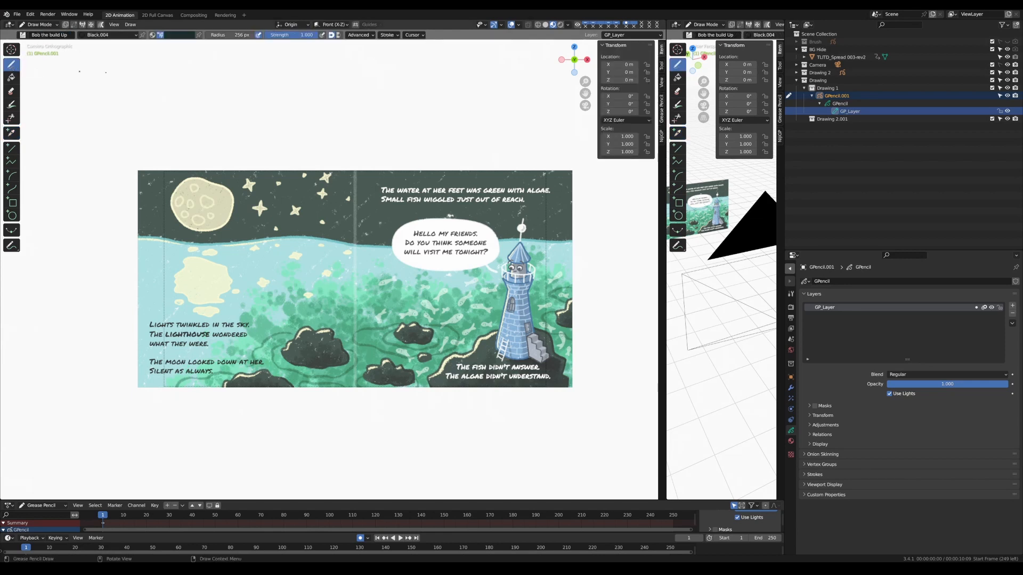
pyautogui.moveTo(178, 34)
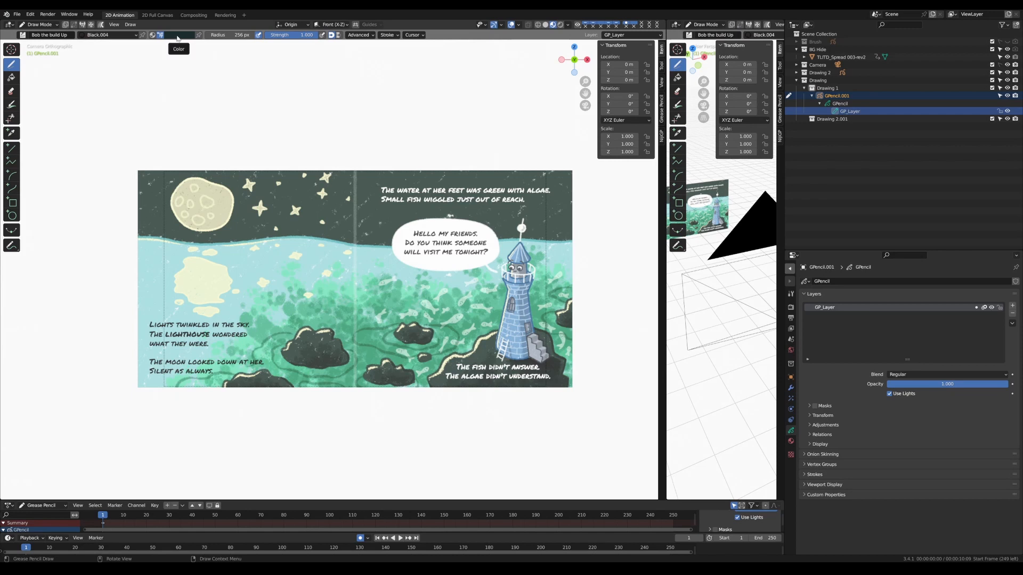
# Assign the empty Palette NEW in the brush colour popover
pyautogui.click(177, 34)
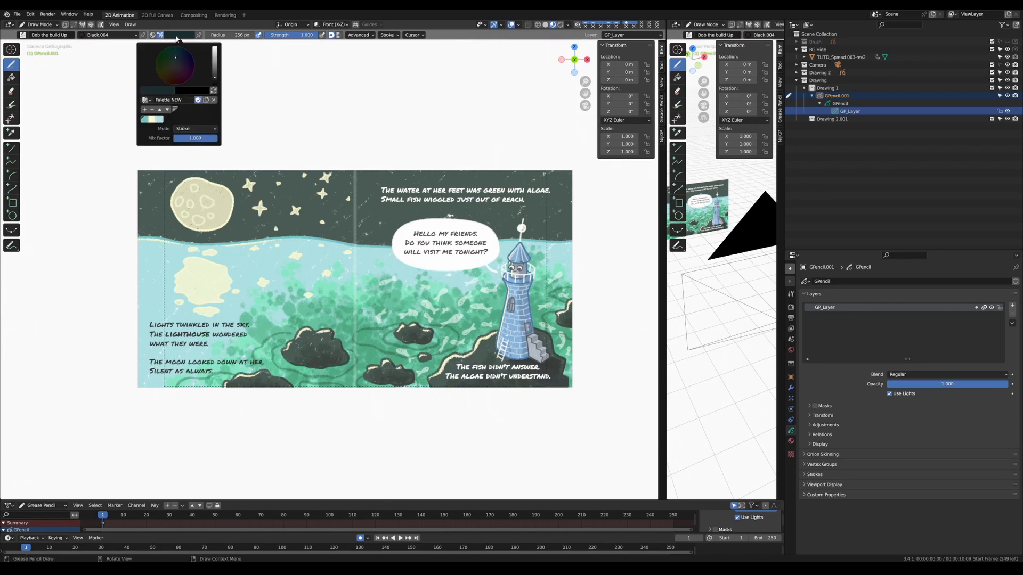
pyautogui.click(146, 99)
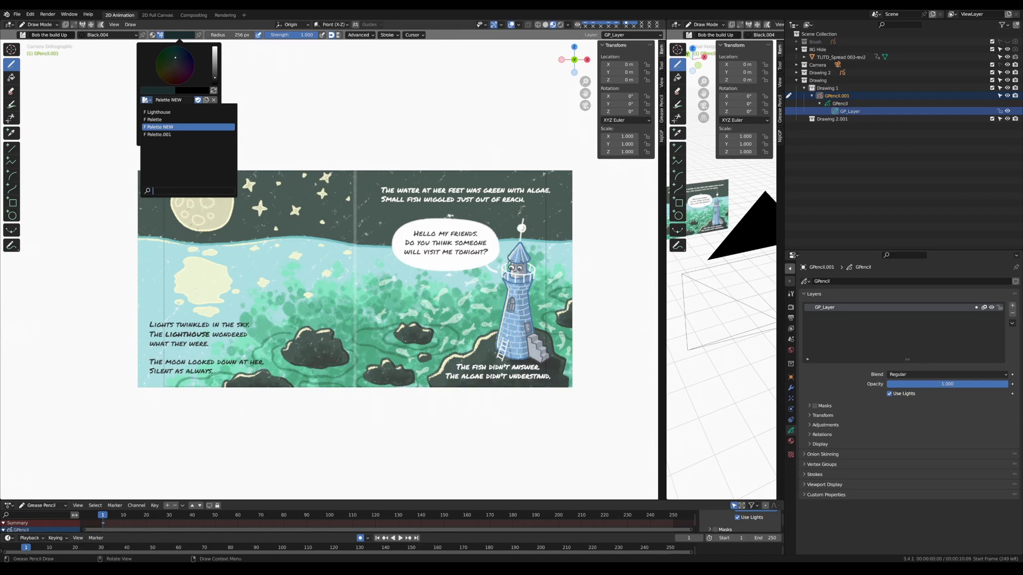
pyautogui.click(159, 127)
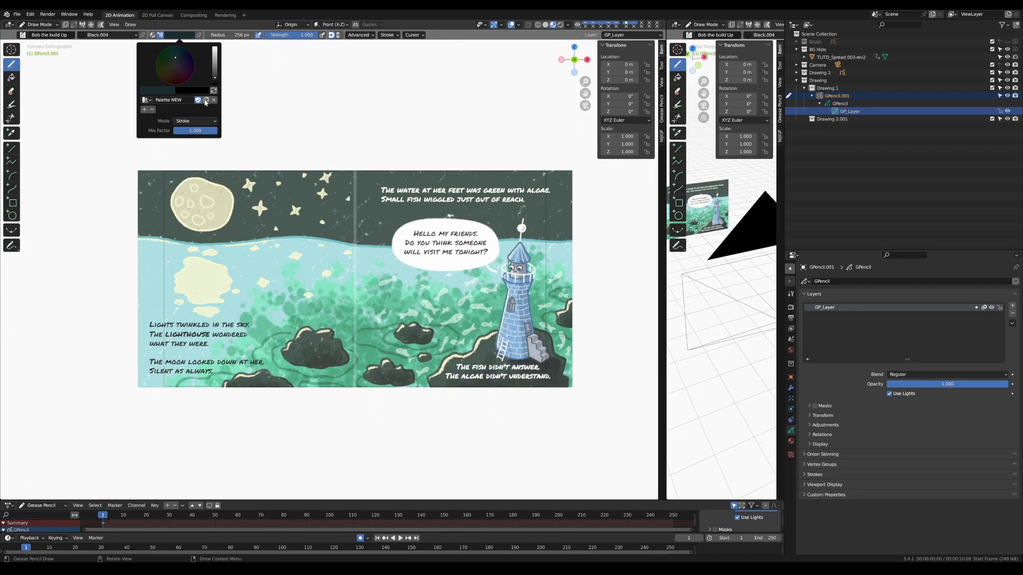
pyautogui.moveTo(205, 99)
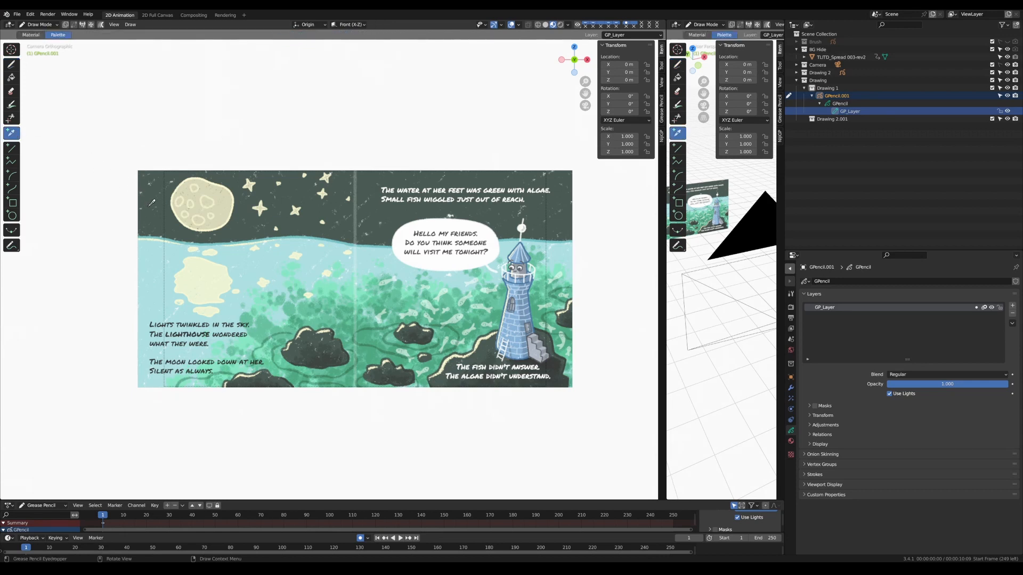
pyautogui.moveTo(171, 236)
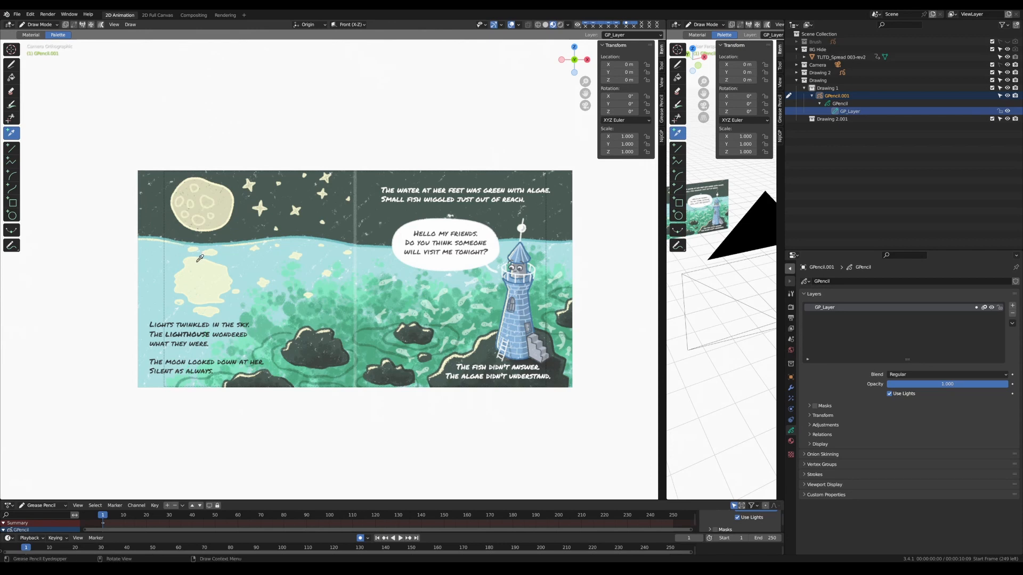
pyautogui.moveTo(224, 221)
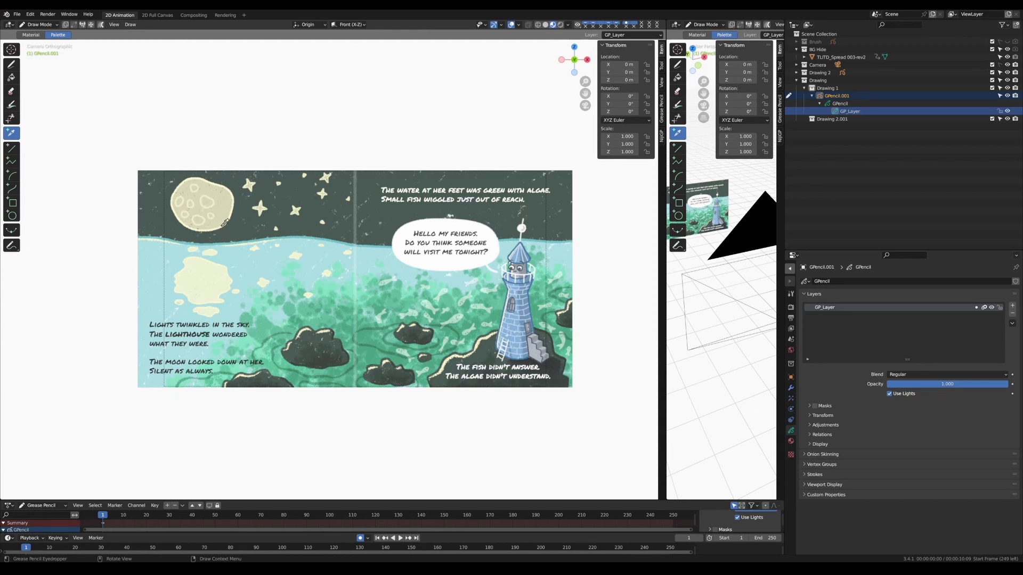
pyautogui.moveTo(531, 292)
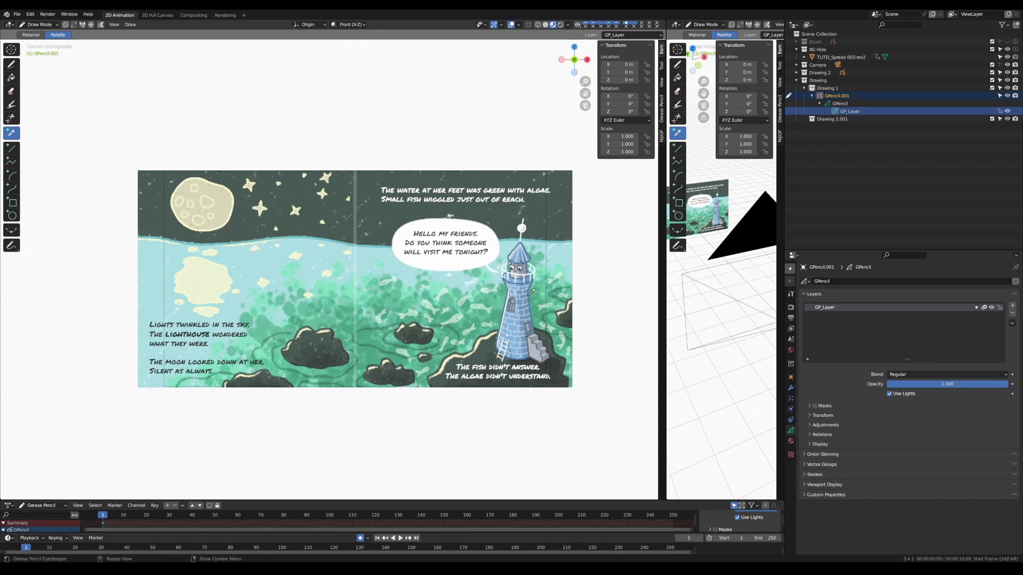
pyautogui.moveTo(299, 188)
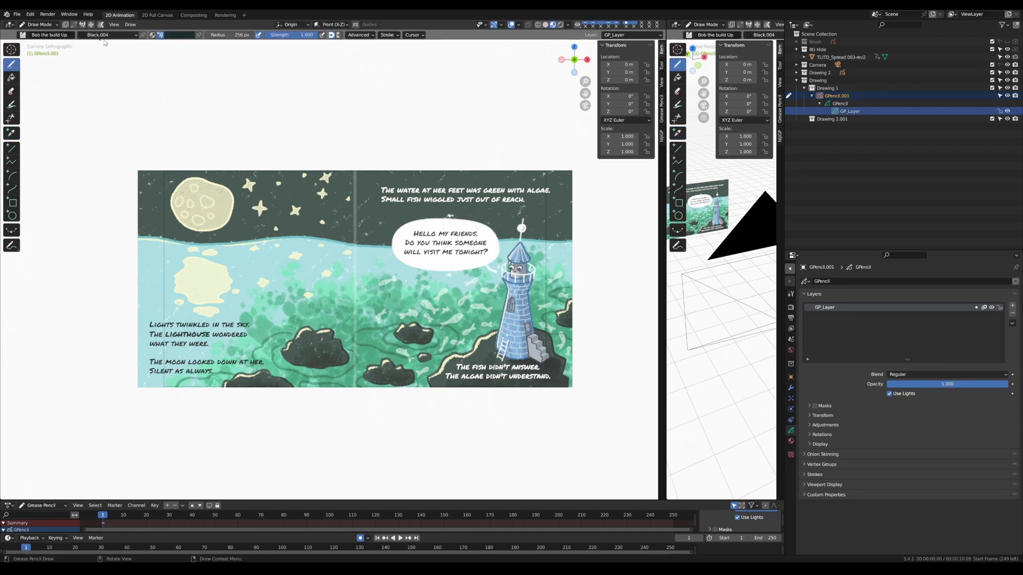
# Pick the light teal swatch from Palette NEW for the brush and recheck the swatches
pyautogui.click(160, 34)
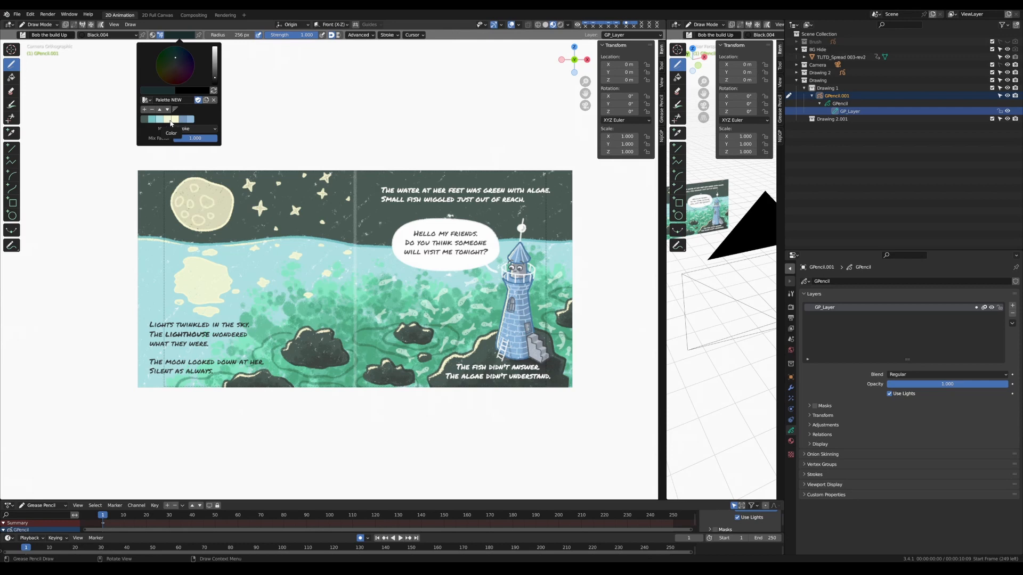
pyautogui.click(180, 39)
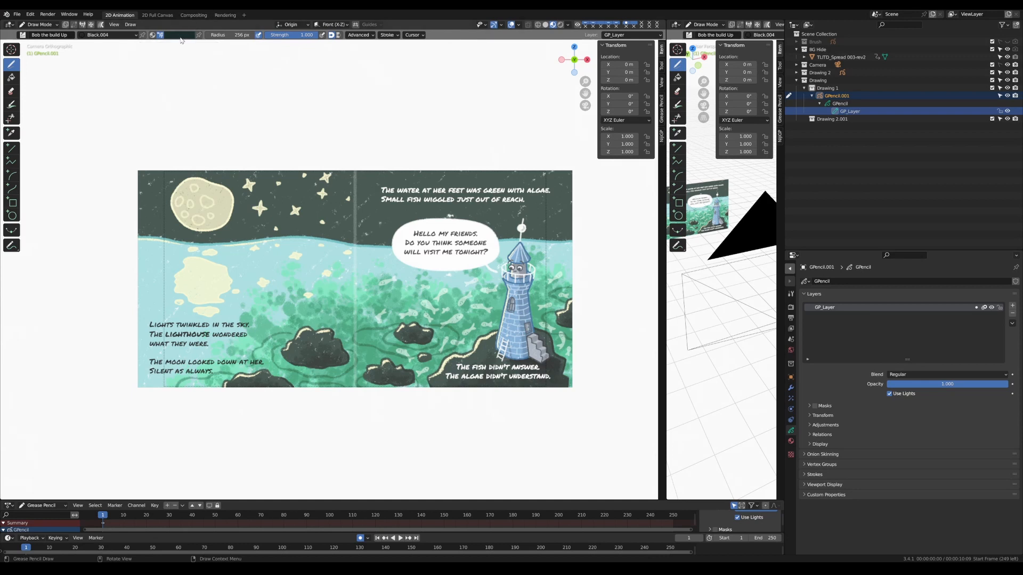
pyautogui.click(160, 34)
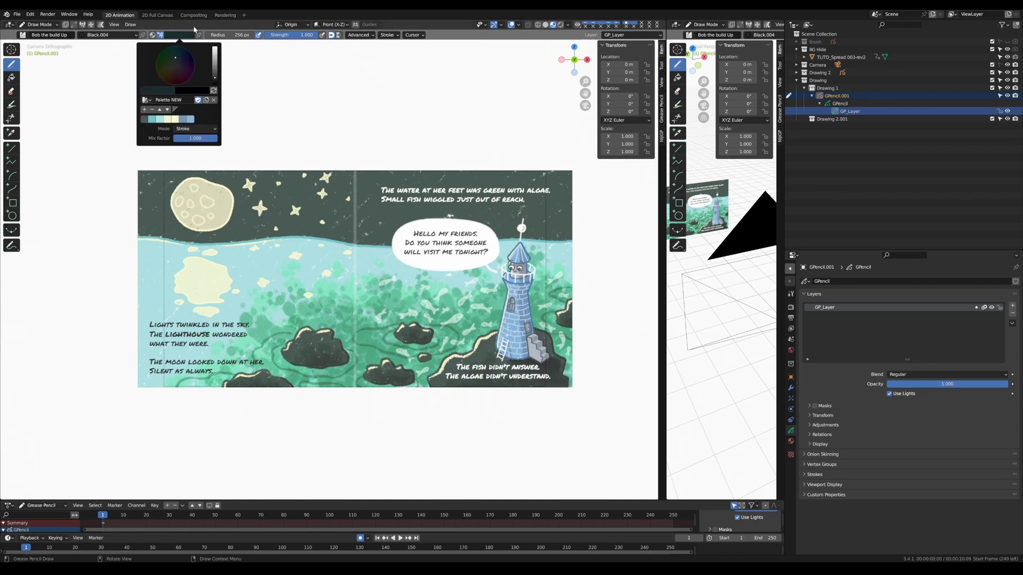
pyautogui.click(38, 25)
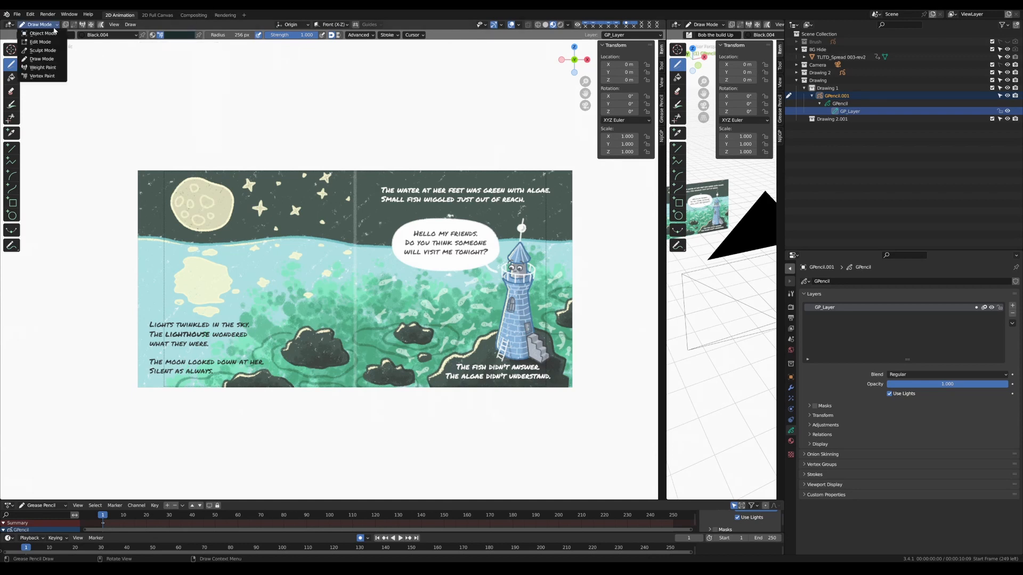
# Return to Object Mode and lower the spread image material's Alpha from 1.0 to 0.5
pyautogui.click(41, 32)
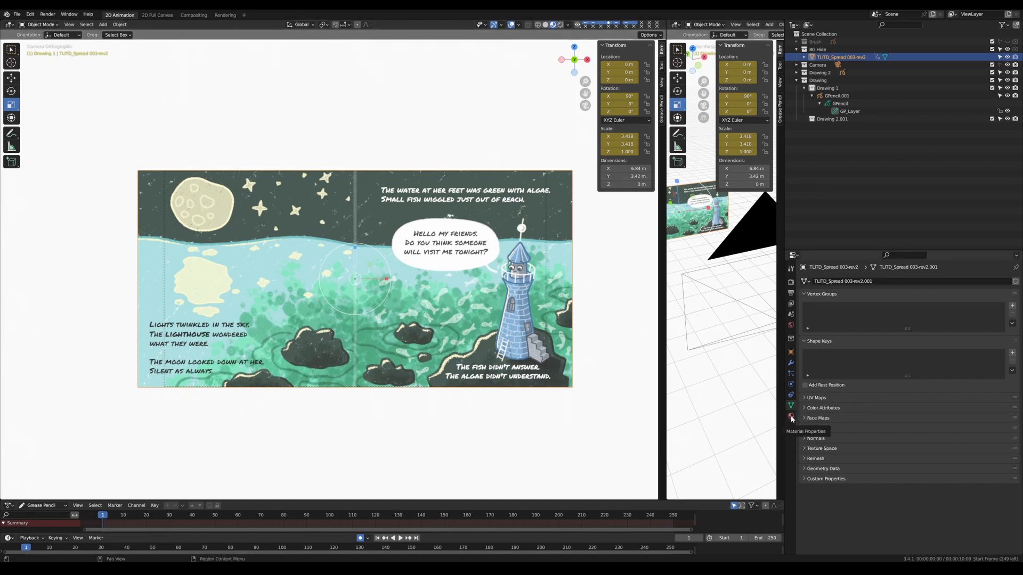
pyautogui.click(790, 417)
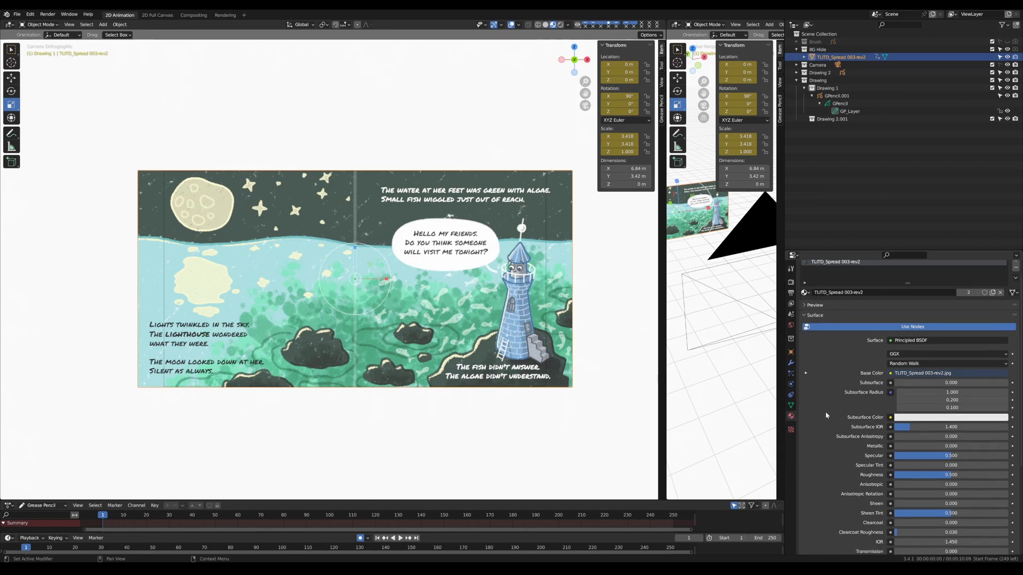
pyautogui.scroll(-3)
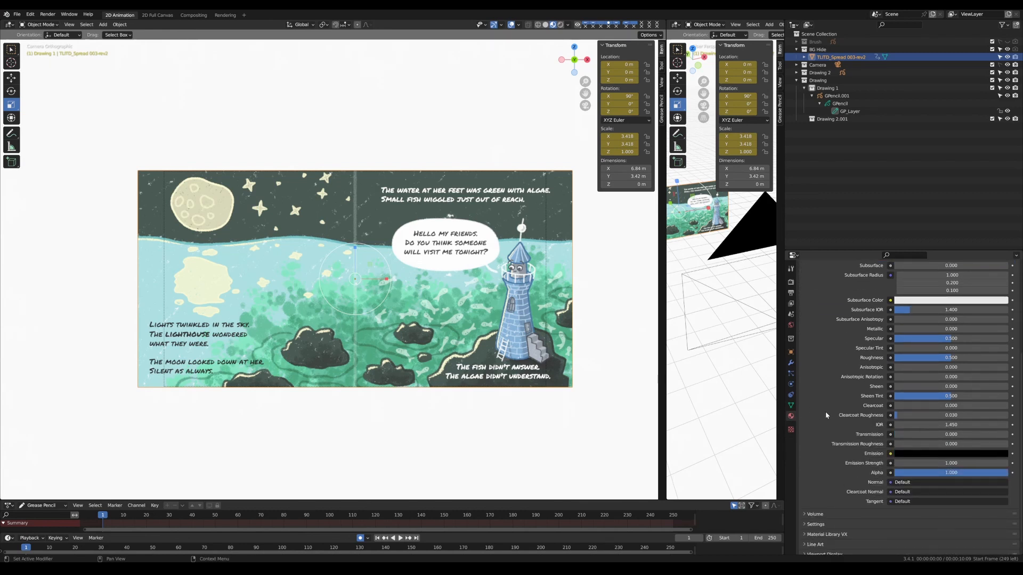
pyautogui.scroll(-3)
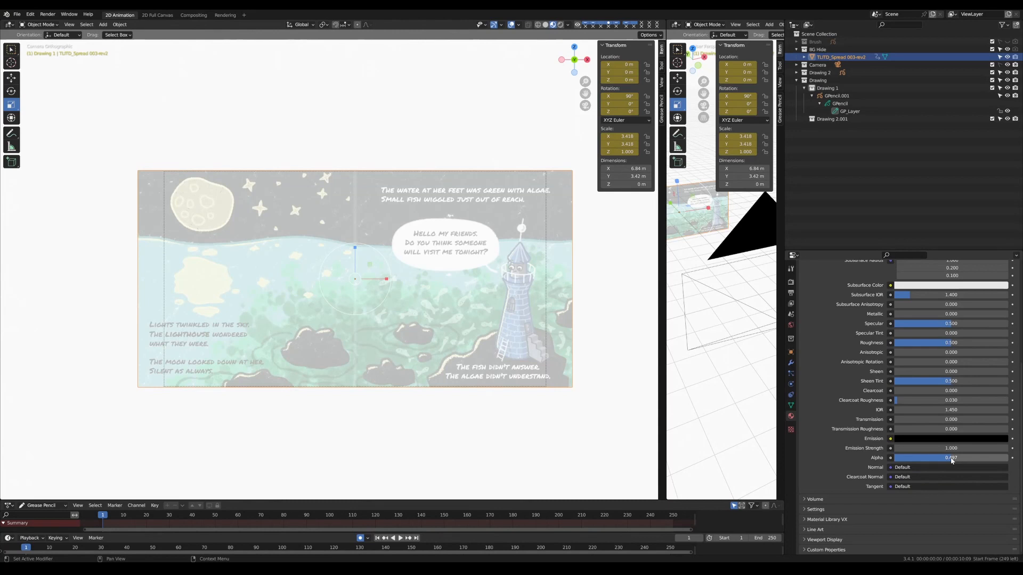
pyautogui.moveTo(965, 457); pyautogui.dragTo(939, 457)
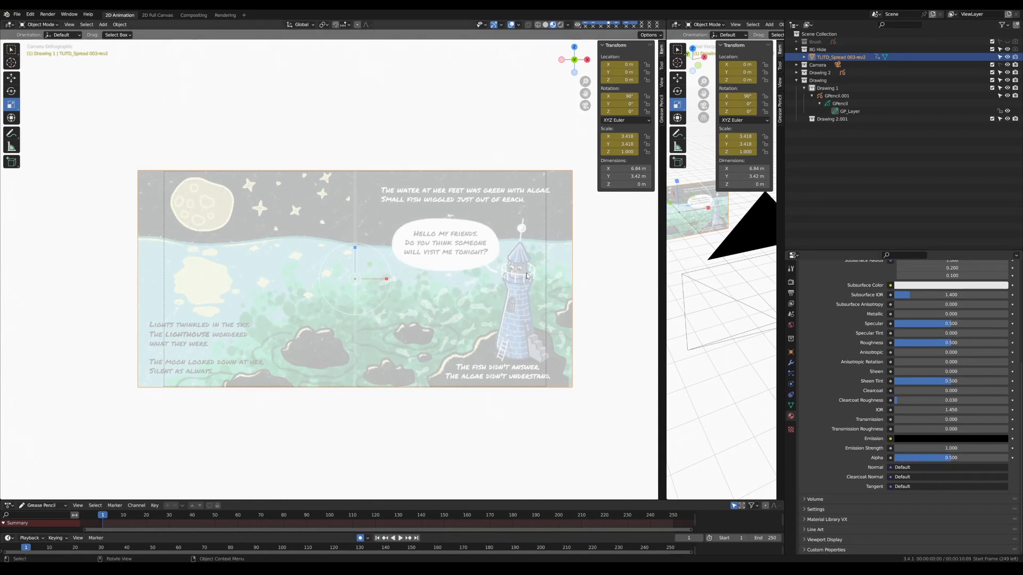
pyautogui.moveTo(630, 308)
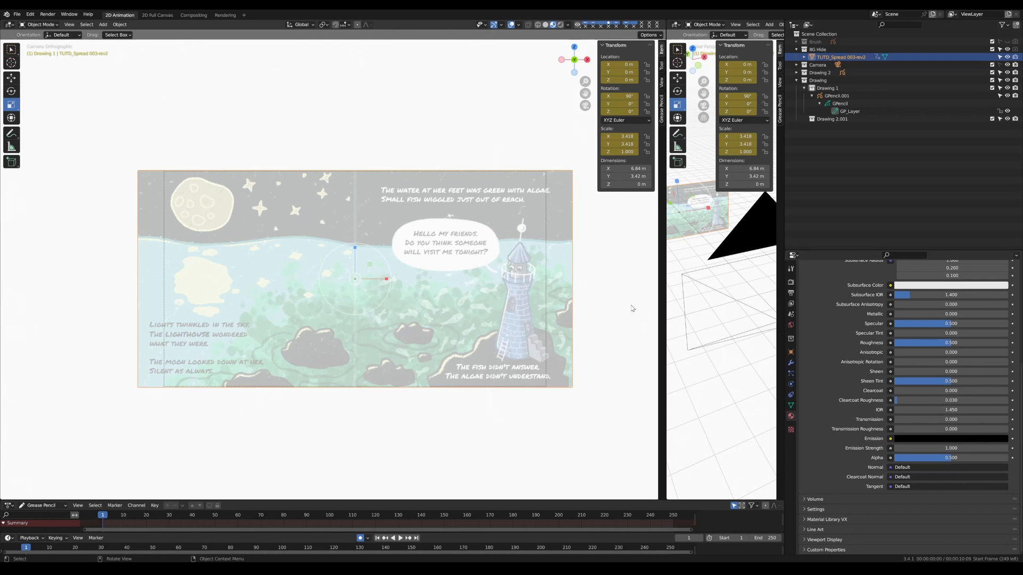
pyautogui.moveTo(954, 324)
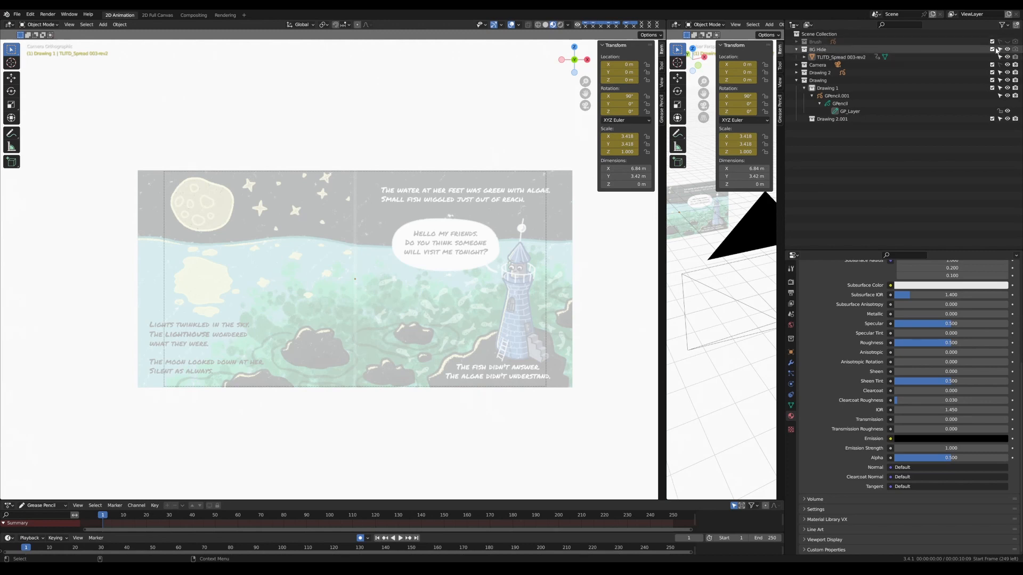
pyautogui.moveTo(998, 49)
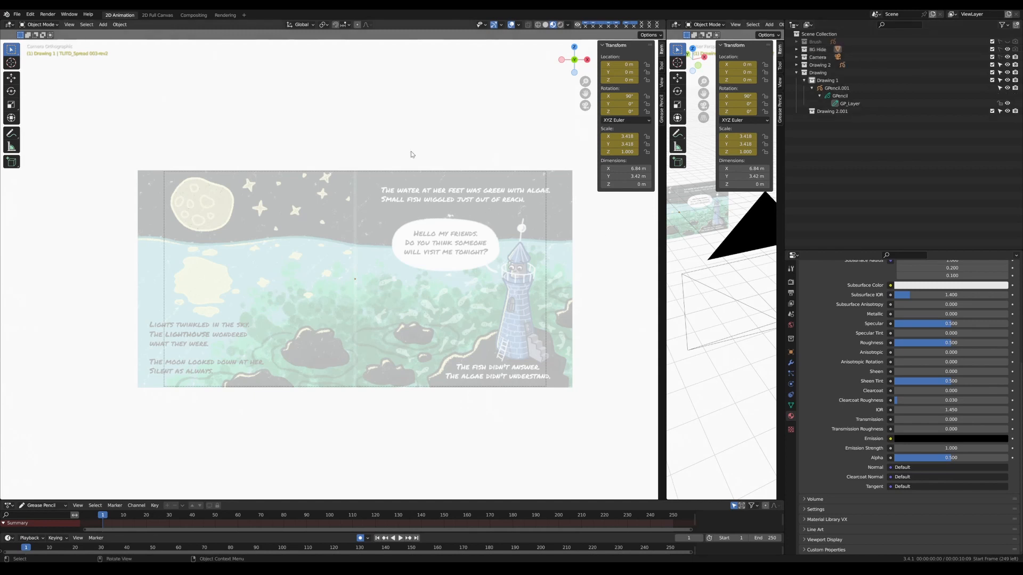
pyautogui.moveTo(198, 225)
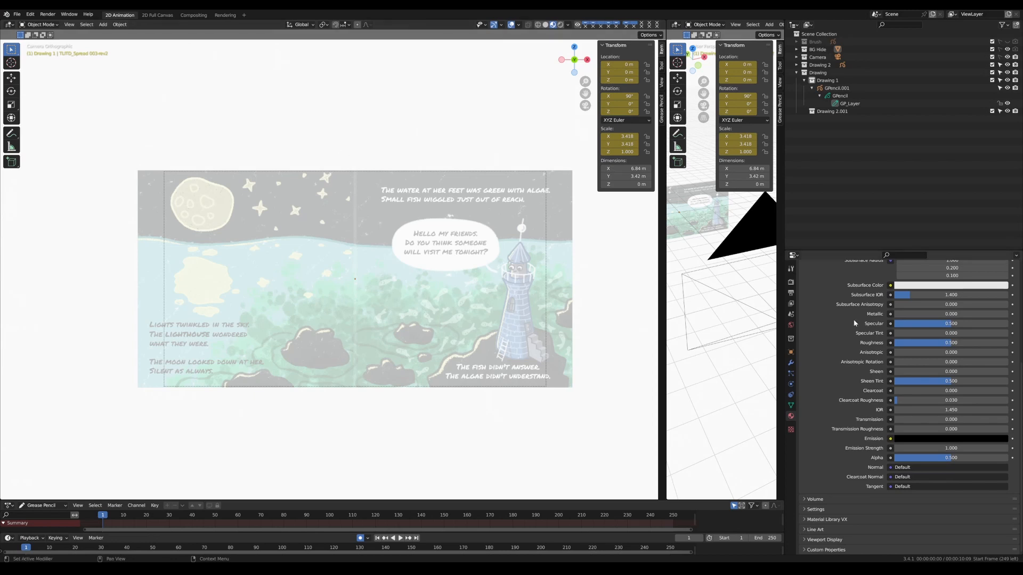
pyautogui.moveTo(829, 285)
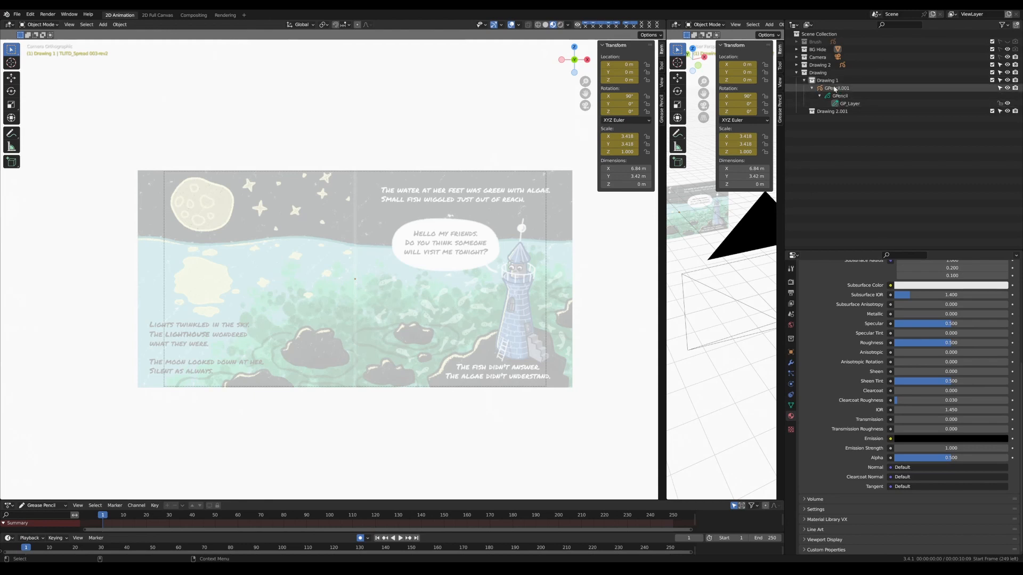
pyautogui.moveTo(835, 90)
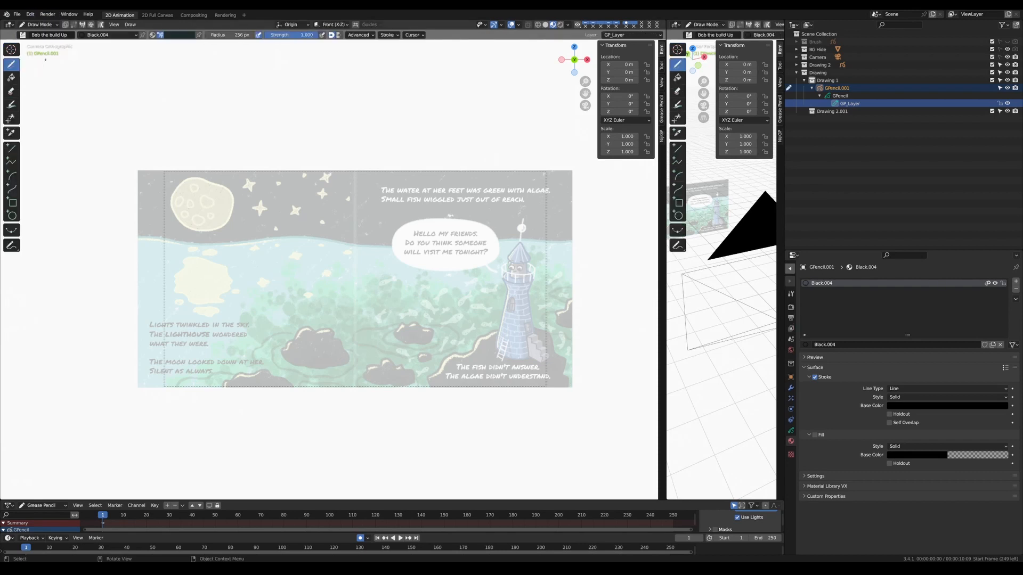
pyautogui.moveTo(11, 64)
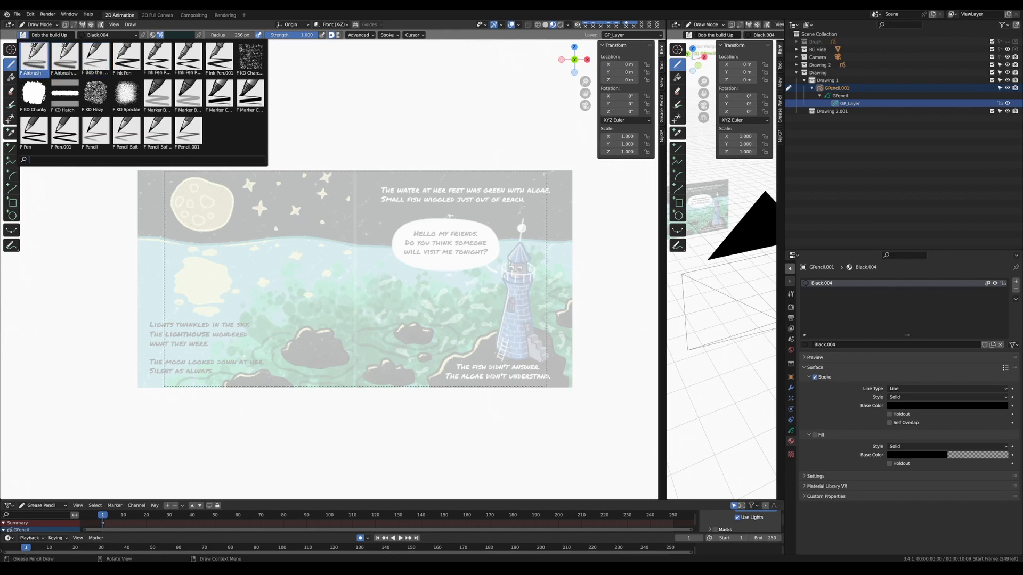
# Reselect GPencil.001 in Draw Mode and show its brush collection (Airbrush, Ink Pen, Marker)
pyautogui.click(157, 57)
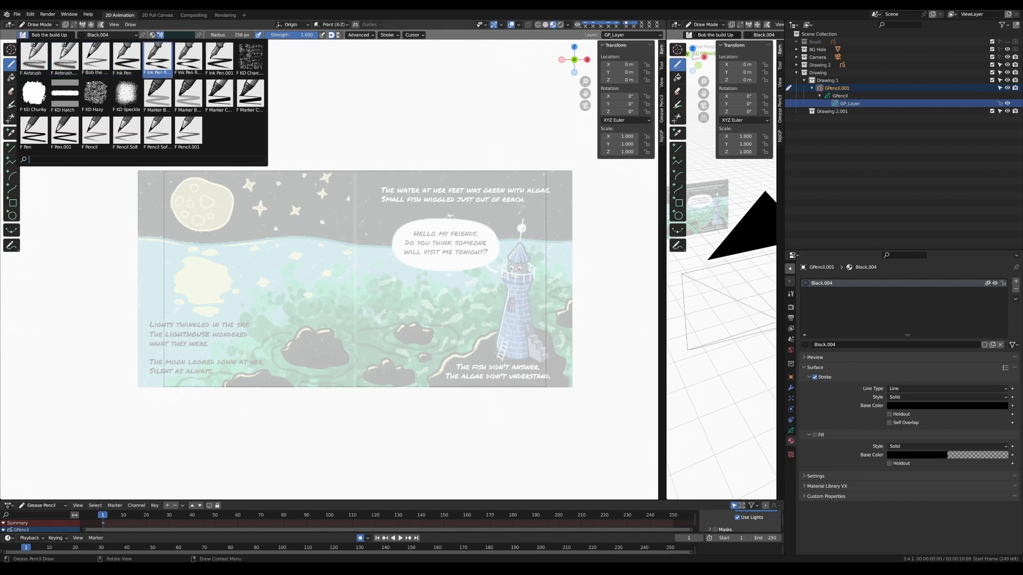
pyautogui.click(187, 93)
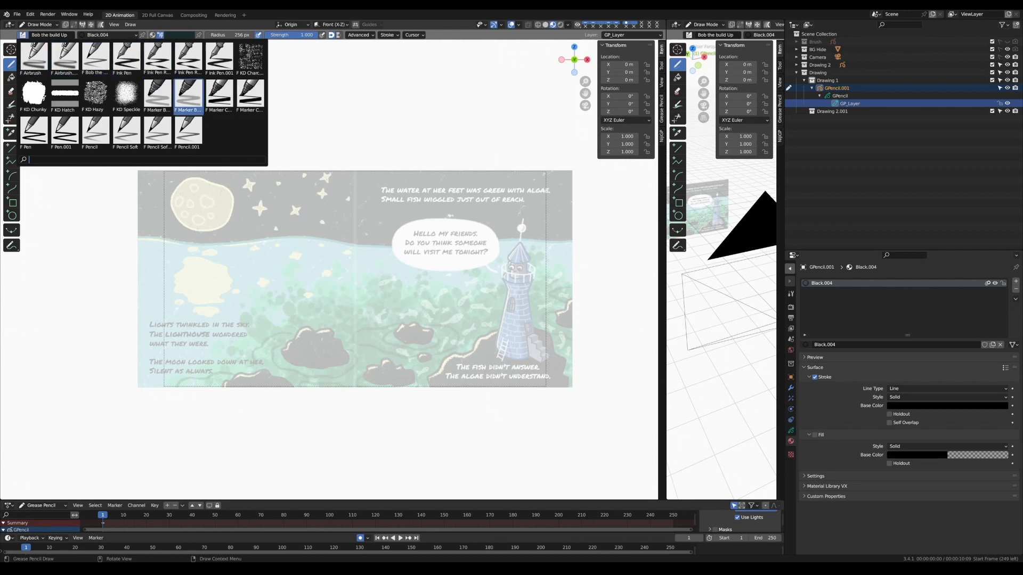
pyautogui.click(124, 58)
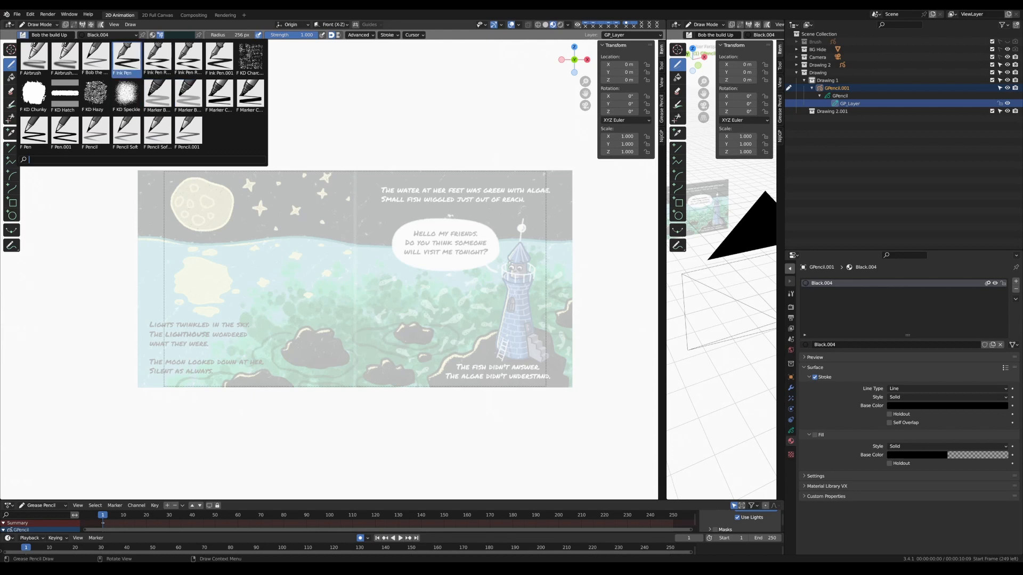
pyautogui.click(249, 93)
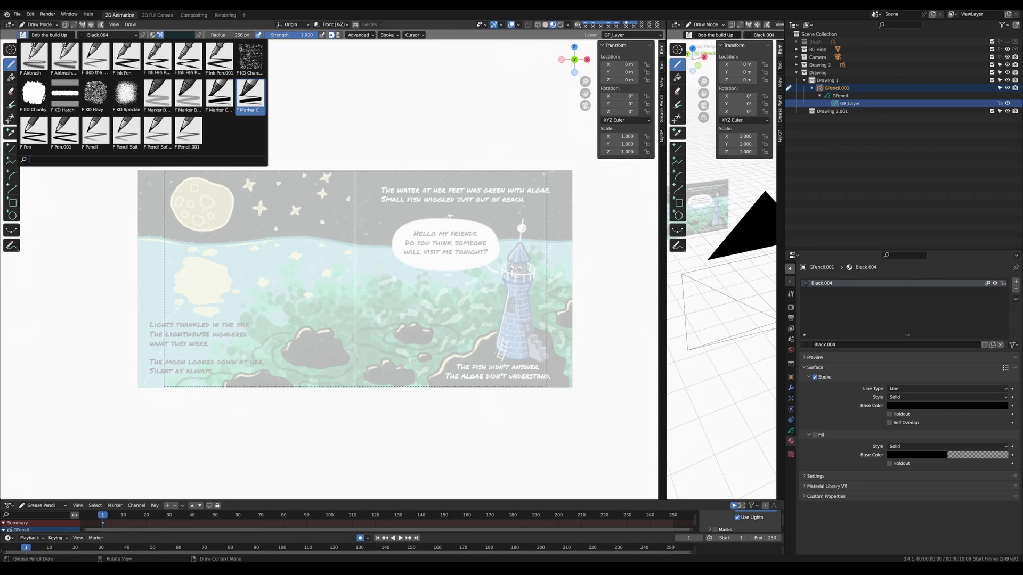
pyautogui.click(33, 56)
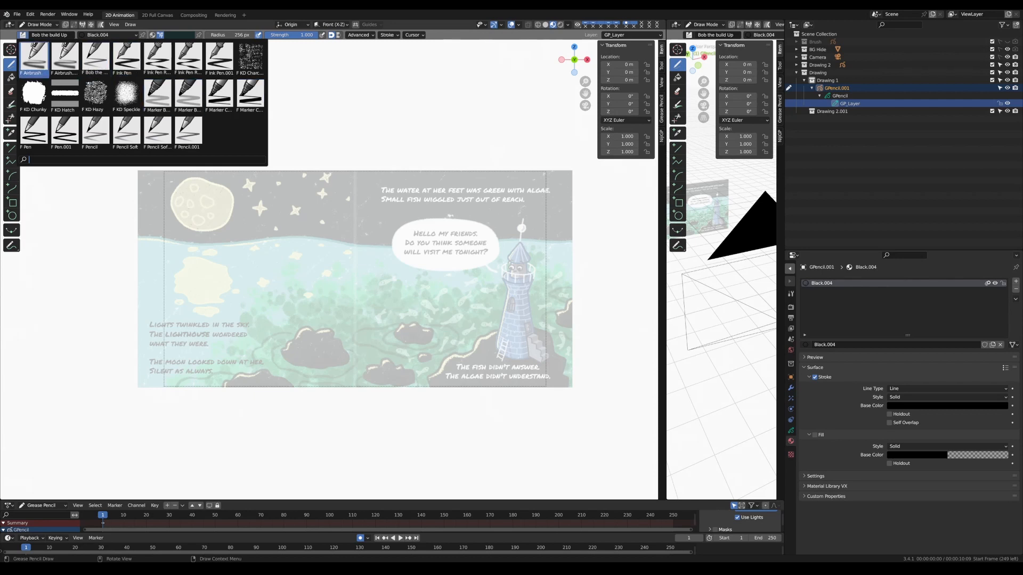
# Add a second material slot to GPencil.001 and assign the Bob Texture material
pyautogui.click(110, 34)
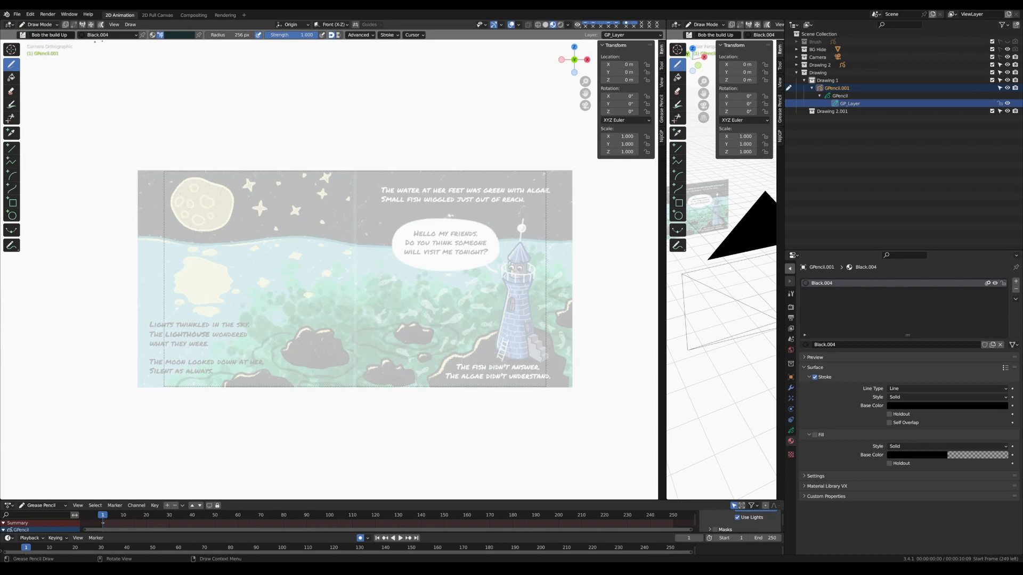
pyautogui.click(110, 34)
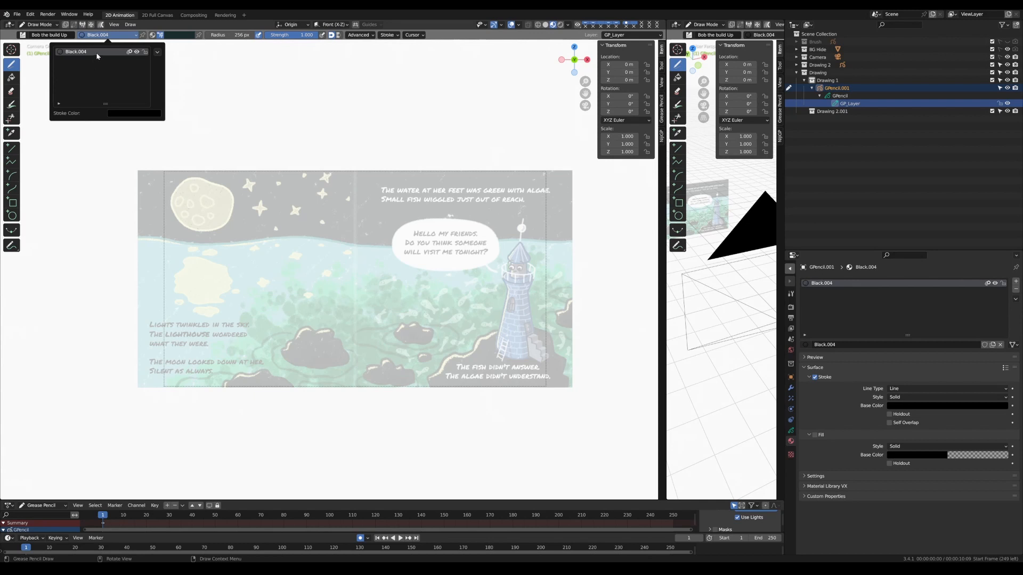
pyautogui.moveTo(95, 52)
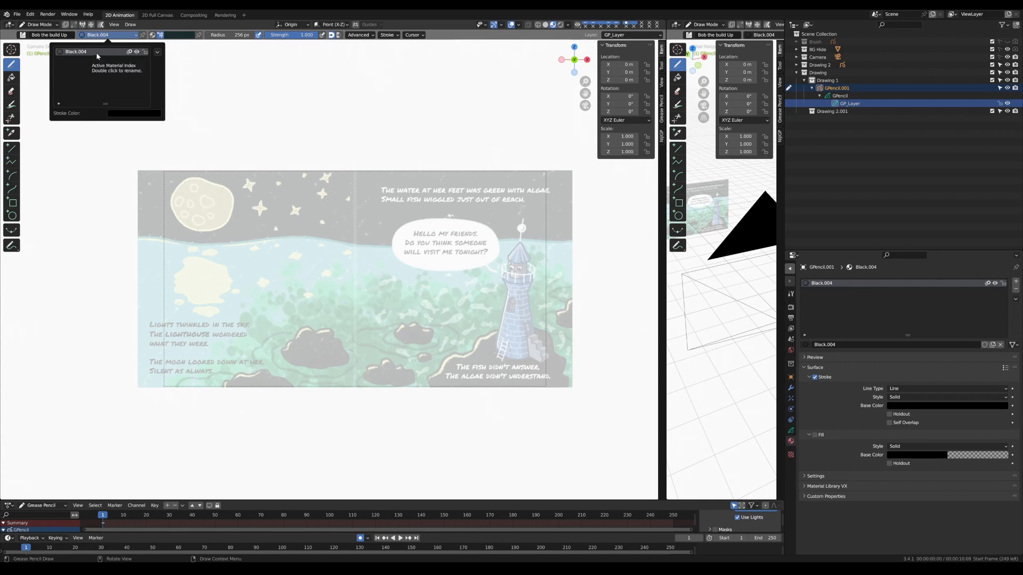
pyautogui.moveTo(106, 58)
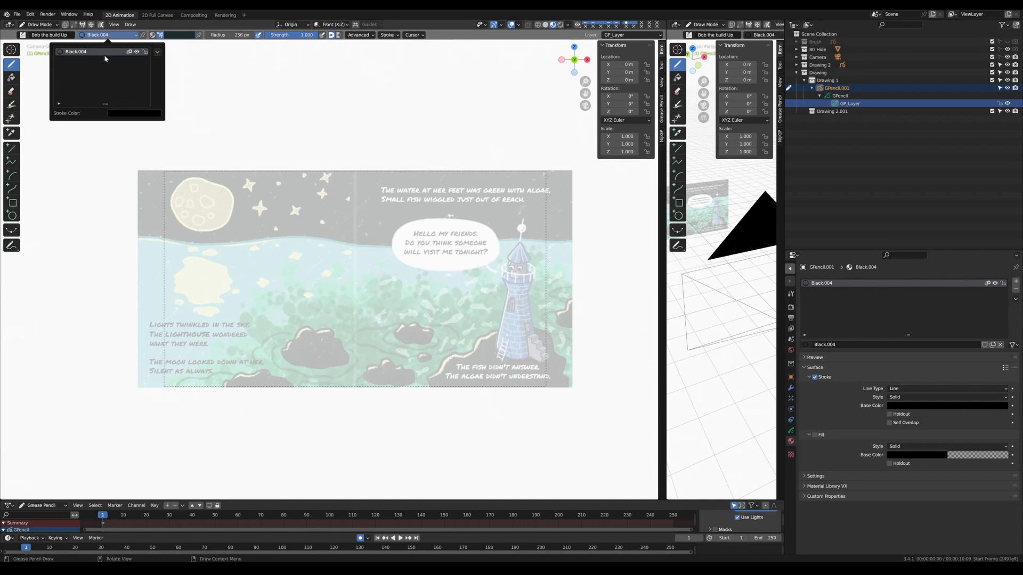
pyautogui.click(108, 35)
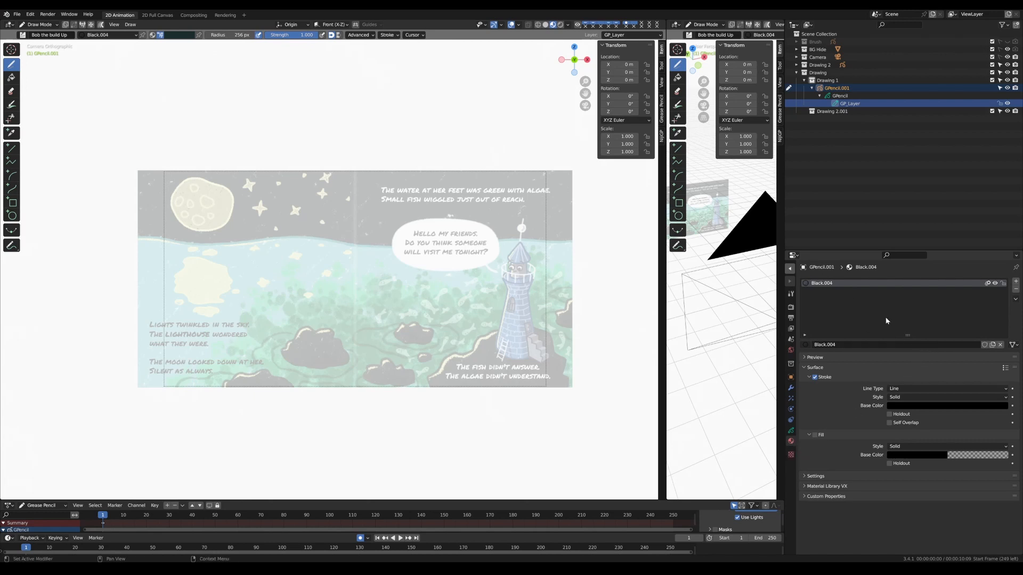
pyautogui.moveTo(1016, 283)
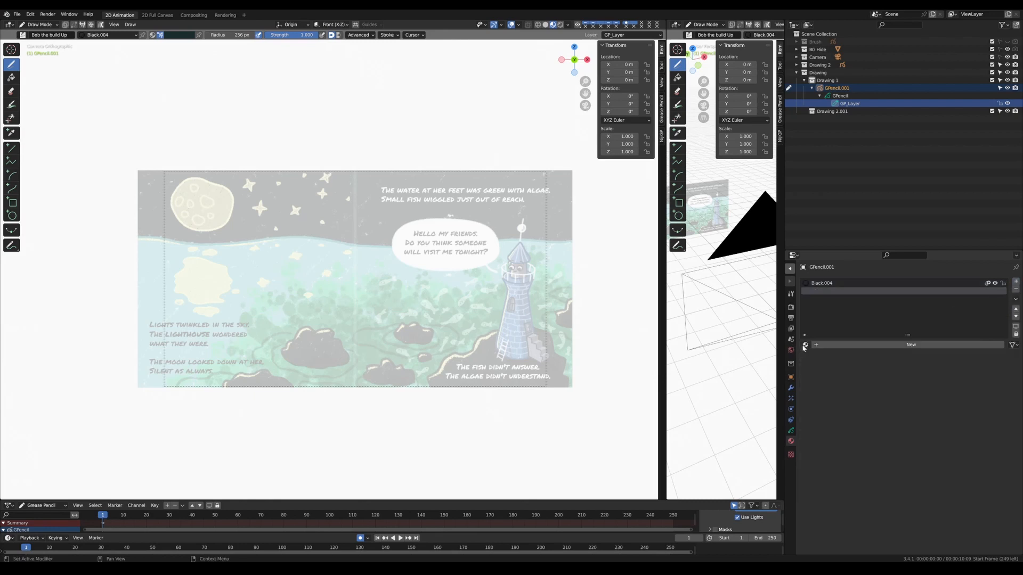
pyautogui.moveTo(805, 346)
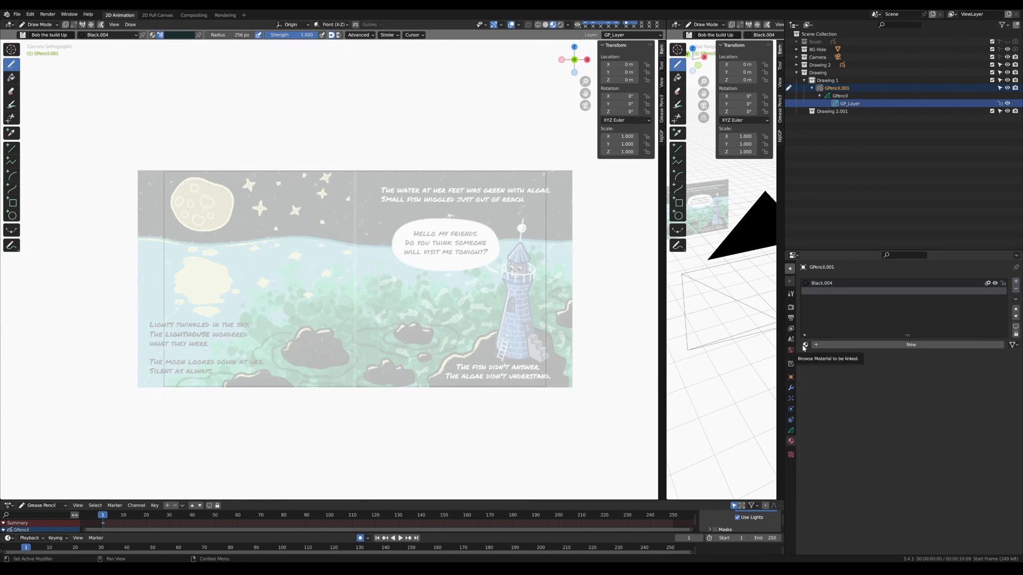
pyautogui.click(805, 344)
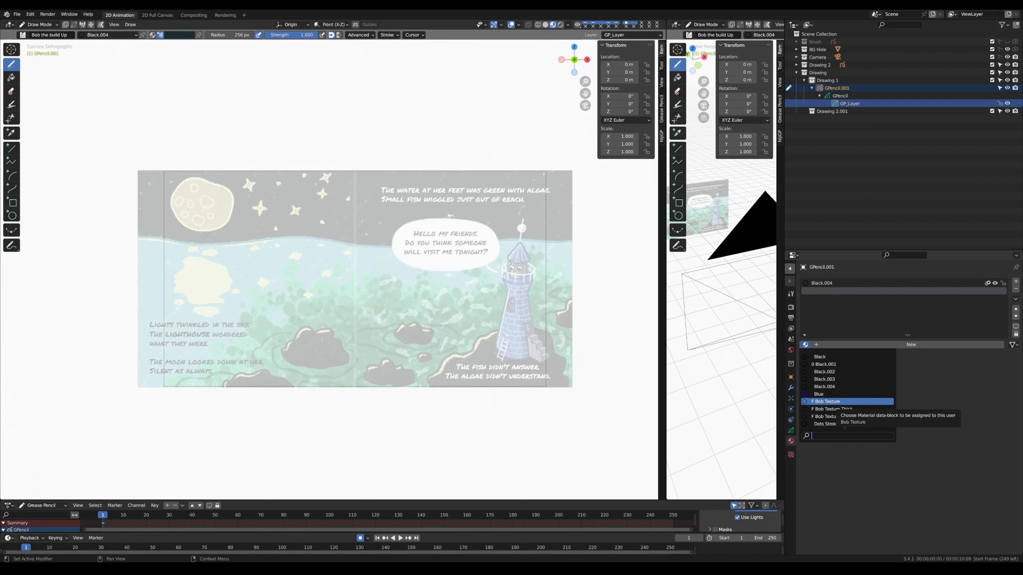
pyautogui.click(826, 400)
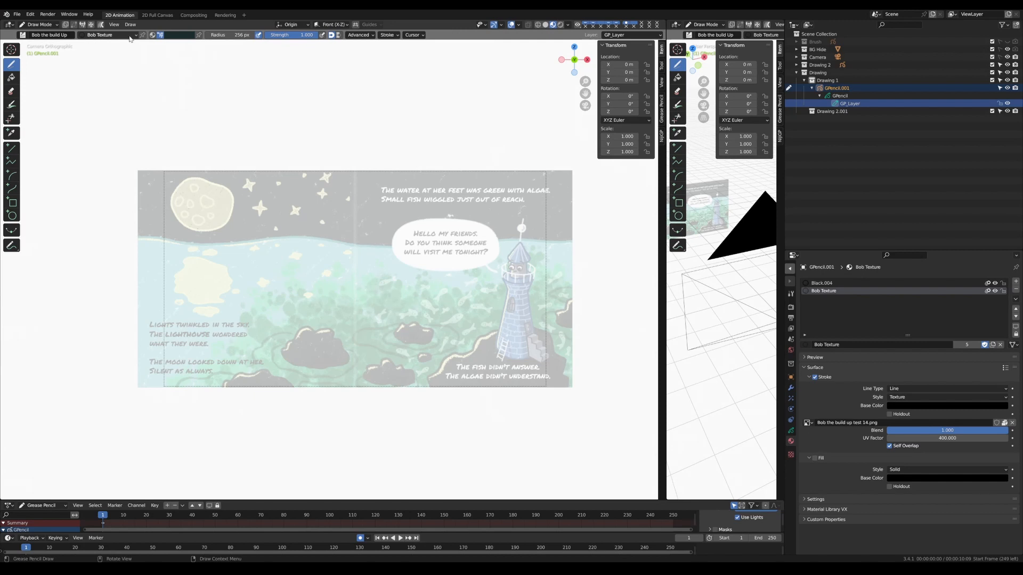
# Set the Bob Texture draw brush colour to teal
pyautogui.click(107, 35)
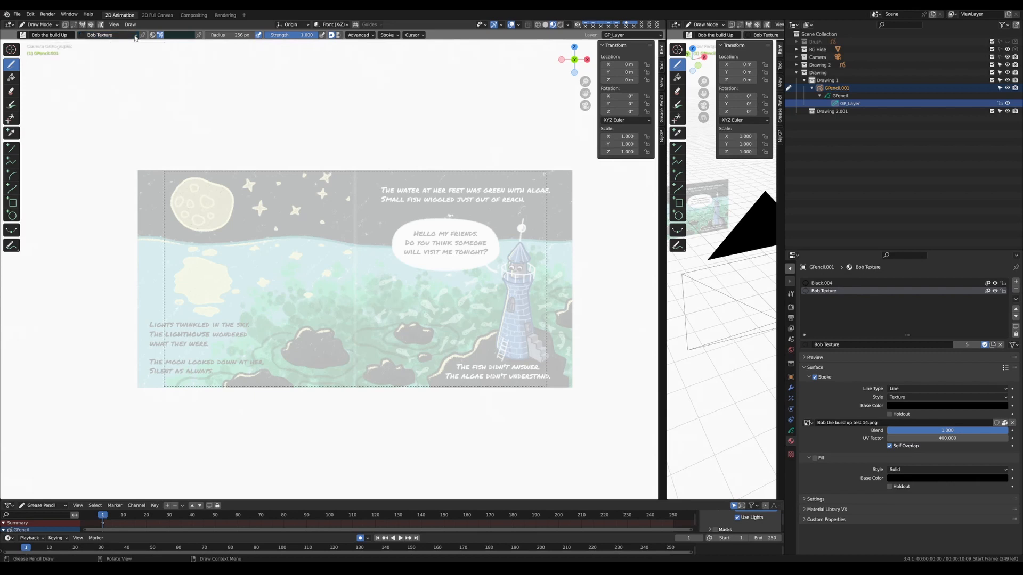
pyautogui.moveTo(160, 35)
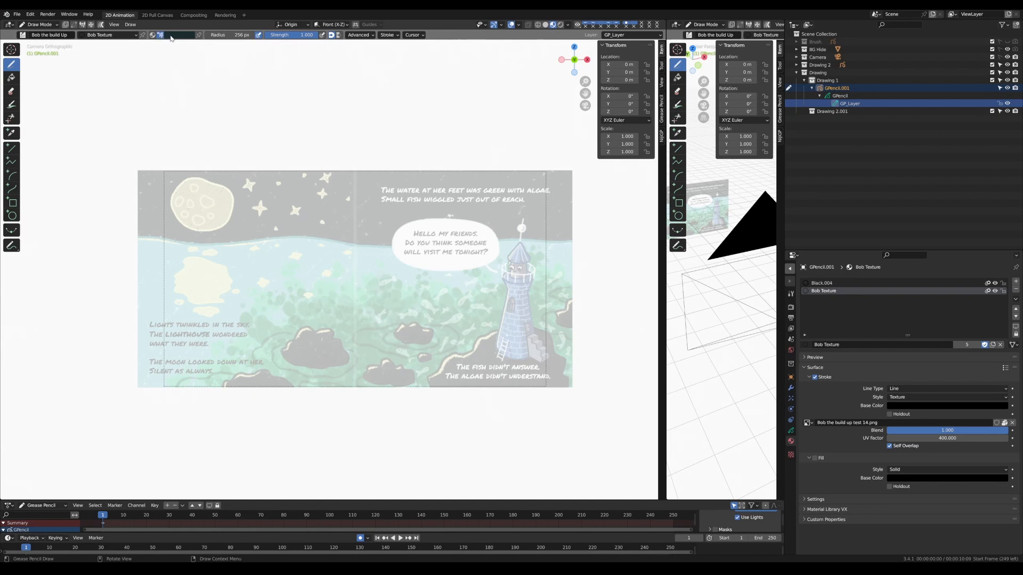
pyautogui.click(160, 35)
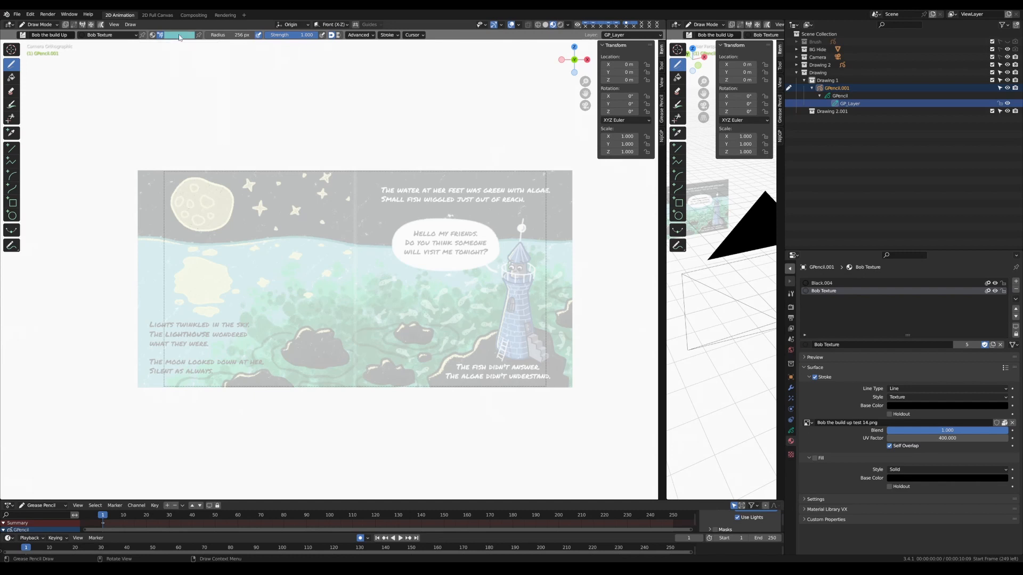
pyautogui.moveTo(136, 160); pyautogui.dragTo(386, 116)
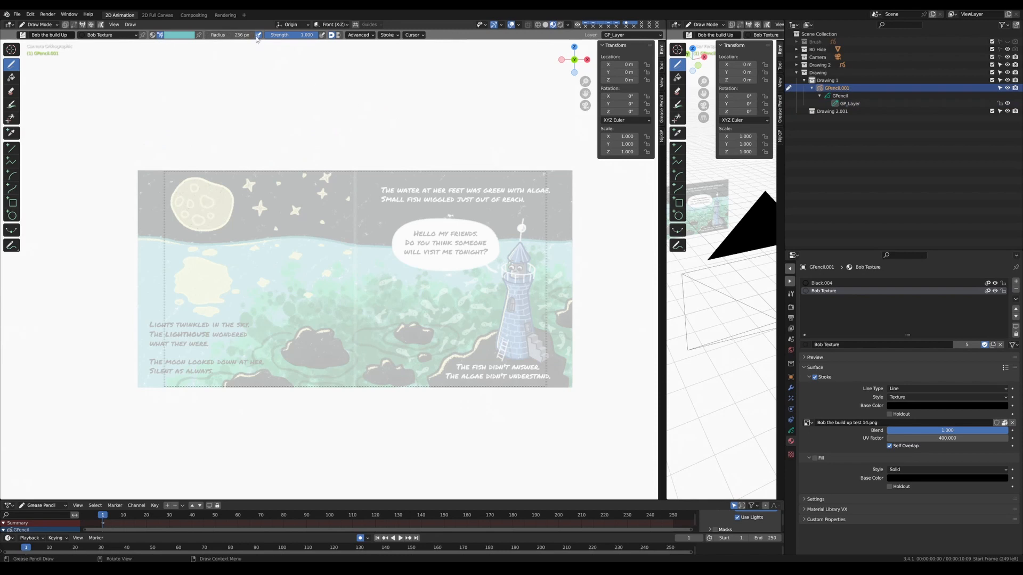
pyautogui.moveTo(231, 34)
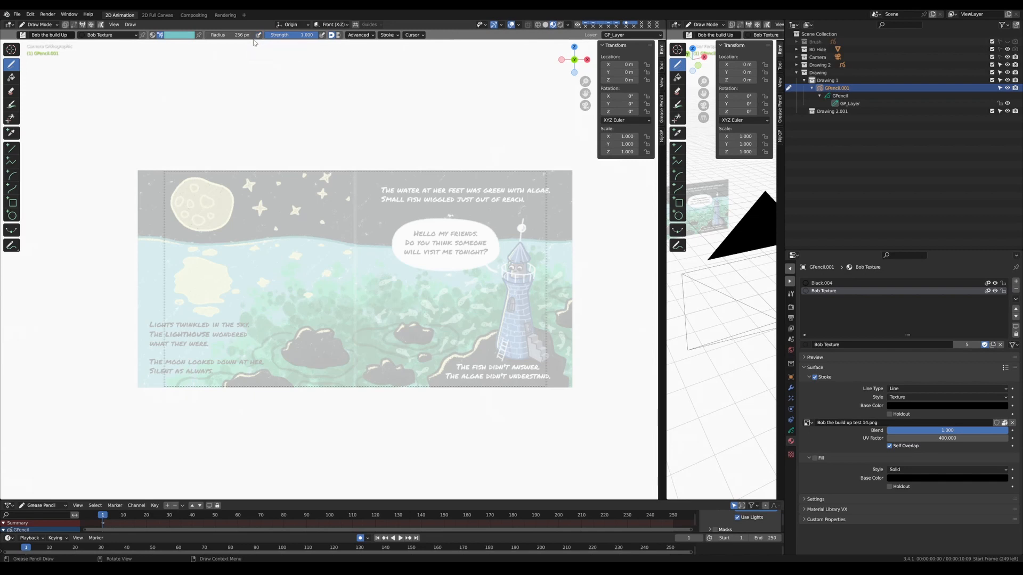
pyautogui.moveTo(305, 34)
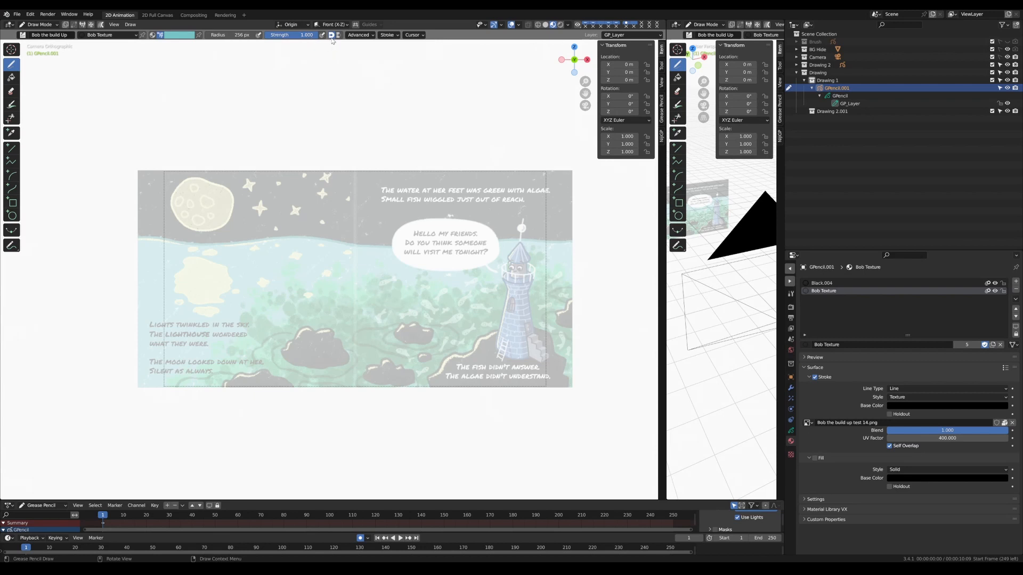
pyautogui.moveTo(322, 35)
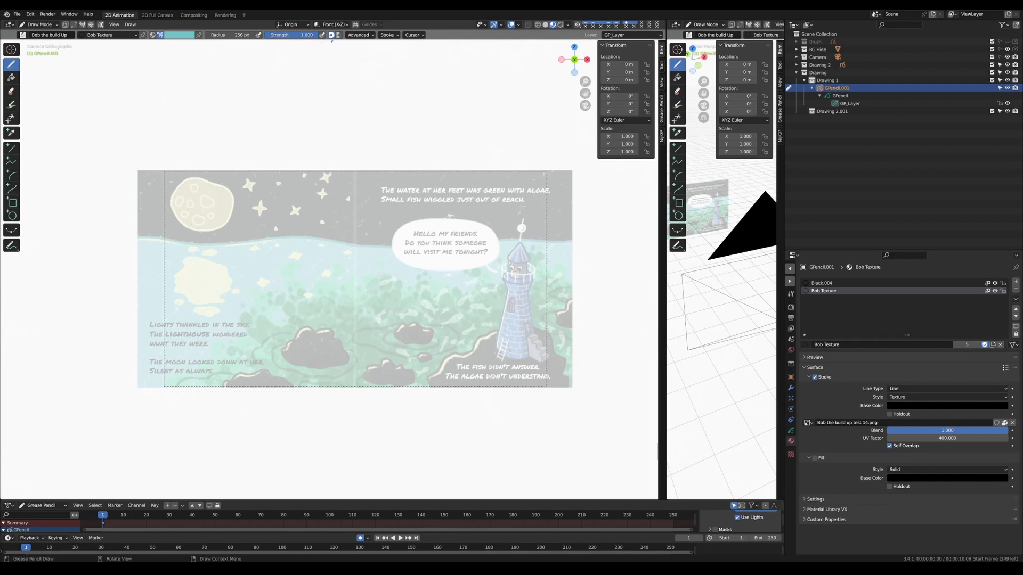
pyautogui.moveTo(371, 32)
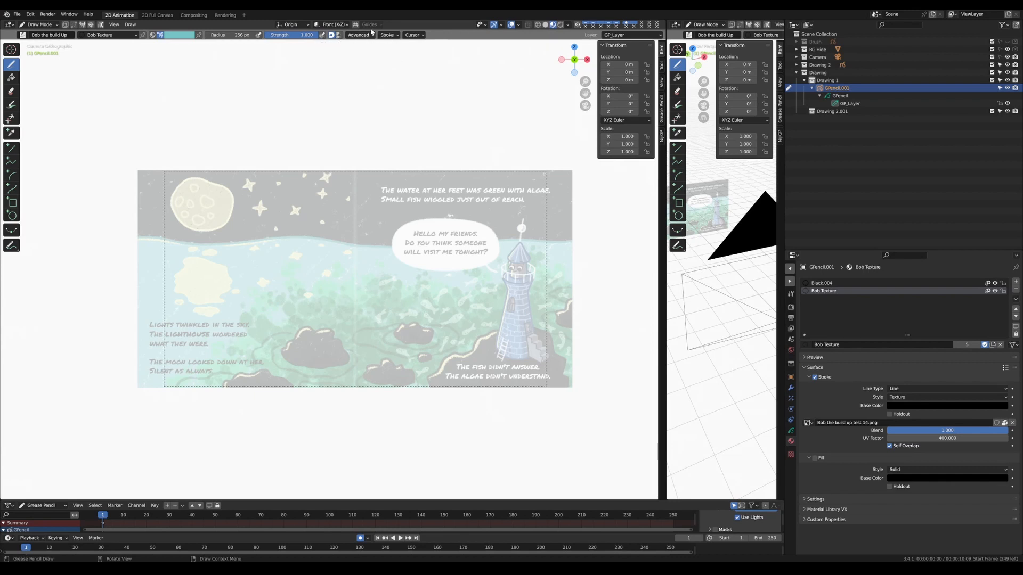
# Enable stroke Post-Processing and reduce the brush radius from 256 to 100 px
pyautogui.click(388, 35)
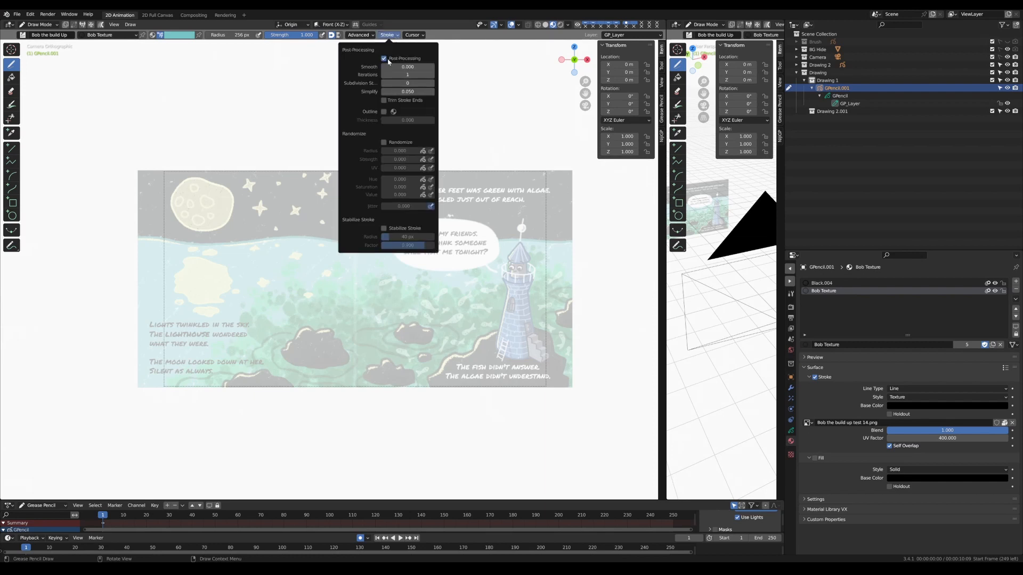
pyautogui.click(387, 34)
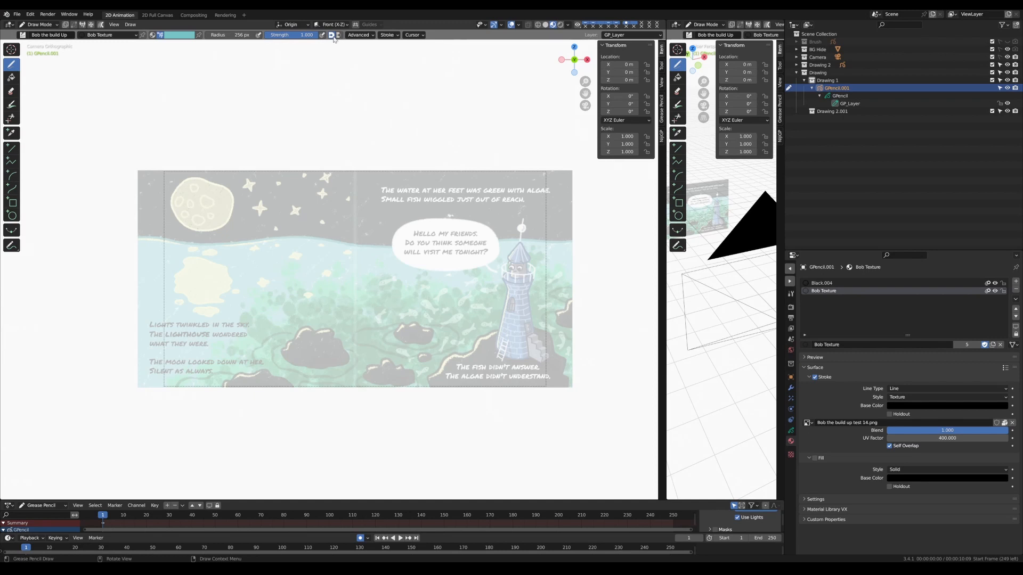
pyautogui.click(387, 35)
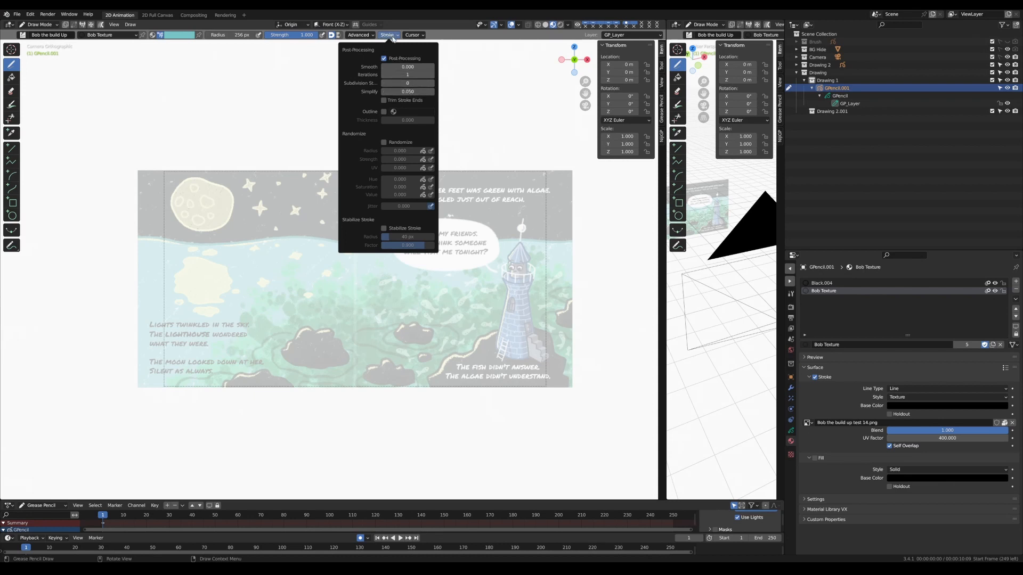
pyautogui.click(387, 35)
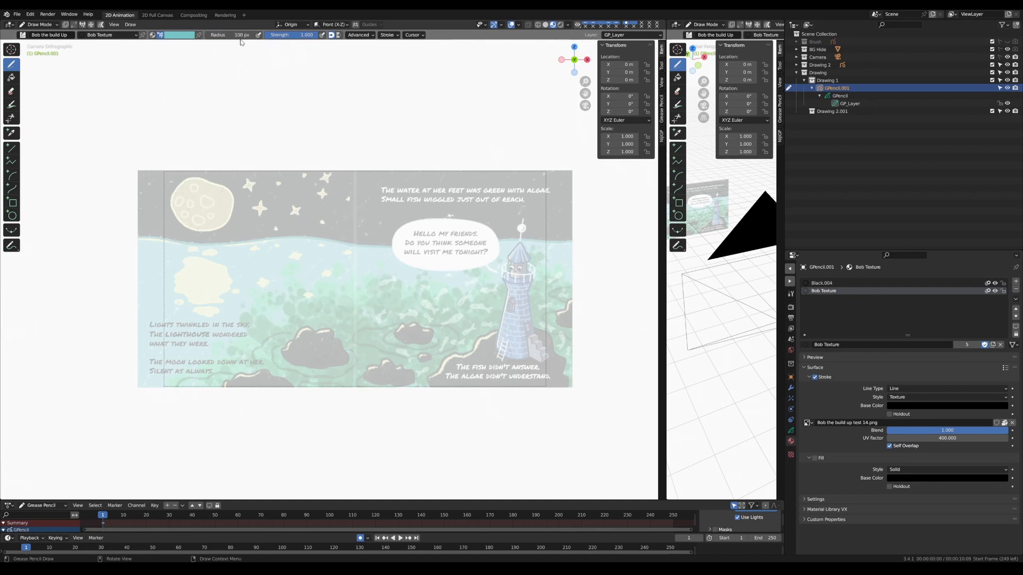
# Shrink the brush to 64 px and draw the teal horizon stroke to the right edge
pyautogui.moveTo(137, 202); pyautogui.dragTo(332, 221)
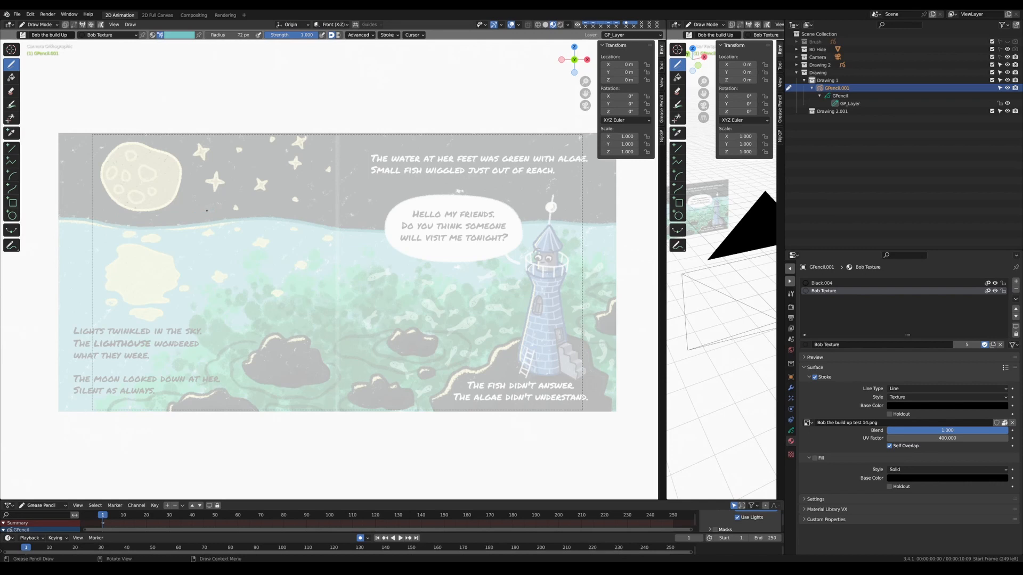
pyautogui.moveTo(116, 220); pyautogui.dragTo(310, 215)
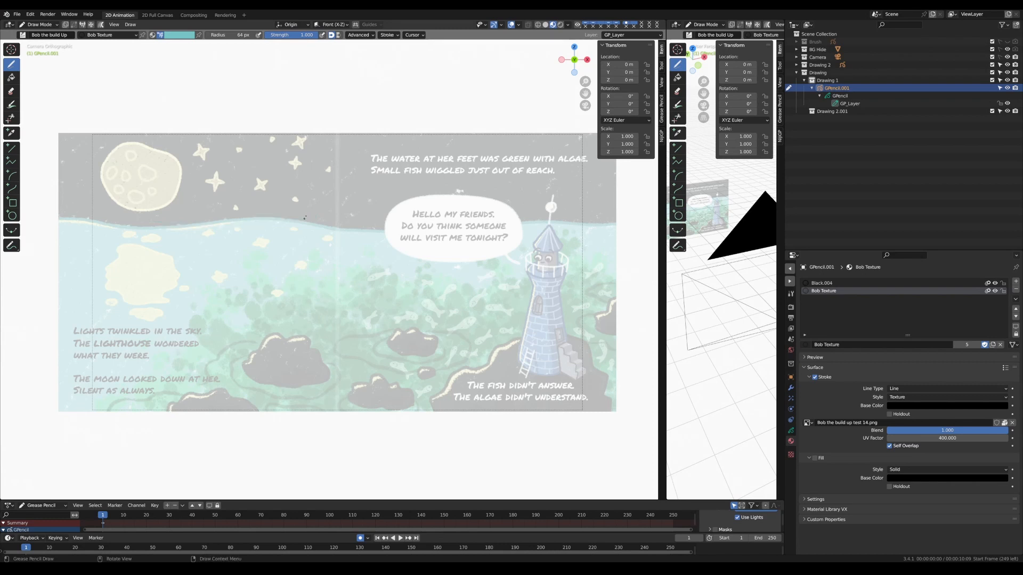
pyautogui.moveTo(49, 221); pyautogui.dragTo(130, 225)
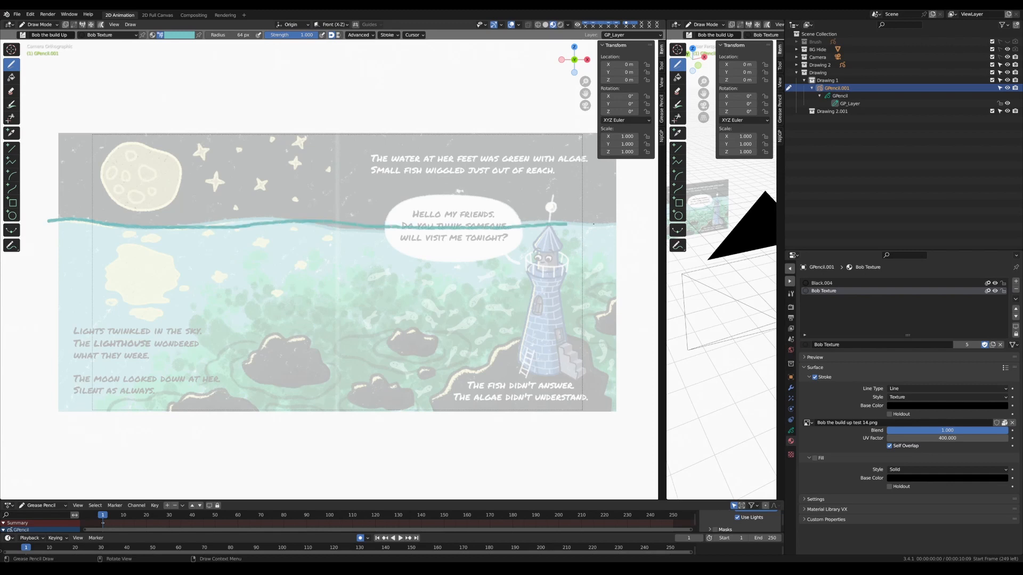
pyautogui.moveTo(555, 223); pyautogui.dragTo(633, 223)
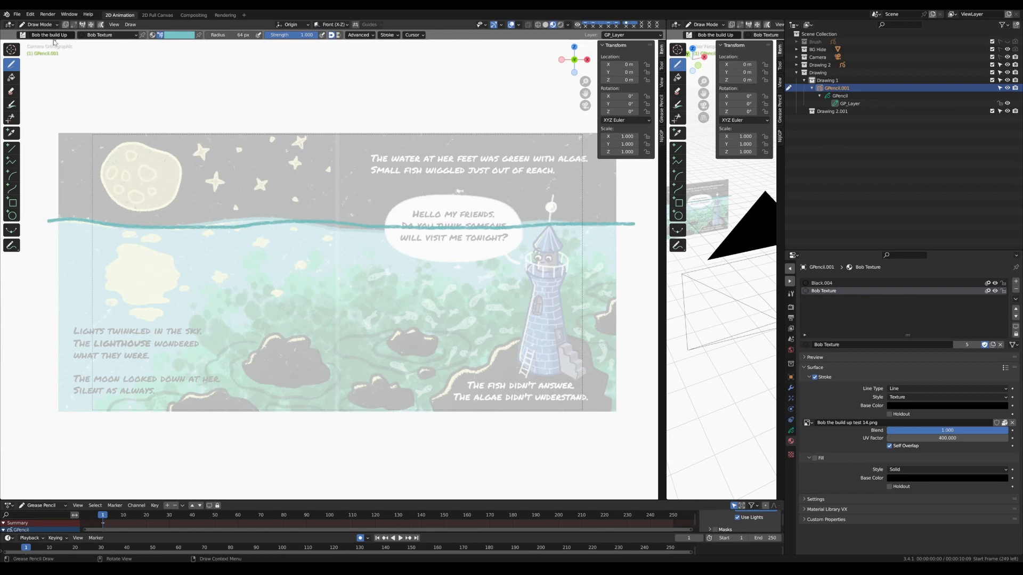
pyautogui.moveTo(39, 24)
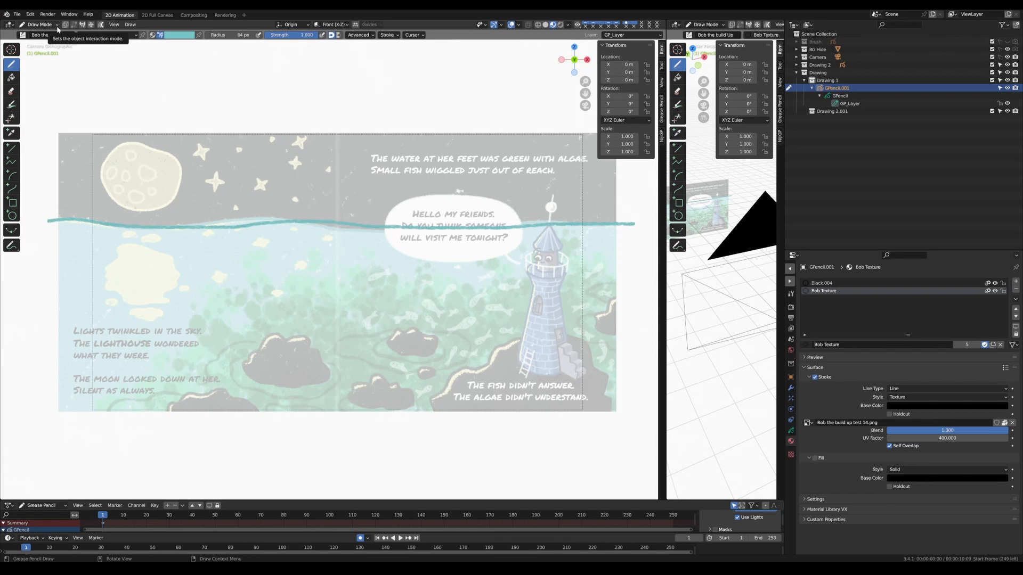
# In Sculpt Mode, Push the horizon stroke near the lighthouse and the speech bubble
pyautogui.click(39, 24)
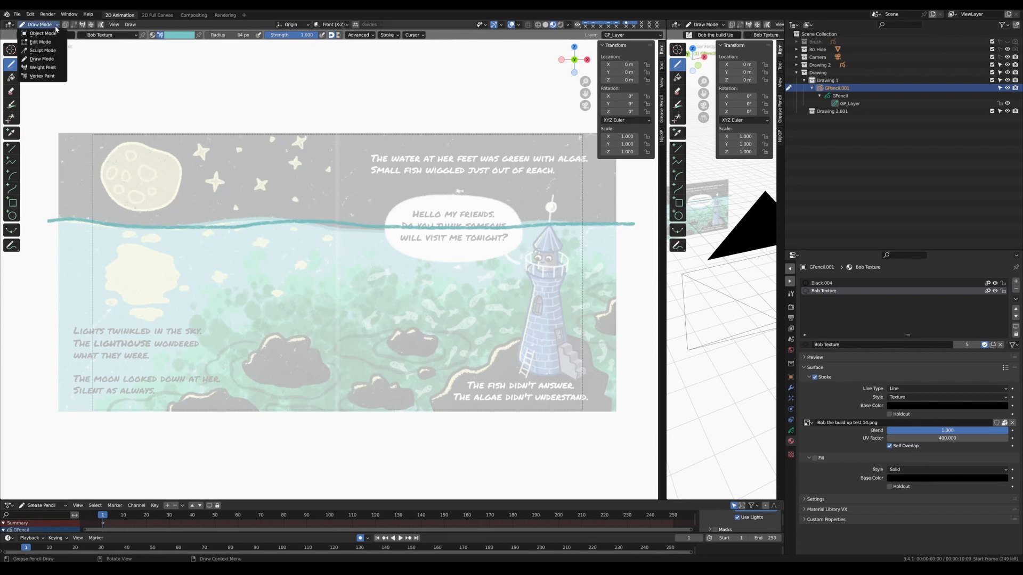
pyautogui.click(43, 50)
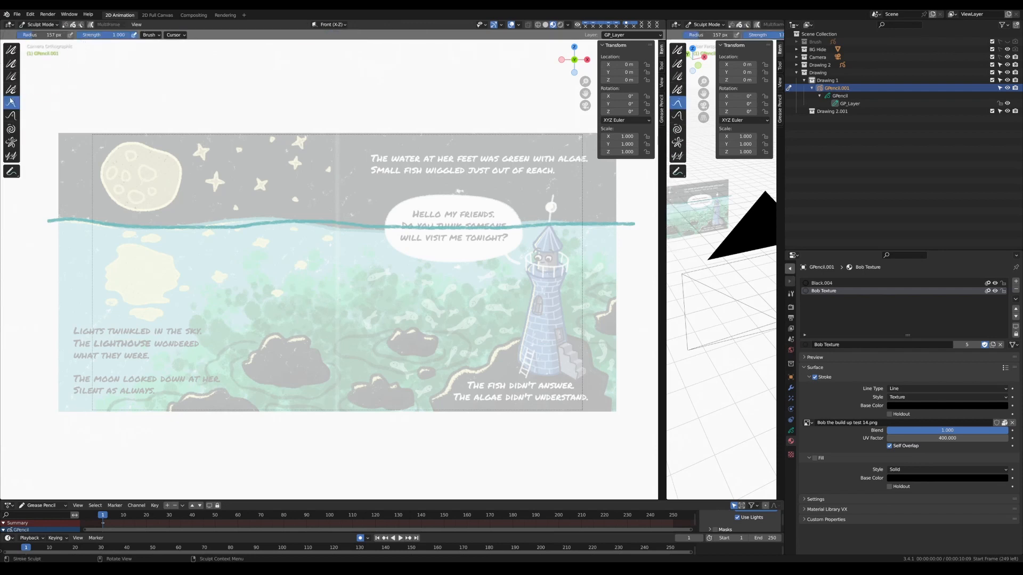
pyautogui.click(11, 115)
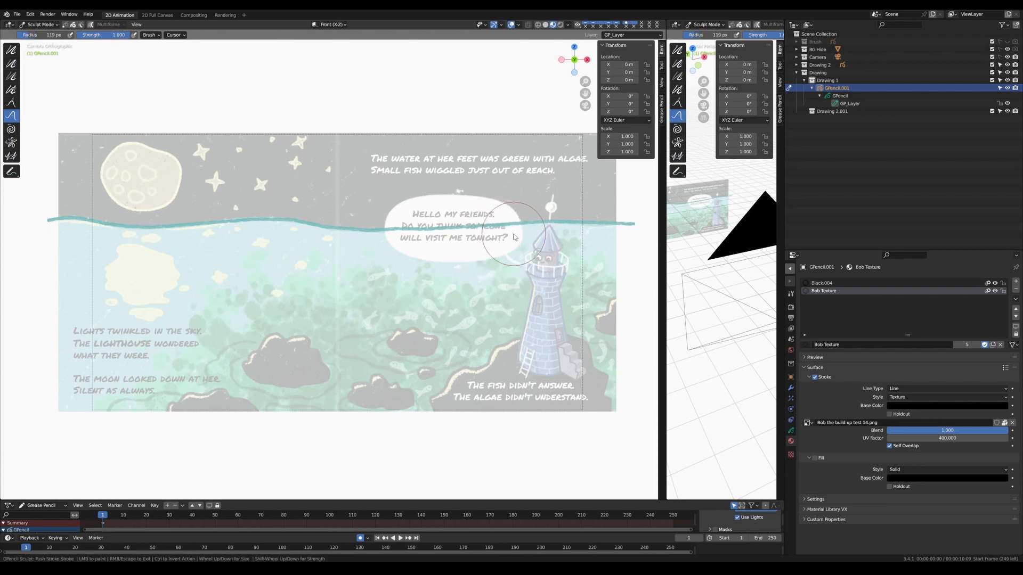
pyautogui.moveTo(515, 237); pyautogui.dragTo(391, 244)
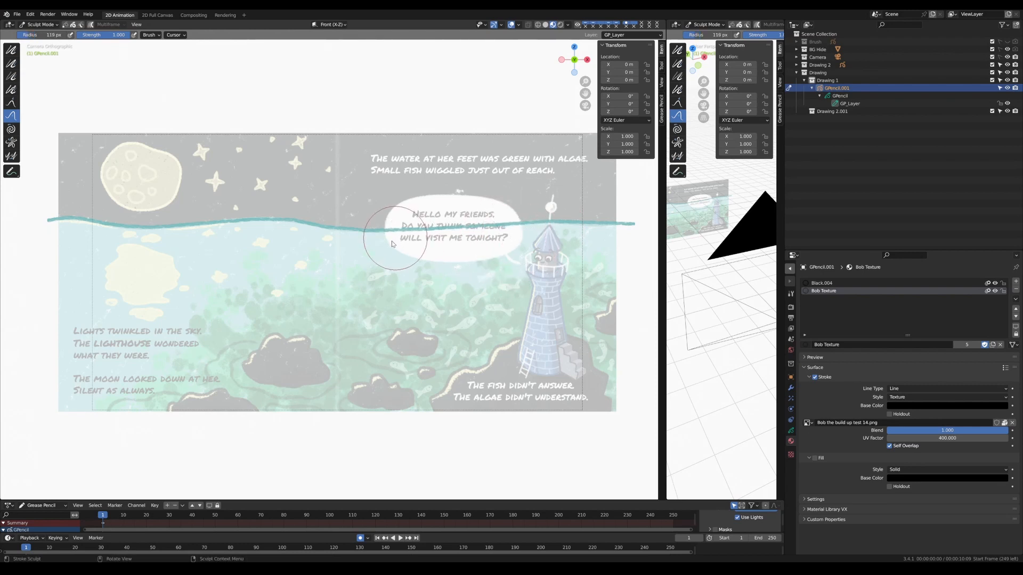
pyautogui.moveTo(392, 244); pyautogui.dragTo(259, 232)
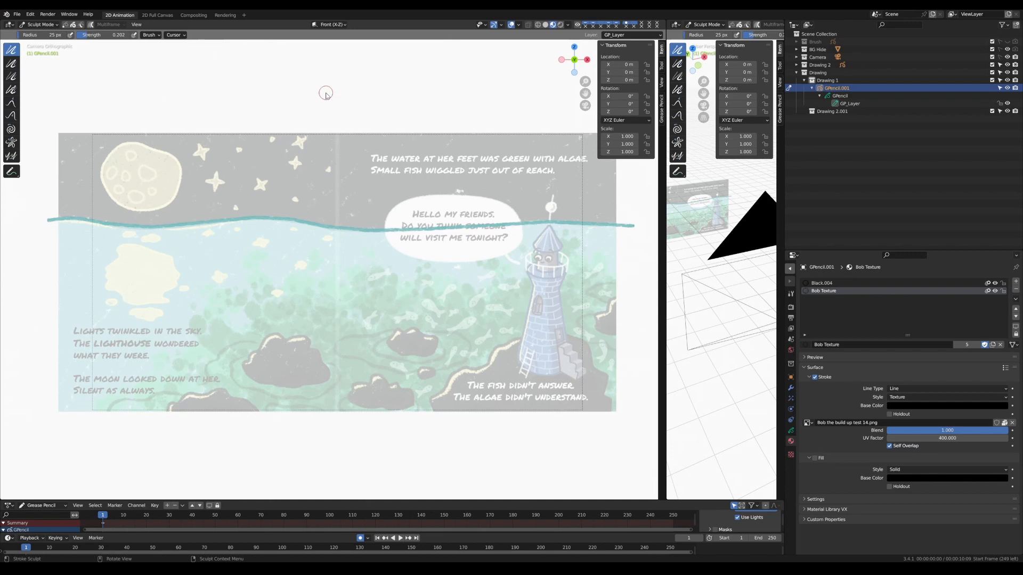
pyautogui.moveTo(345, 107)
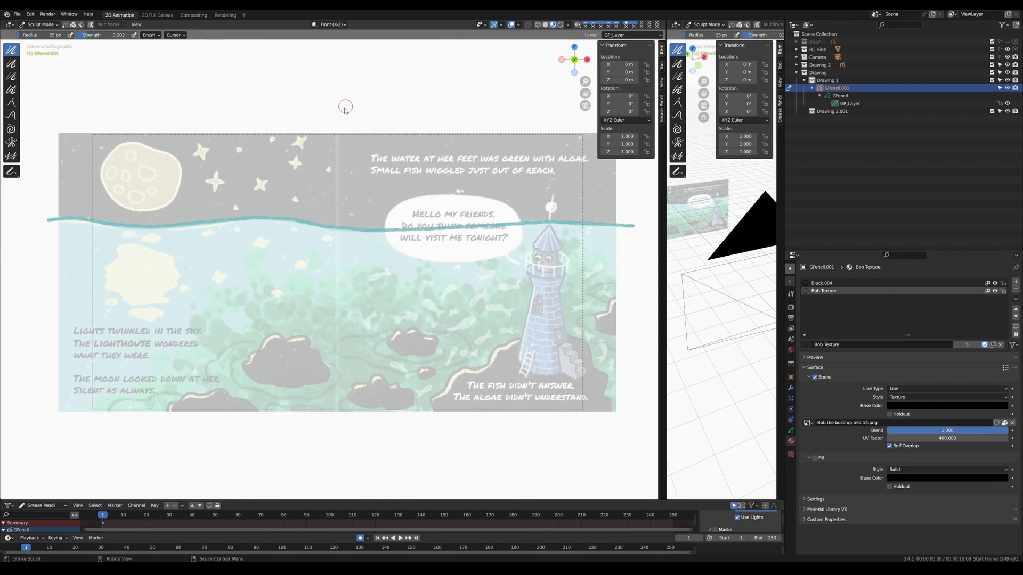
pyautogui.moveTo(357, 87)
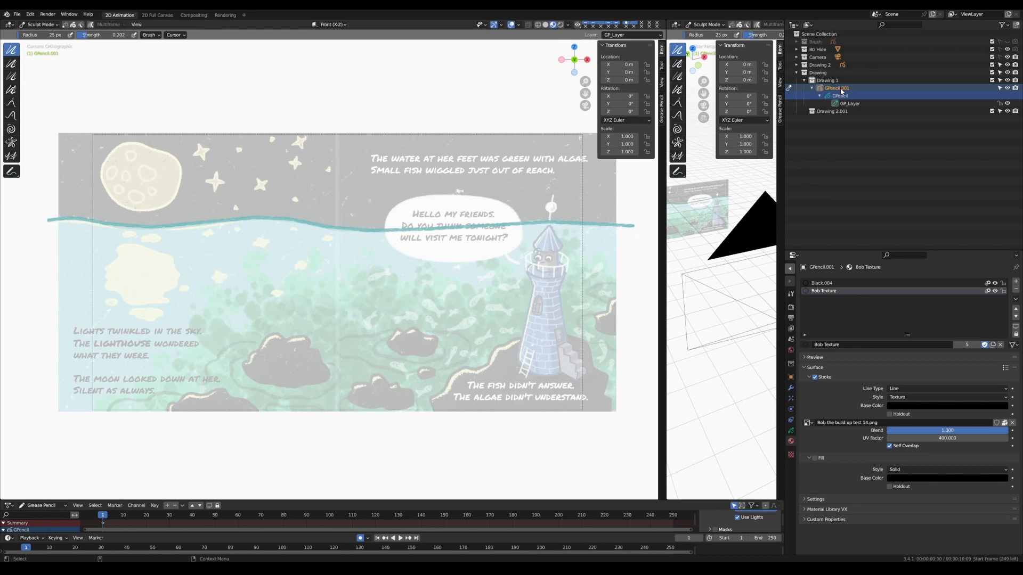
# Add a new 'water fill' layer to GPencil.001 in the layer settings
pyautogui.click(848, 102)
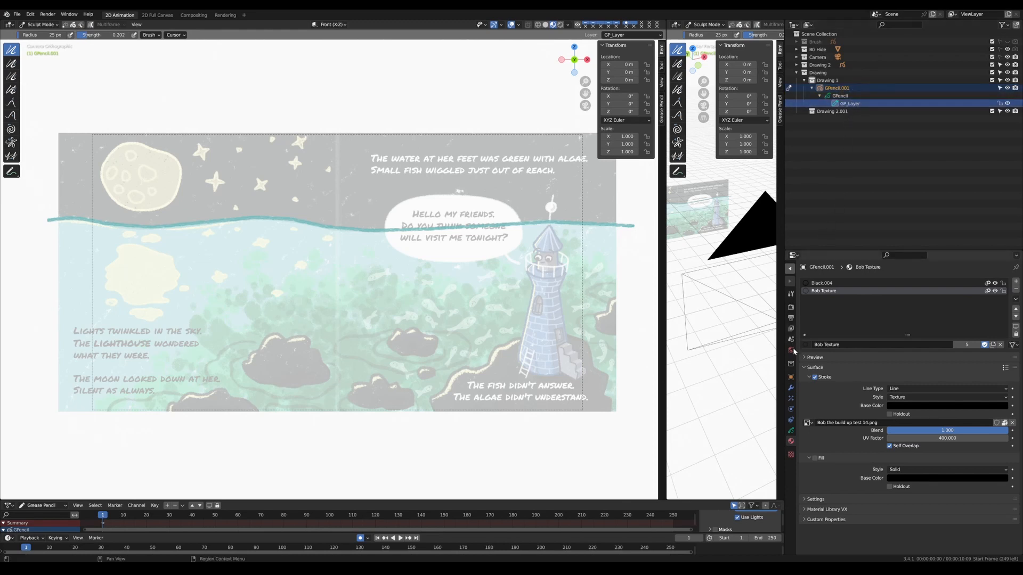
pyautogui.moveTo(790, 433)
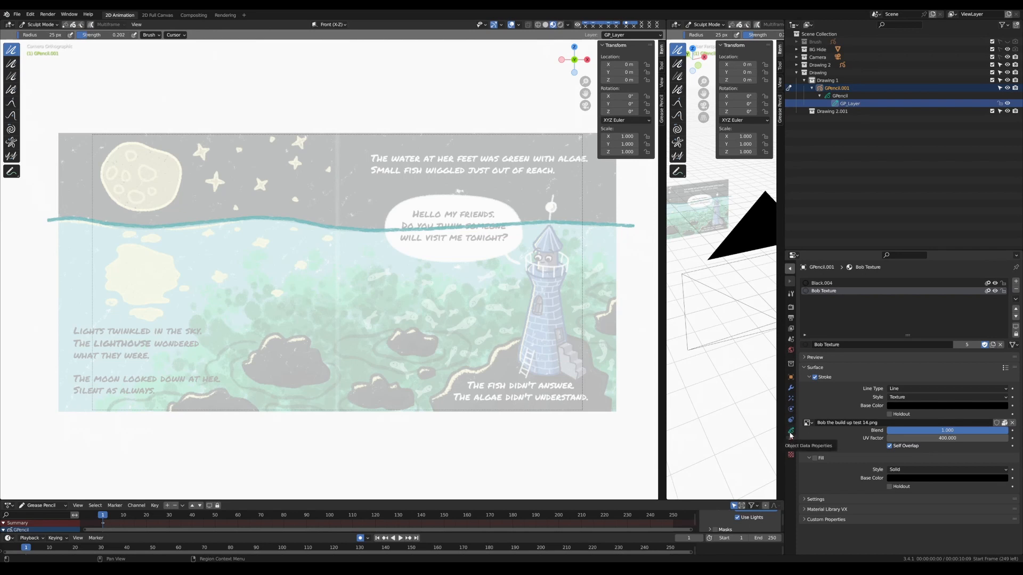
pyautogui.click(790, 430)
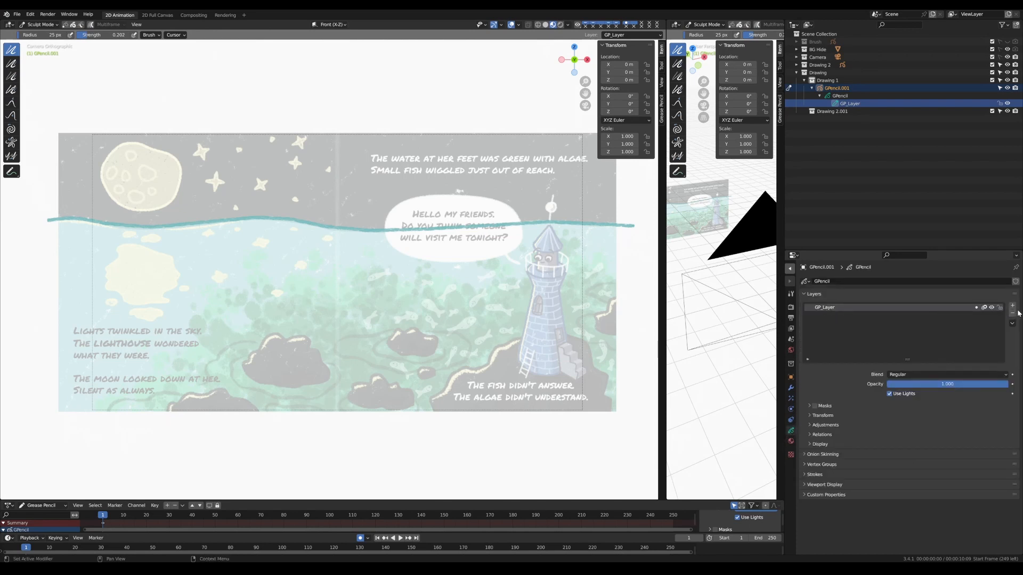
pyautogui.click(1011, 307)
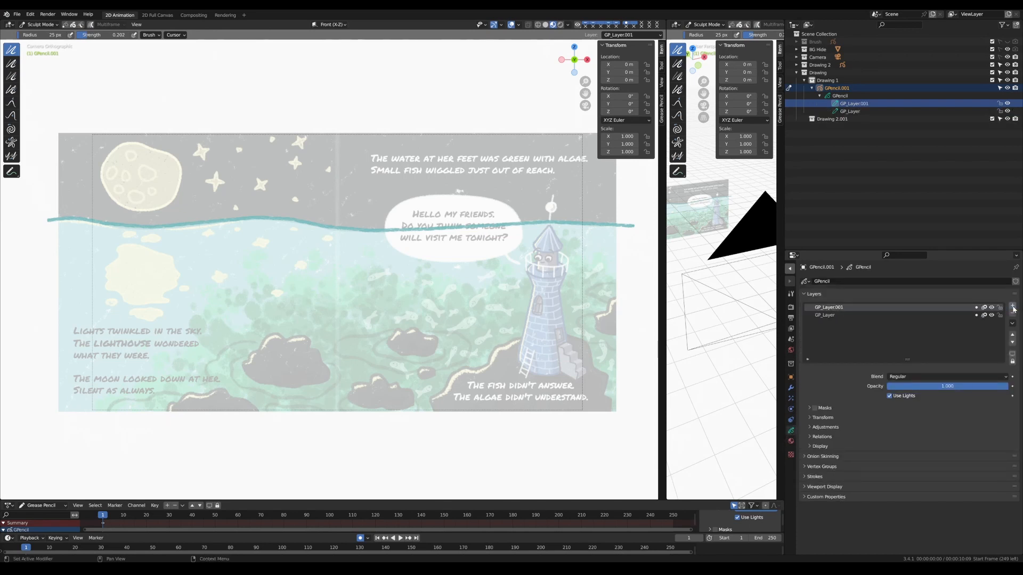
pyautogui.click(853, 103)
pyautogui.write('water fill')
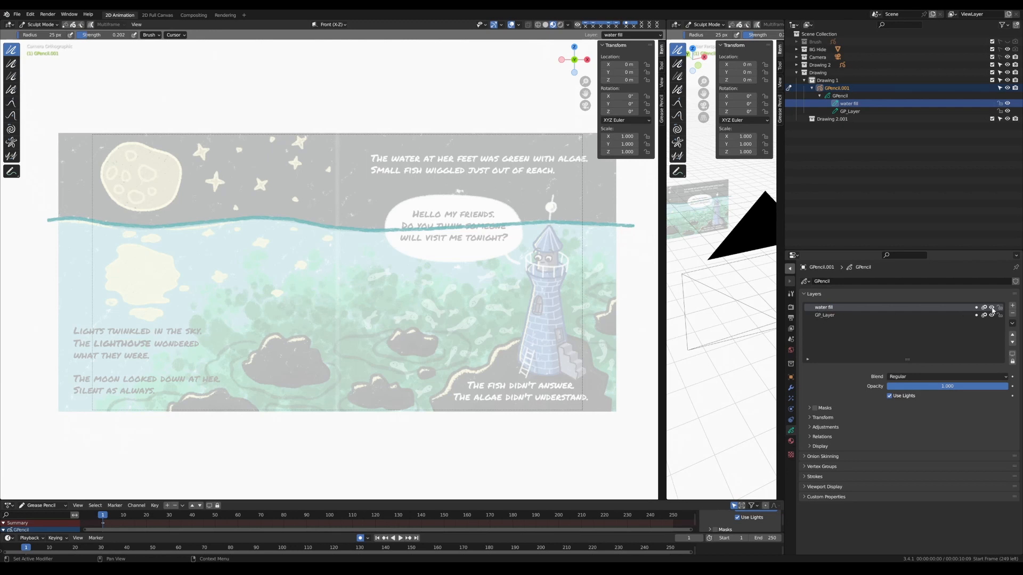
# Rename the original GP_Layer to 'Water horizon' and make water fill active
pyautogui.click(825, 315)
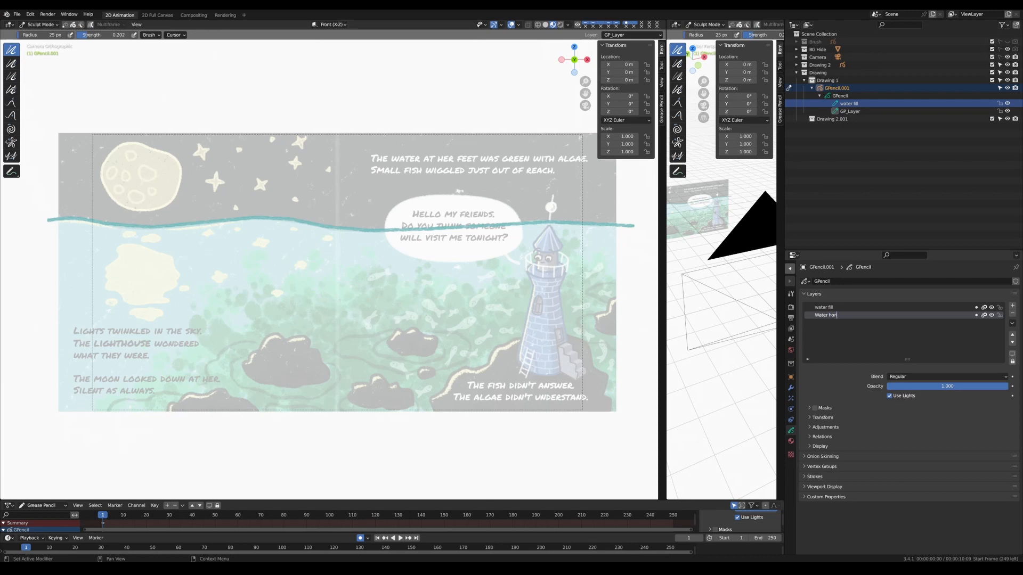
pyautogui.write('Water horizon')
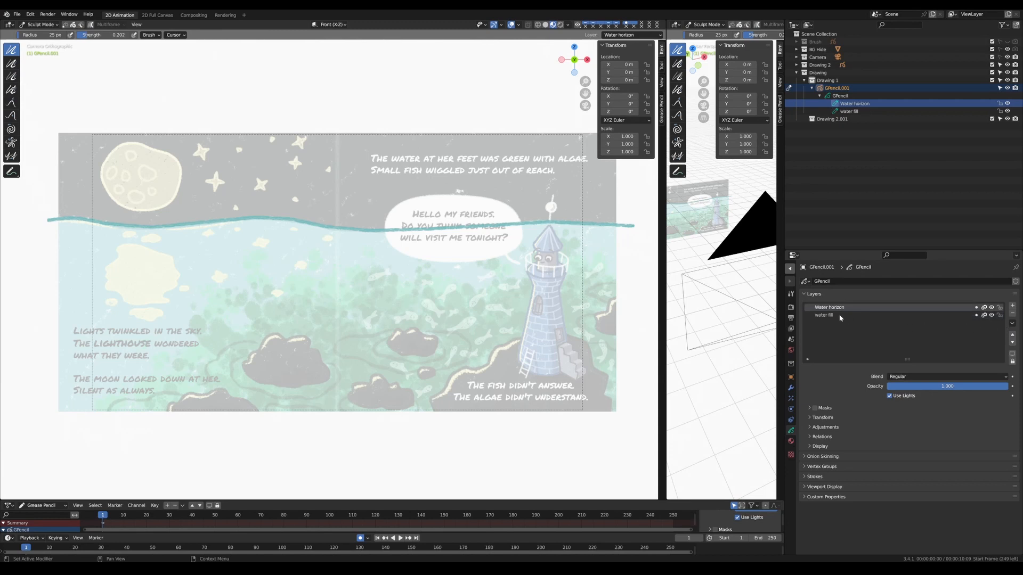
pyautogui.moveTo(840, 315)
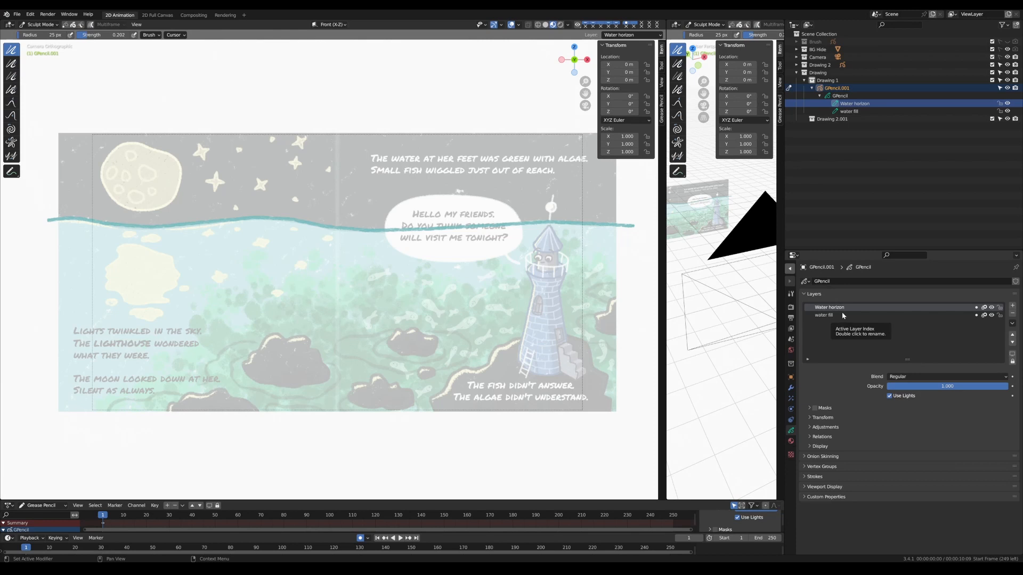
pyautogui.click(824, 315)
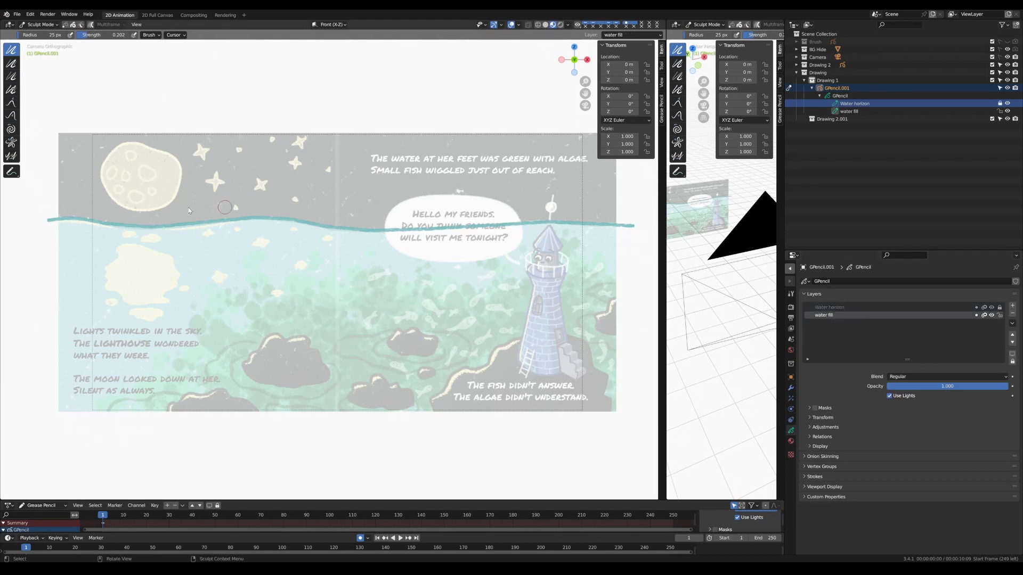
# Scribble teal strokes over the water with a 237 px brush, then return to Sculpt Mode
pyautogui.click(38, 24)
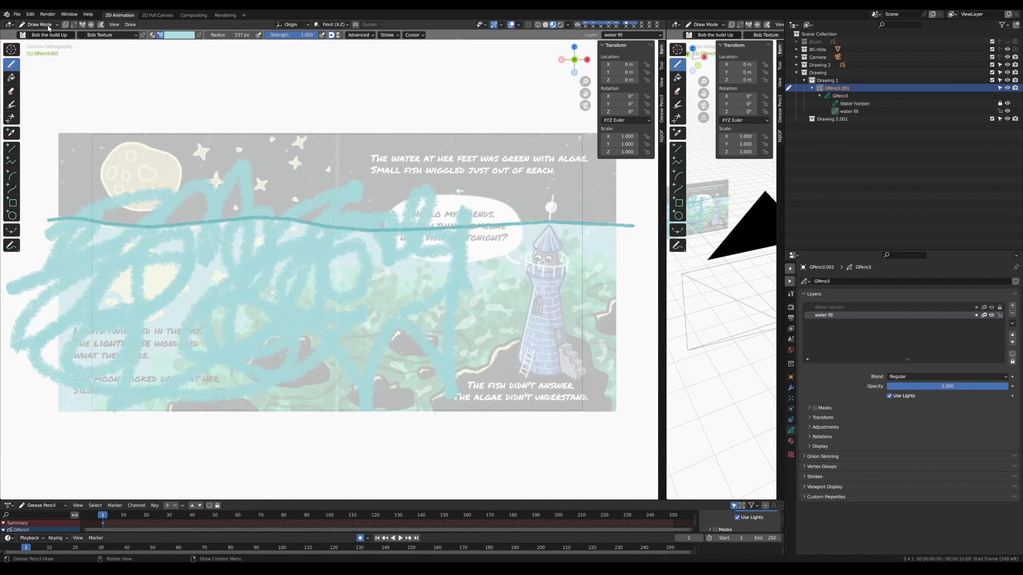
pyautogui.click(38, 24)
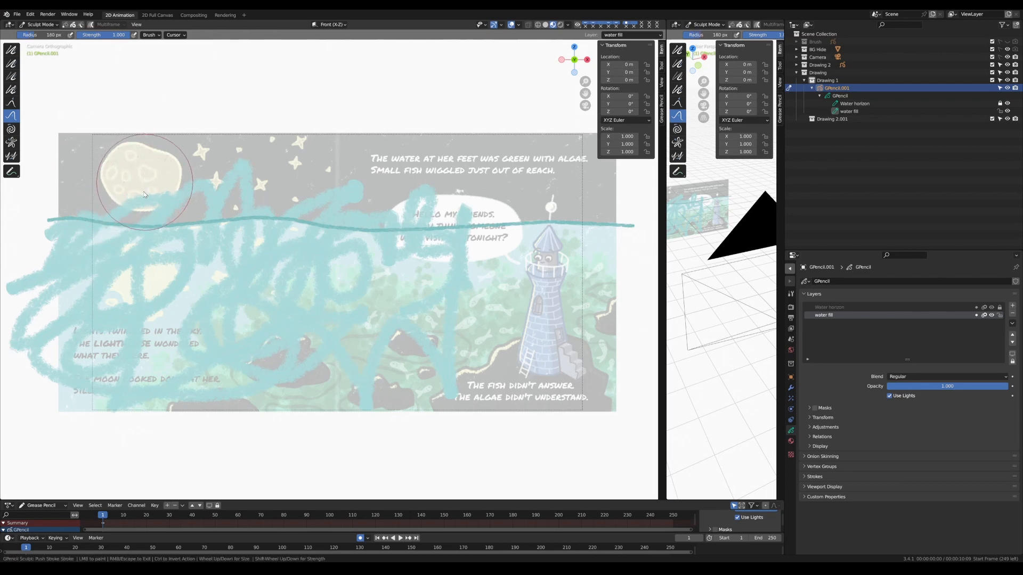
# Push the teal water scribbles into streakier shapes beneath the horizon with the 180 px brush
pyautogui.moveTo(147, 180); pyautogui.dragTo(186, 198)
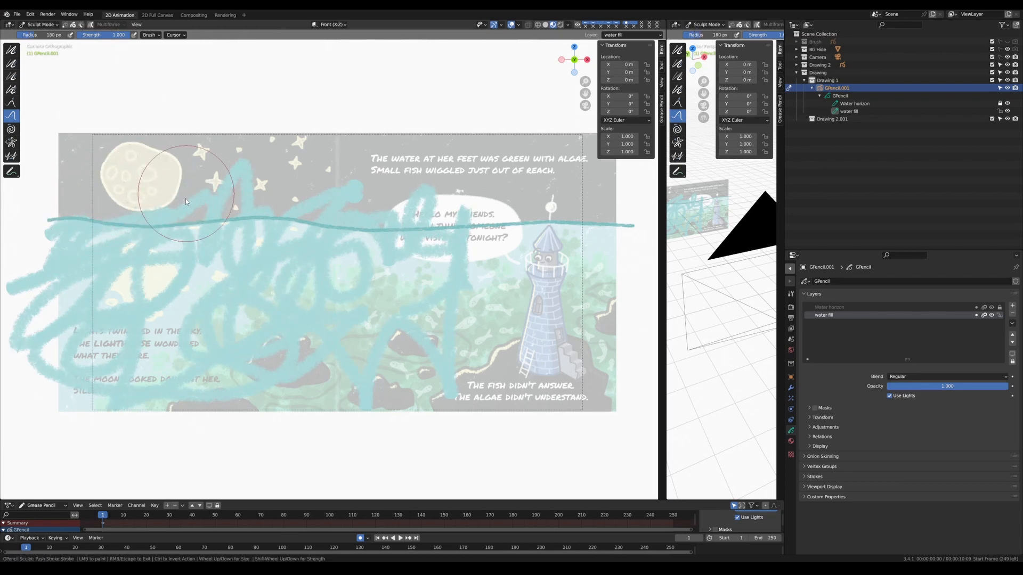
pyautogui.moveTo(186, 199); pyautogui.dragTo(84, 205)
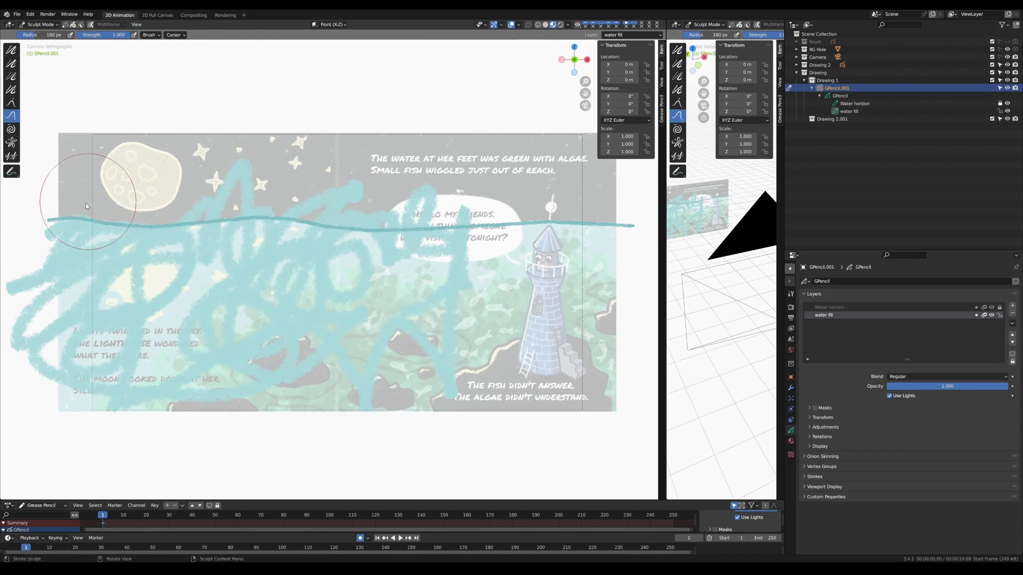
pyautogui.moveTo(85, 206); pyautogui.dragTo(199, 209)
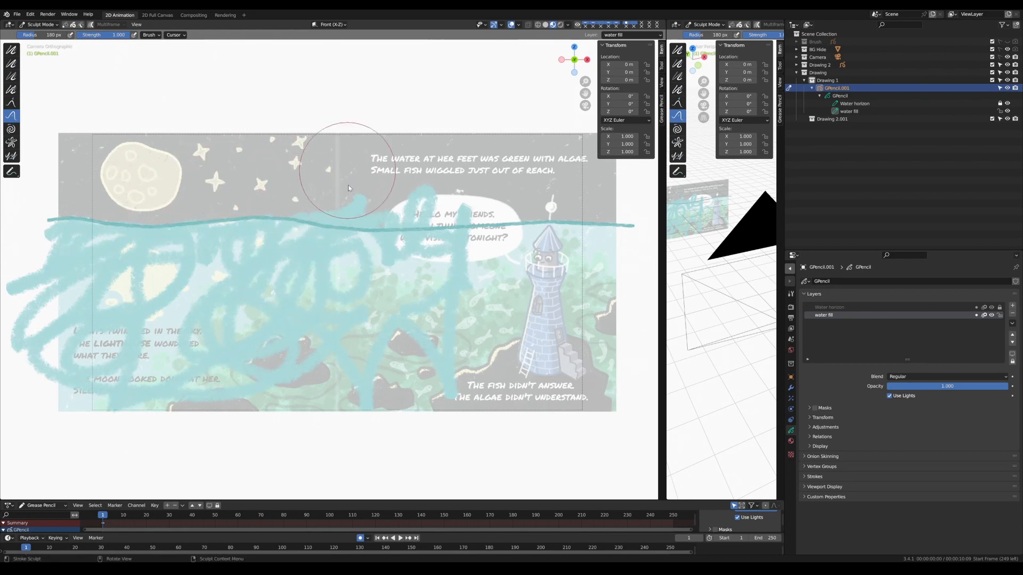
pyautogui.moveTo(348, 188); pyautogui.dragTo(382, 214)
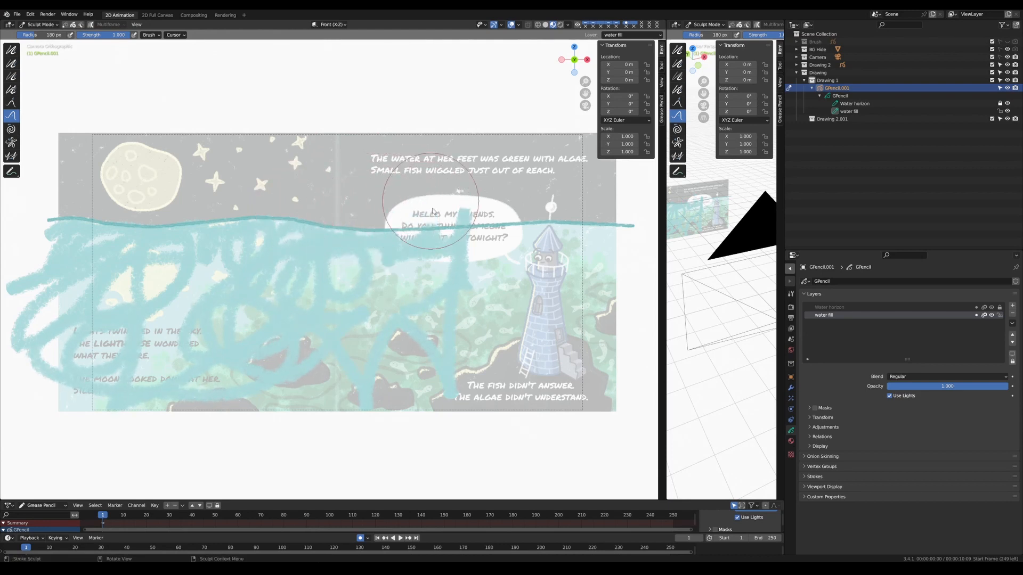
pyautogui.moveTo(432, 210); pyautogui.dragTo(416, 264)
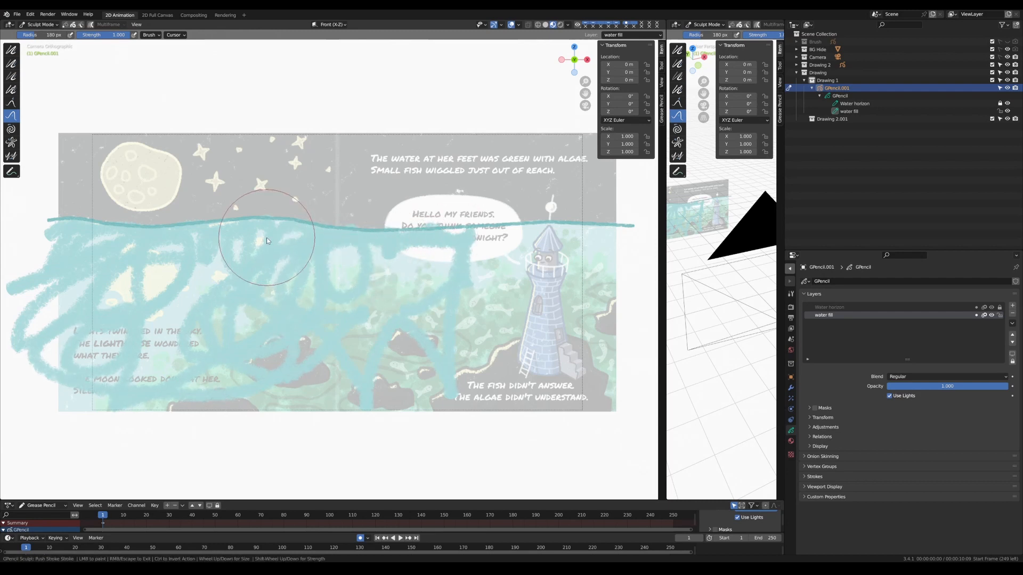
pyautogui.moveTo(266, 238); pyautogui.dragTo(111, 248)
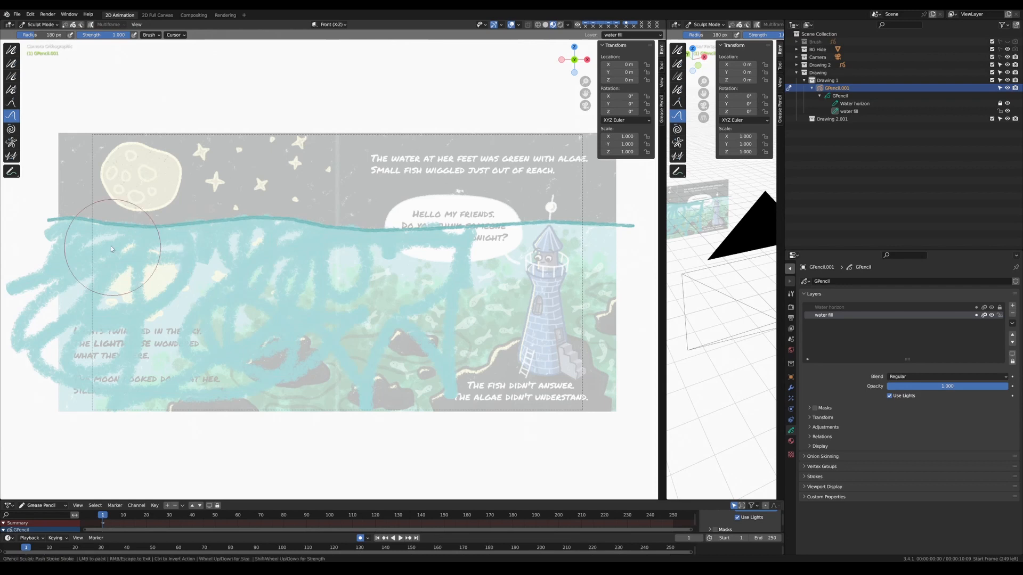
pyautogui.moveTo(111, 248); pyautogui.dragTo(272, 255)
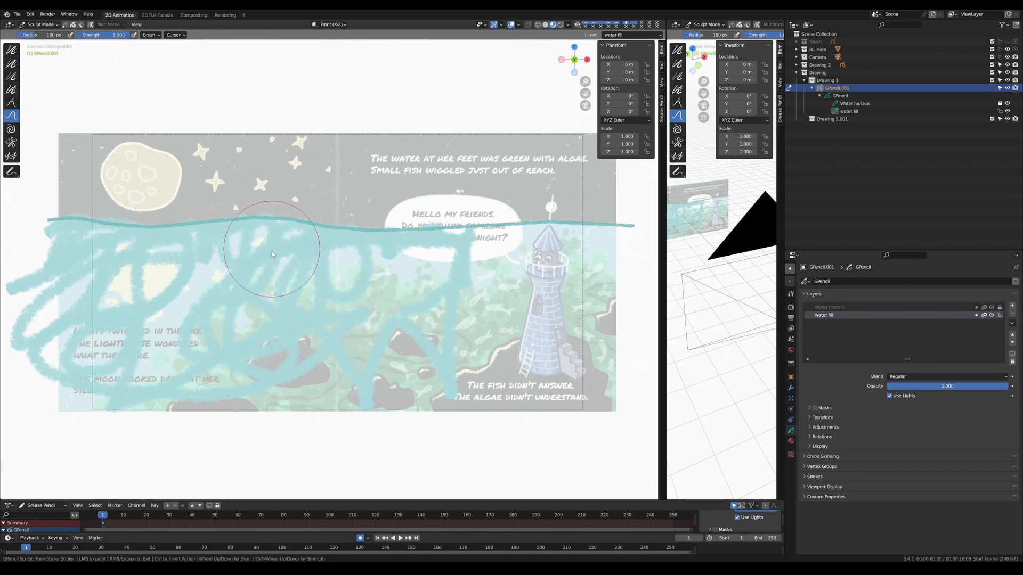
pyautogui.moveTo(272, 251); pyautogui.dragTo(421, 343)
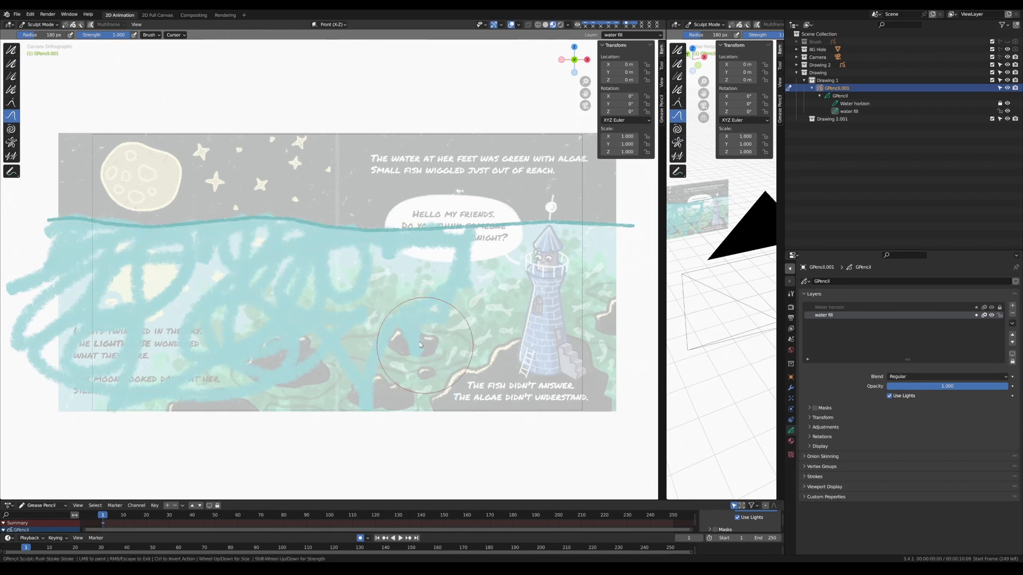
pyautogui.moveTo(421, 343); pyautogui.dragTo(304, 274)
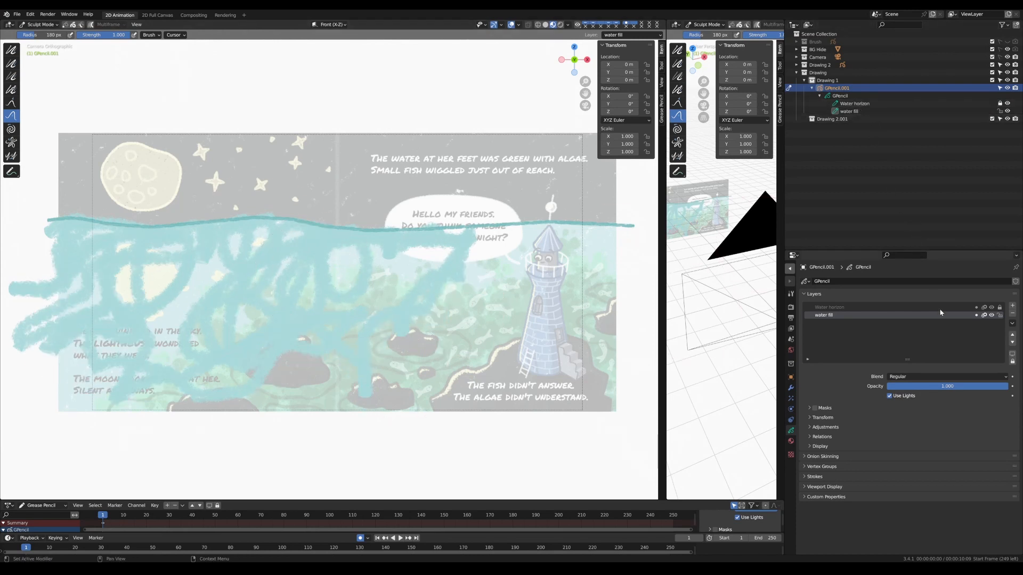
pyautogui.moveTo(1012, 339)
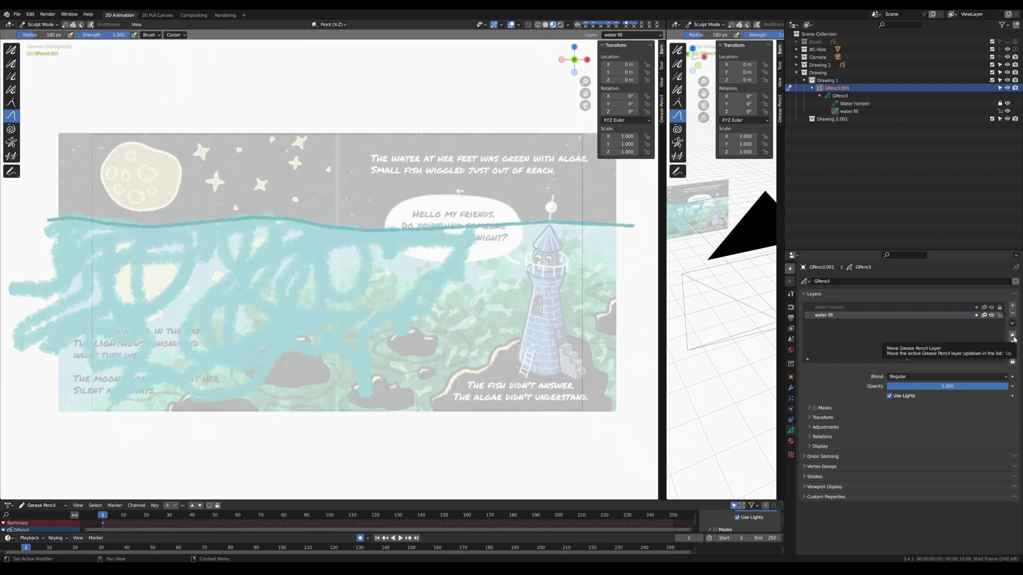
# Move the water fill layer up and back down, keeping Water horizon above it
pyautogui.click(1012, 337)
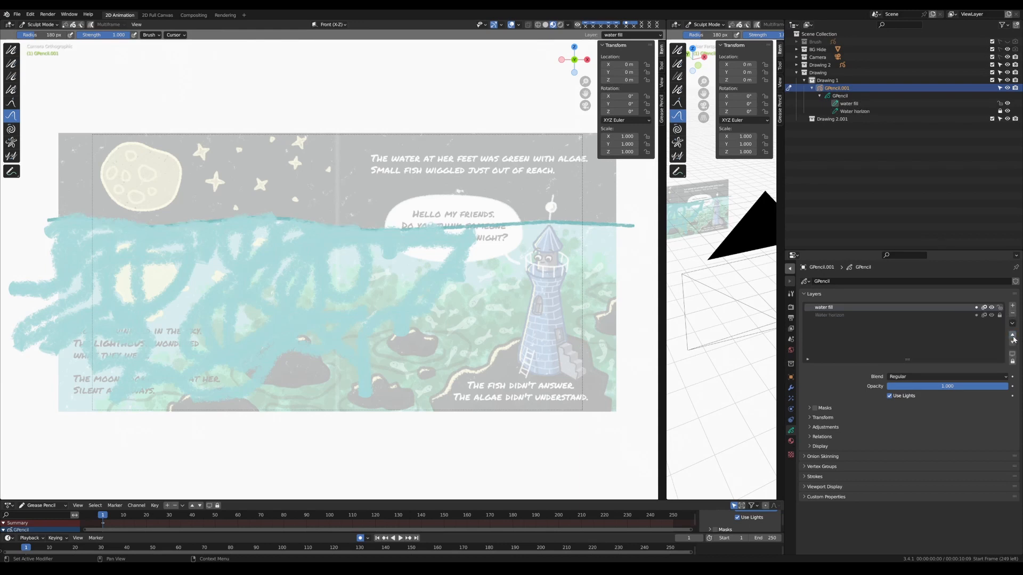
pyautogui.click(1012, 339)
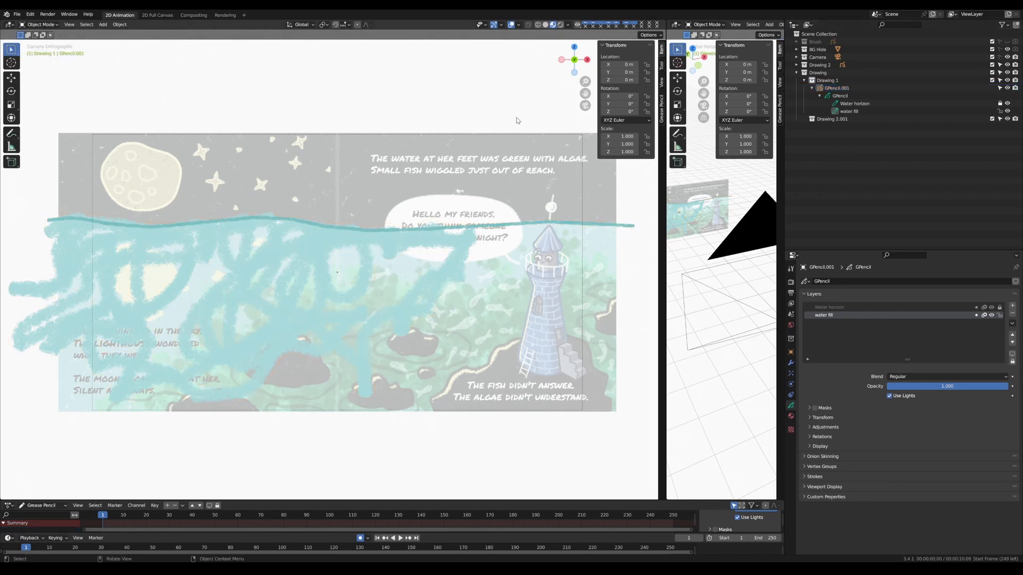
# Add a blank Grease Pencil object, GPencil.002, to the Drawing 1 collection
pyautogui.click(828, 80)
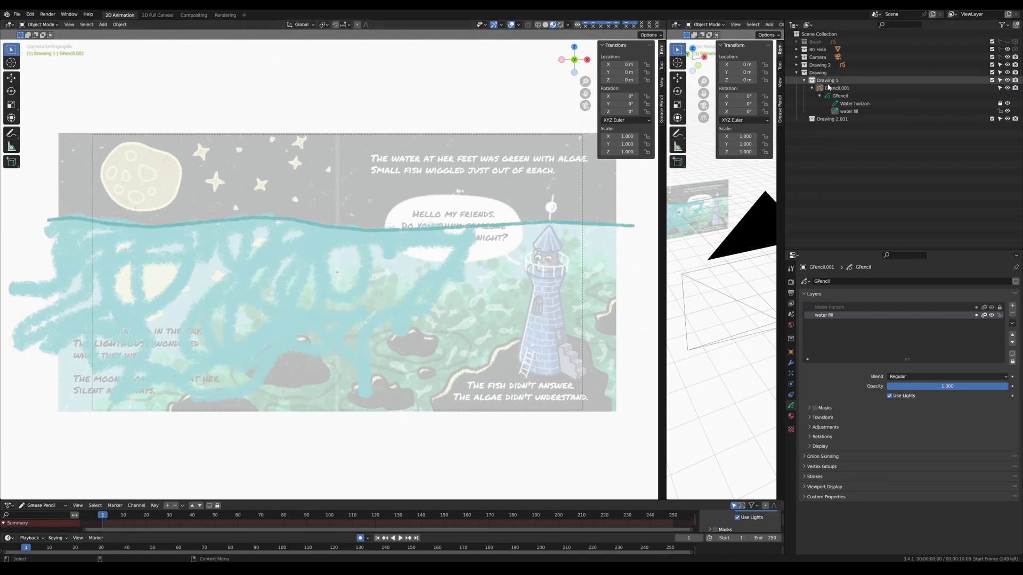
pyautogui.rightClick(826, 80)
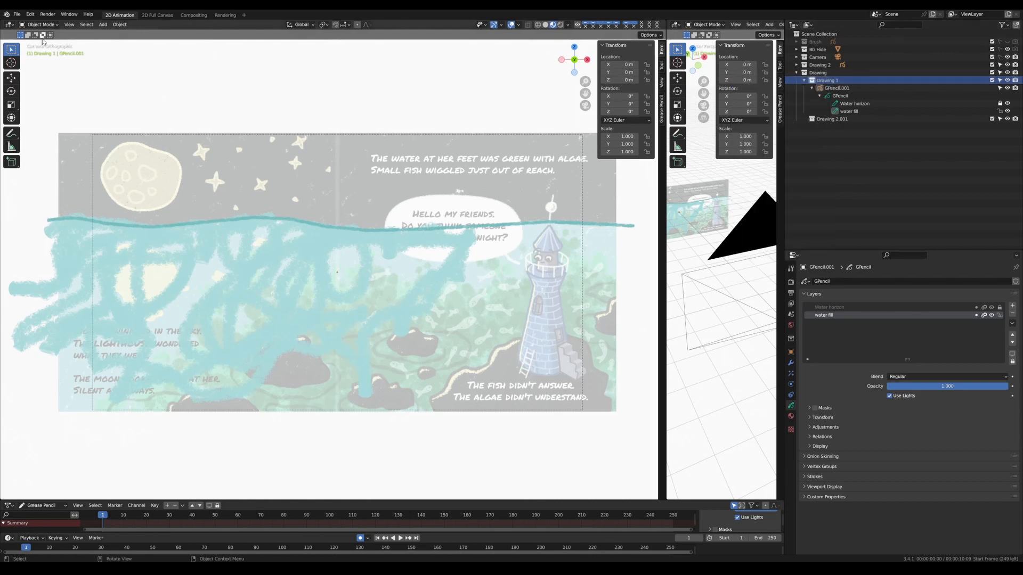
pyautogui.click(103, 24)
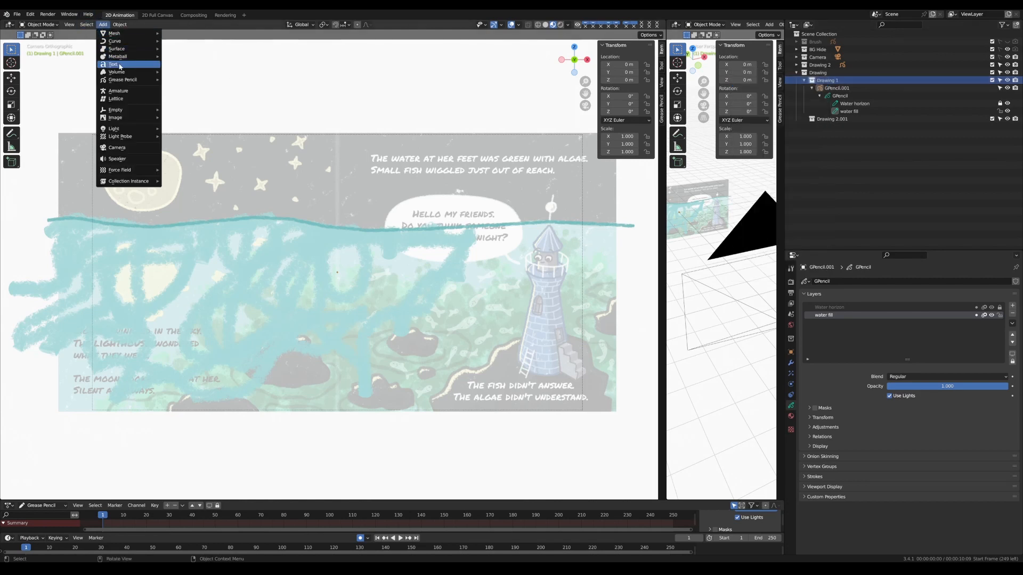
pyautogui.click(122, 79)
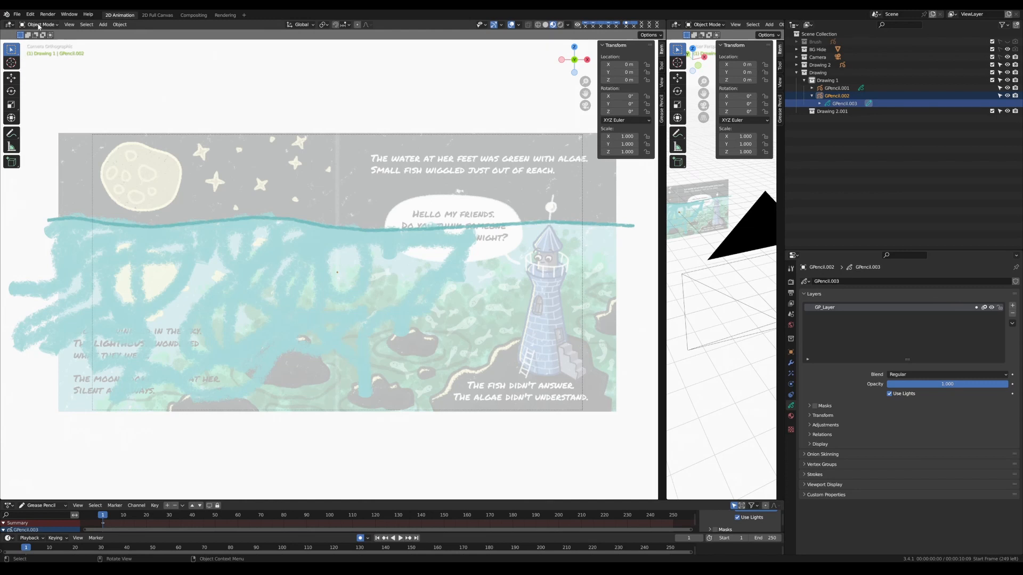
# Switch GPencil.002 to Draw Mode and assign it the Bob Texture material
pyautogui.click(40, 24)
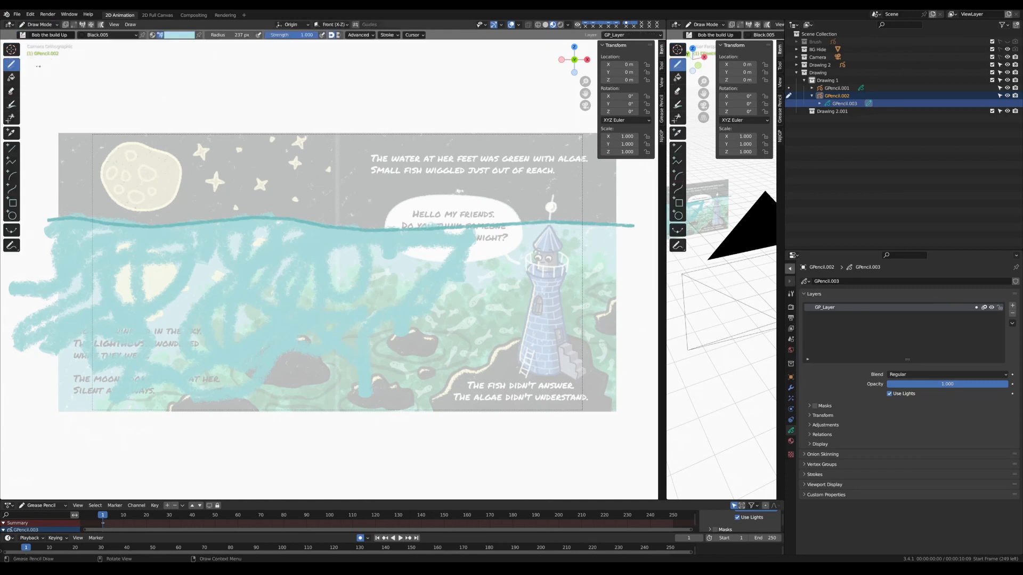
pyautogui.click(185, 34)
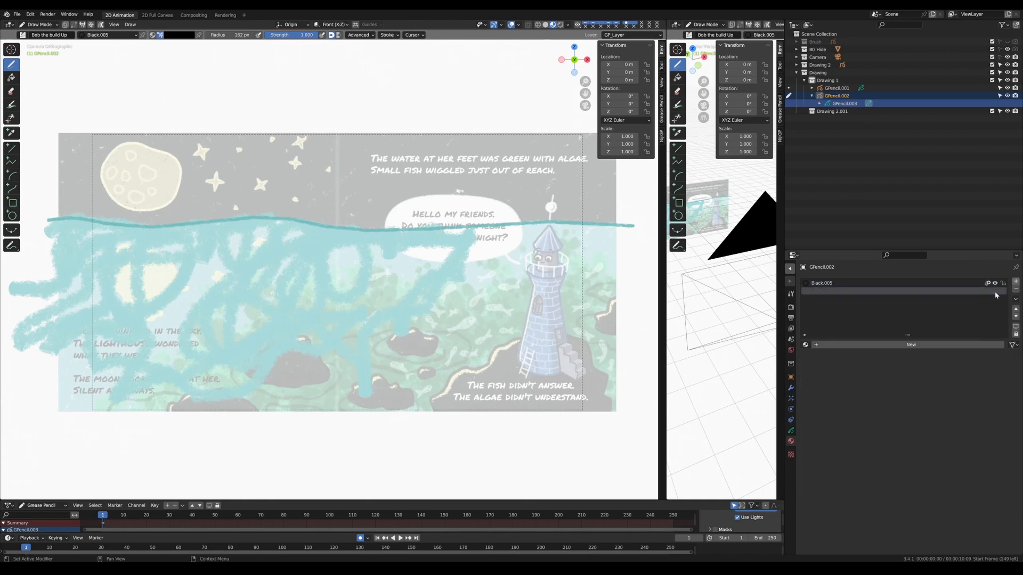
pyautogui.click(805, 343)
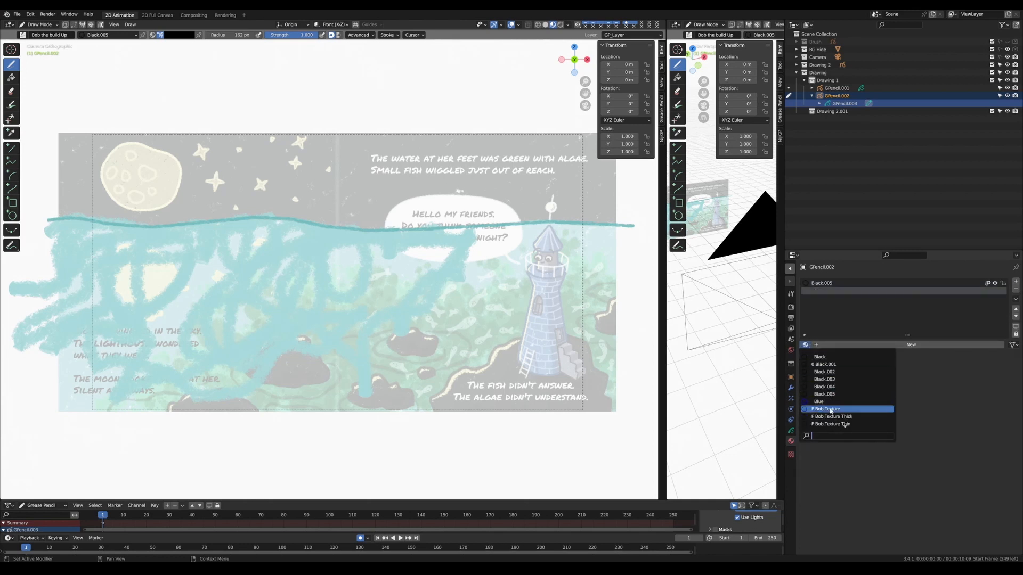
pyautogui.click(827, 408)
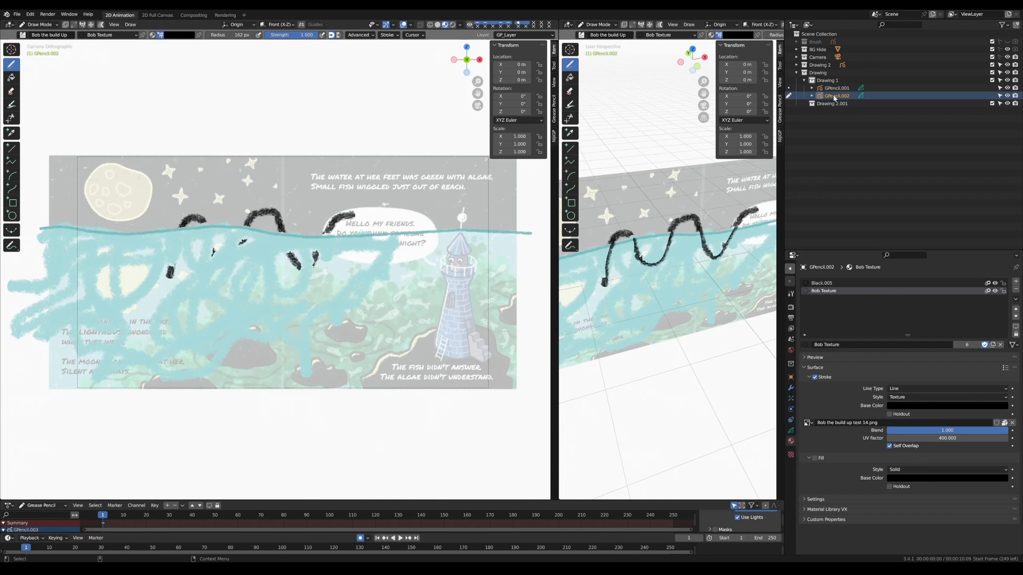
# Select GPencil.002 in the Outliner
pyautogui.click(834, 95)
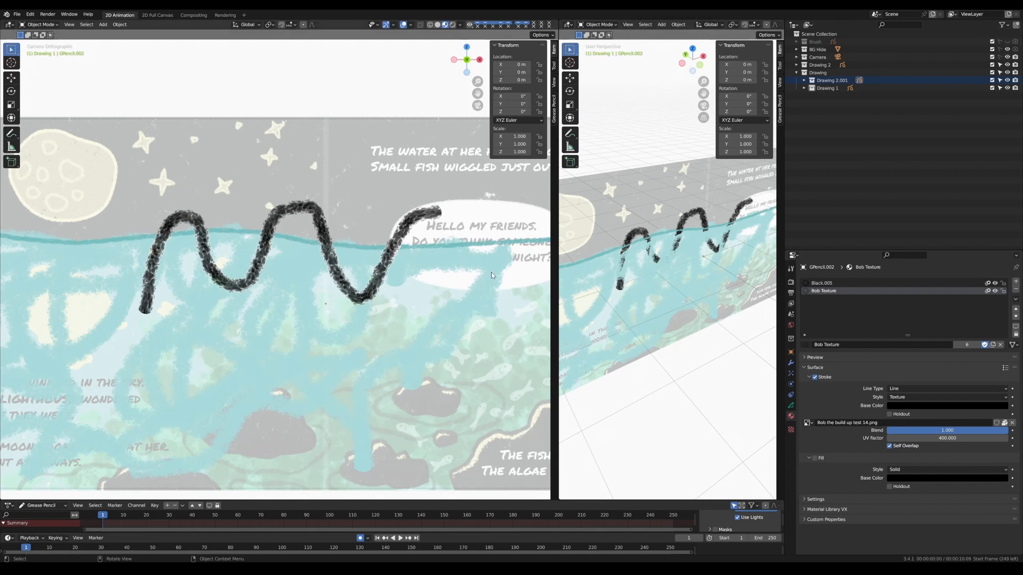
pyautogui.moveTo(455, 216)
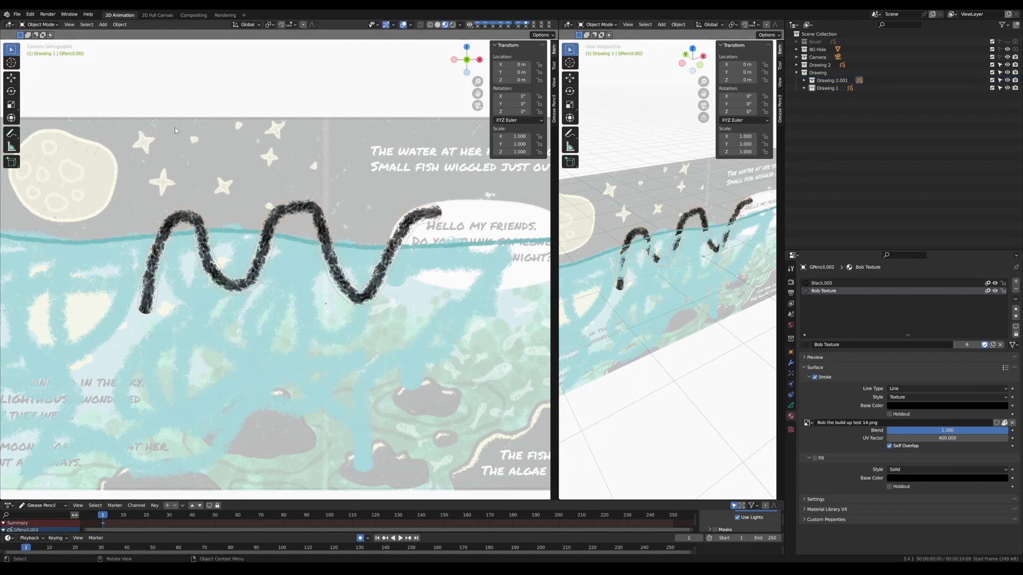
# Move GPencil.002 to Y -0.25657 m and orbit to check its depth
pyautogui.click(569, 79)
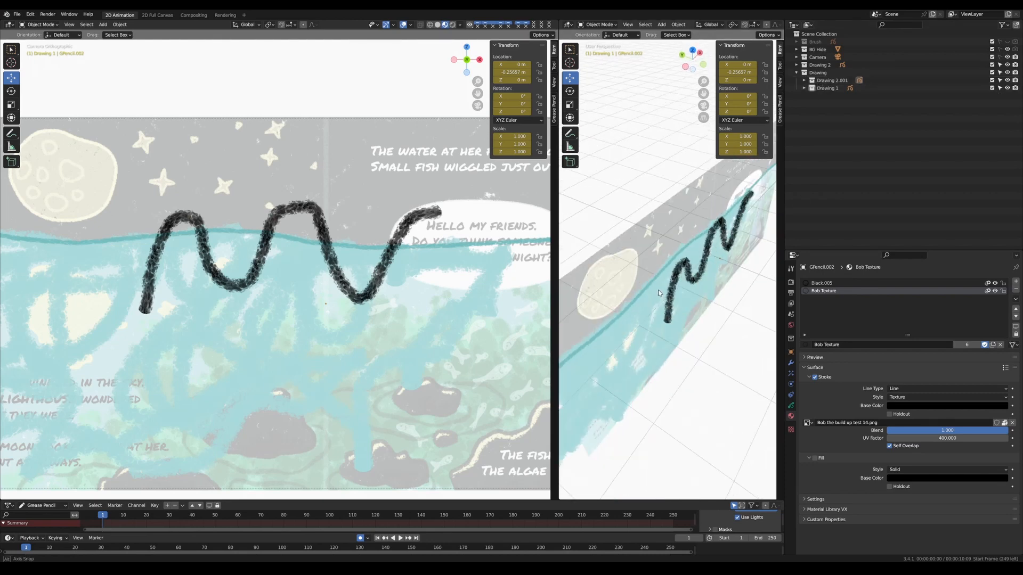
pyautogui.moveTo(659, 293); pyautogui.dragTo(578, 308)
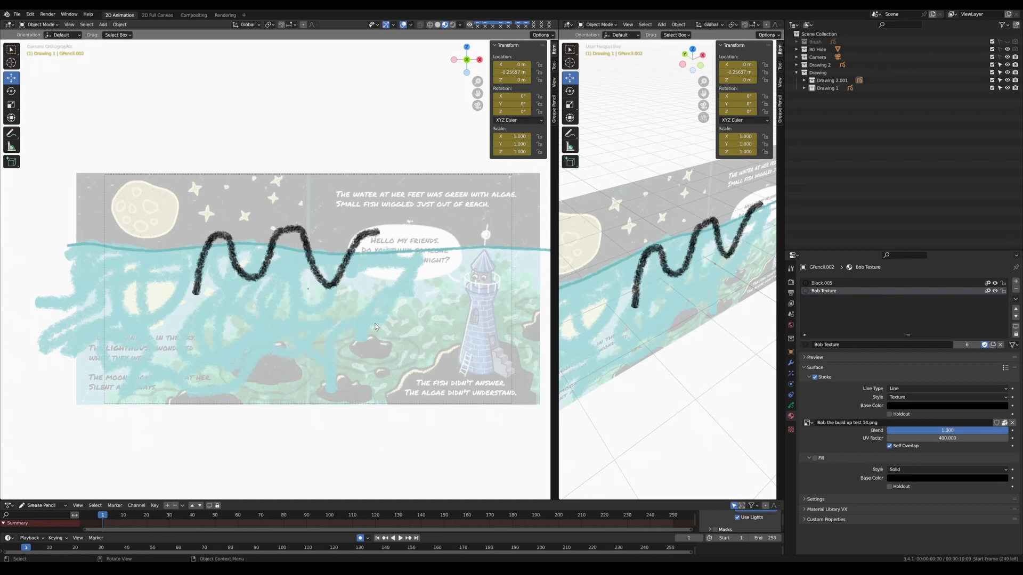
pyautogui.moveTo(436, 228)
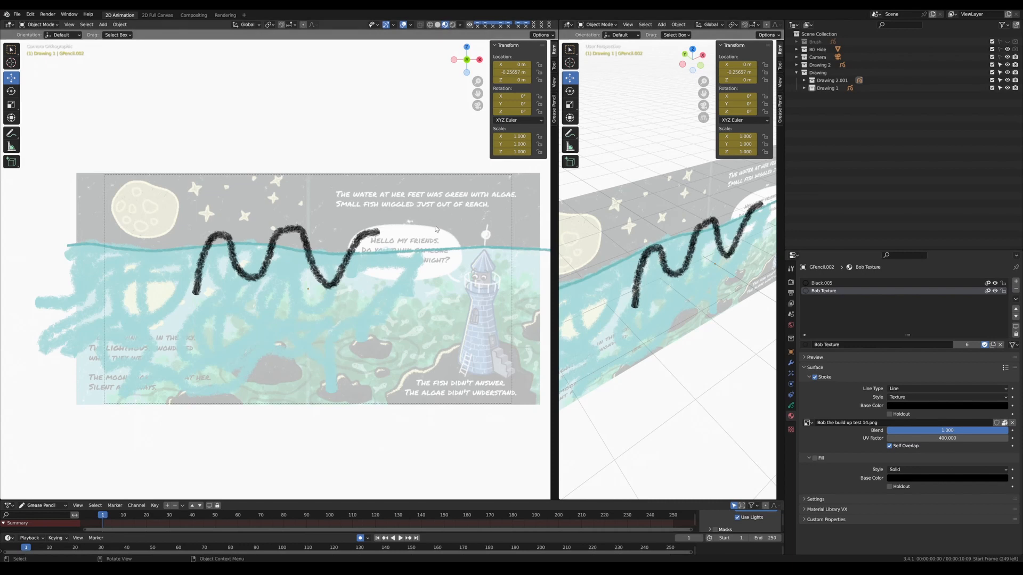